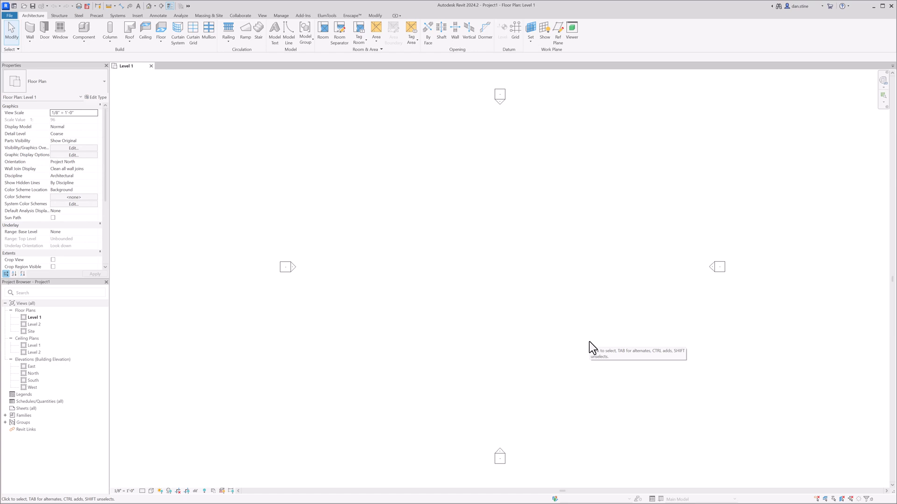
pyautogui.moveTo(577, 351)
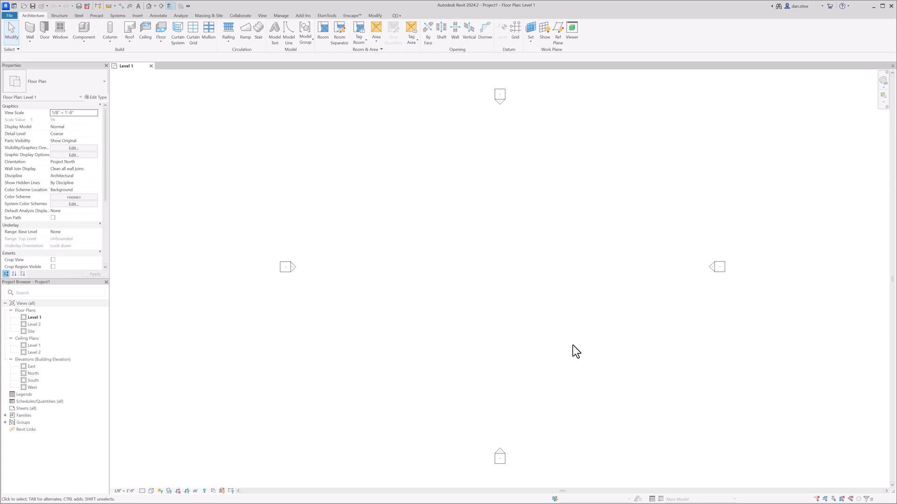
# - Switch the ribbon to the Manage tools for project settings
pyautogui.click(282, 16)
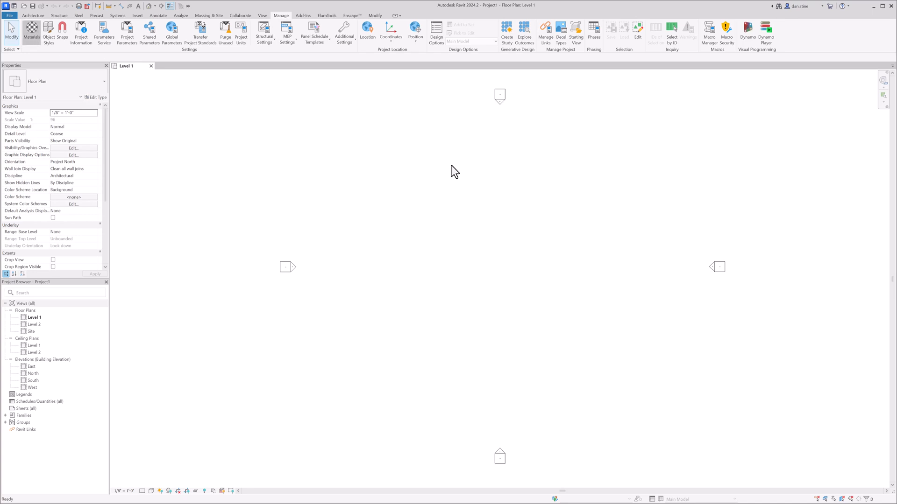
# - Search the Material Browser for 'fence', find nothing, and clear the search
pyautogui.click(31, 32)
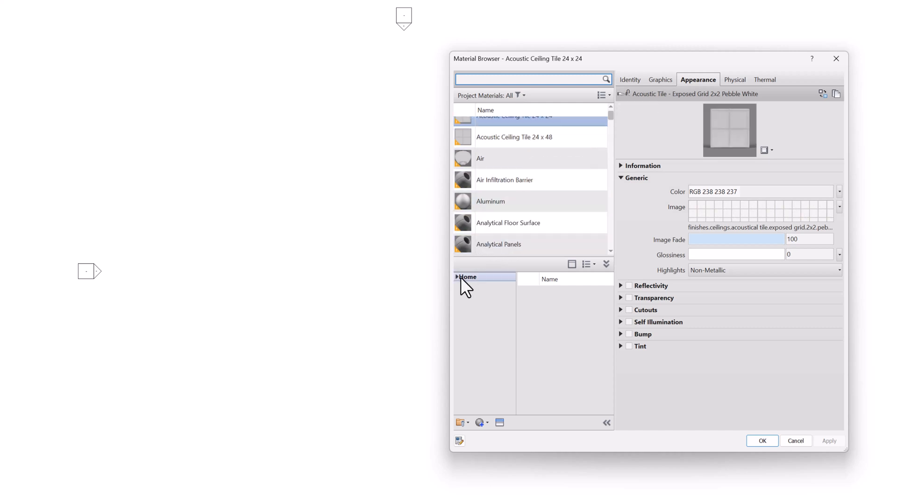
pyautogui.click(467, 276)
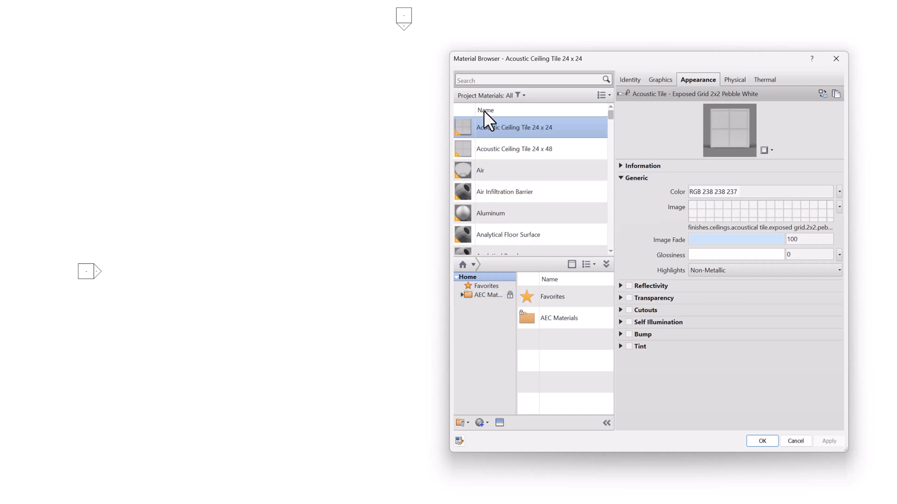
pyautogui.click(531, 80)
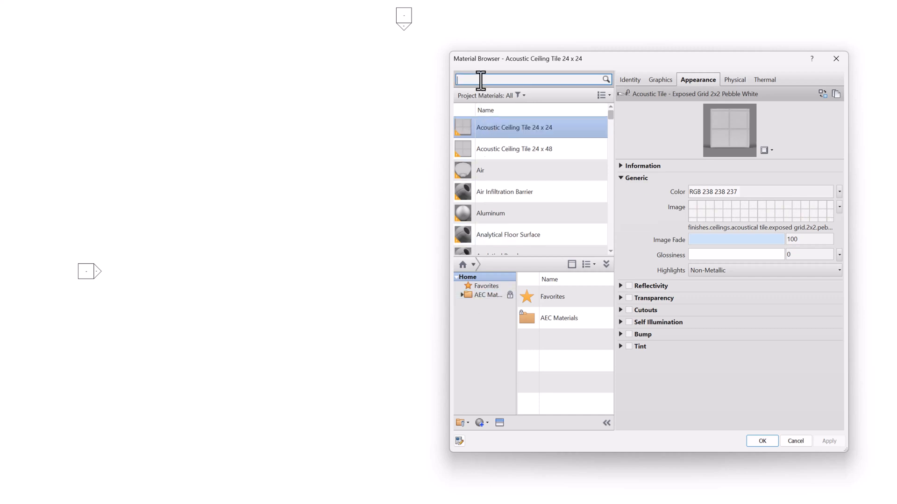
pyautogui.write('fence')
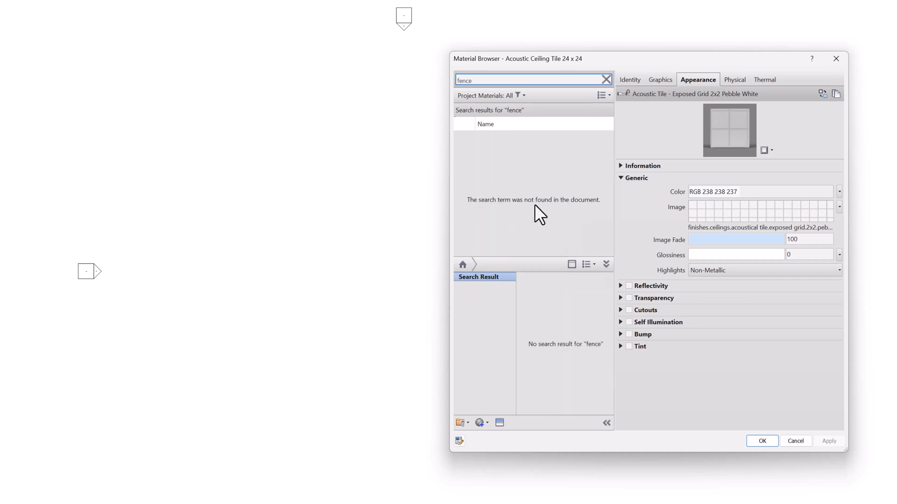
pyautogui.moveTo(582, 355)
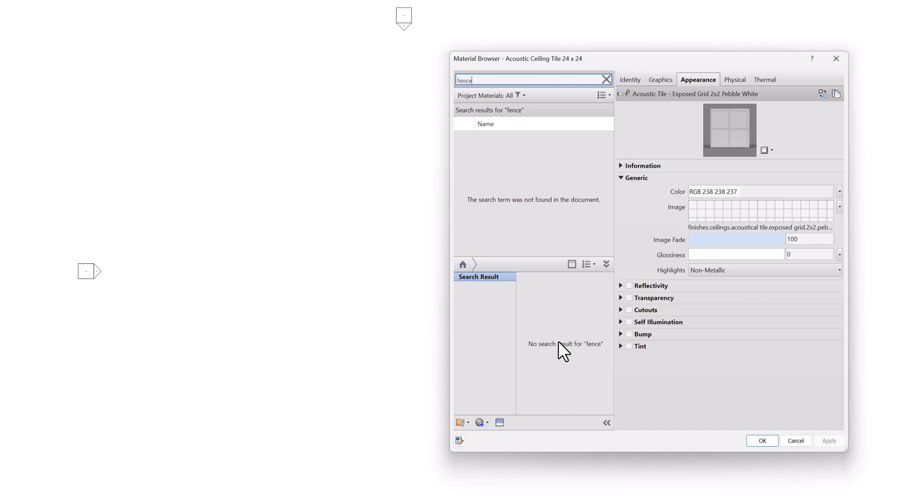
pyautogui.click(606, 79)
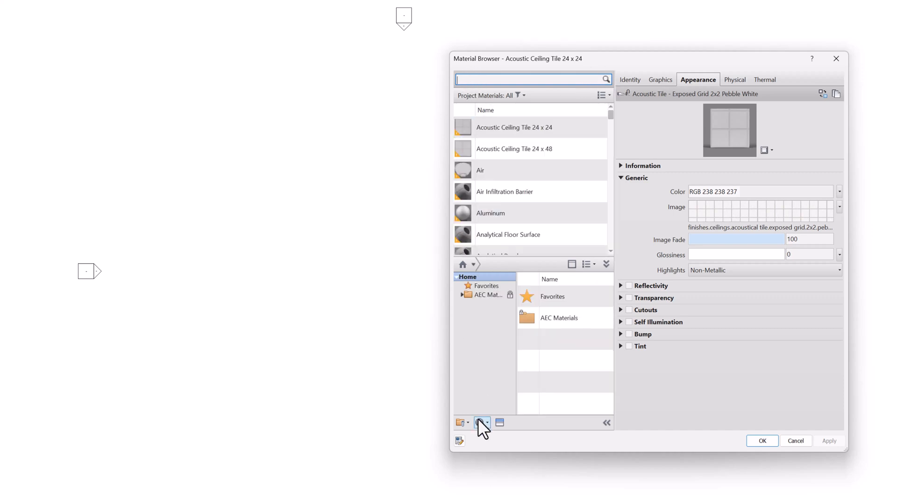
# - Create a new generic material and rename it Fence
pyautogui.click(480, 423)
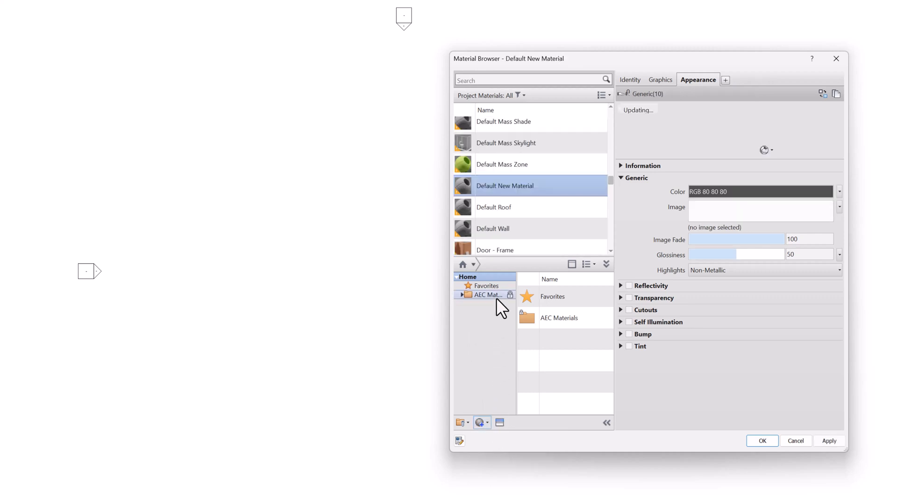
pyautogui.rightClick(504, 186)
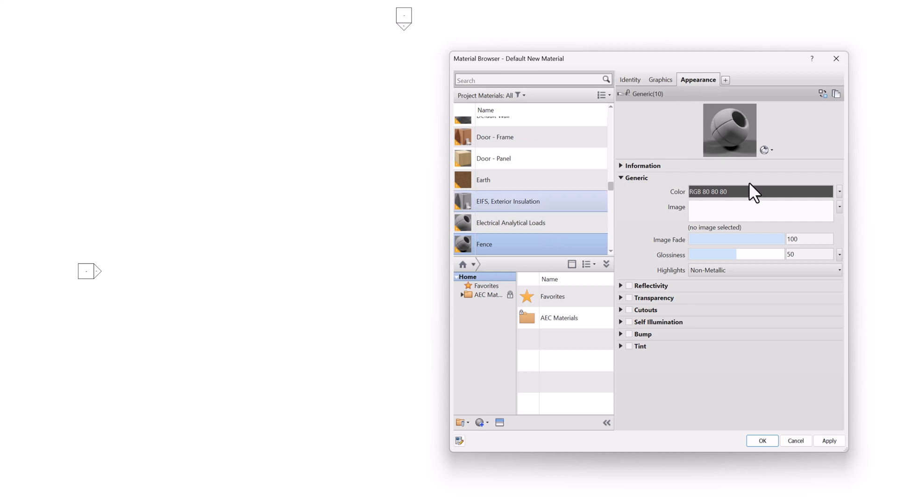
pyautogui.moveTo(722, 151)
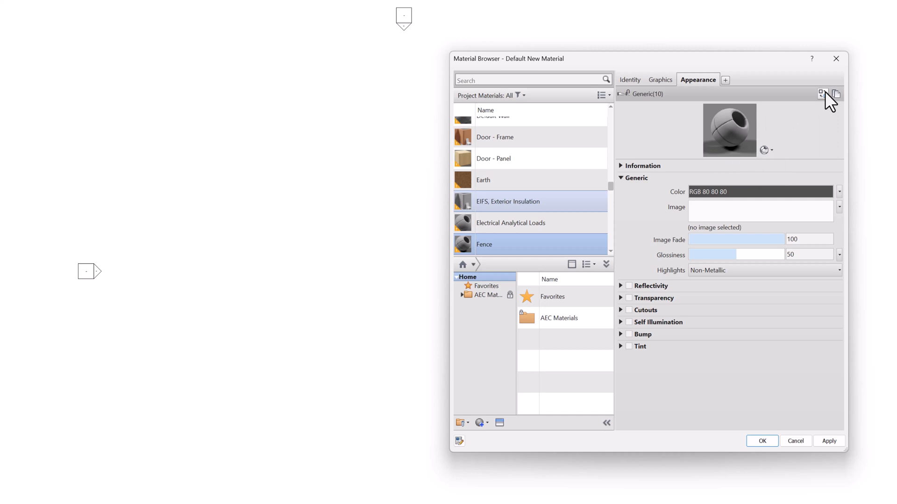
pyautogui.moveTo(822, 93)
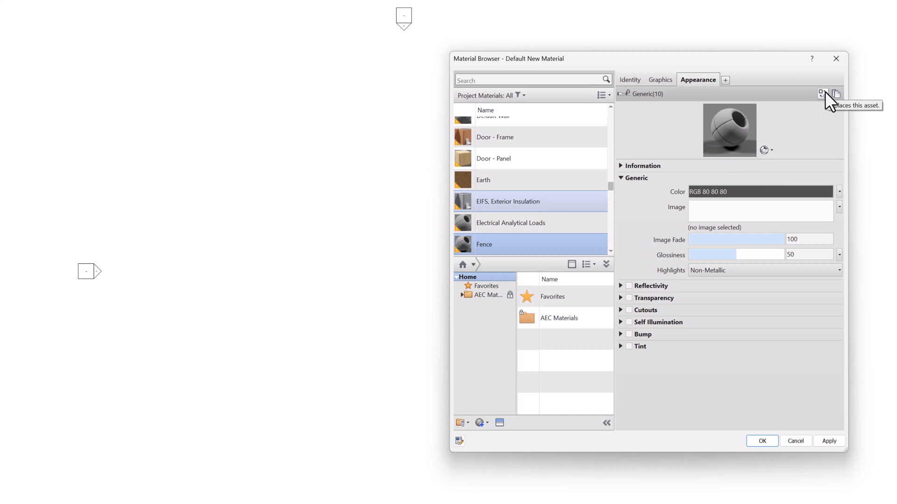
pyautogui.moveTo(835, 95)
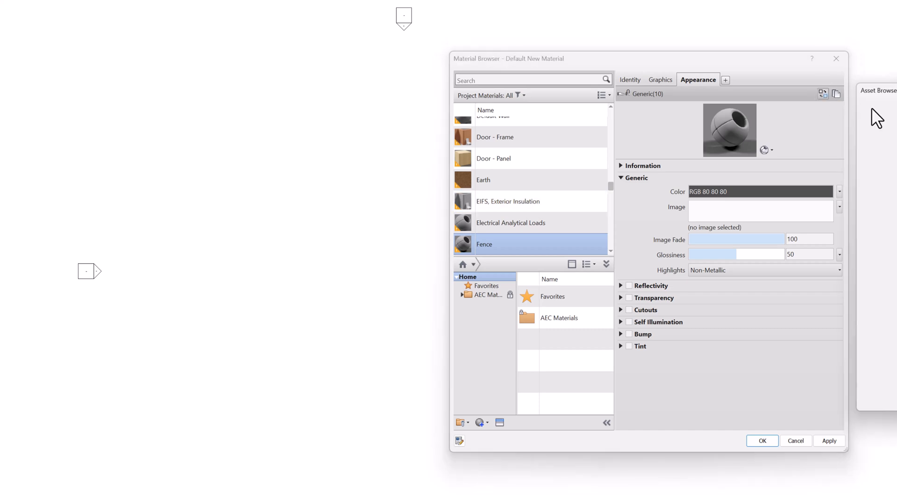
# - Search the Asset Browser for 'fence' and list the Sitework results including Chain Link Fencing 1
pyautogui.click(499, 423)
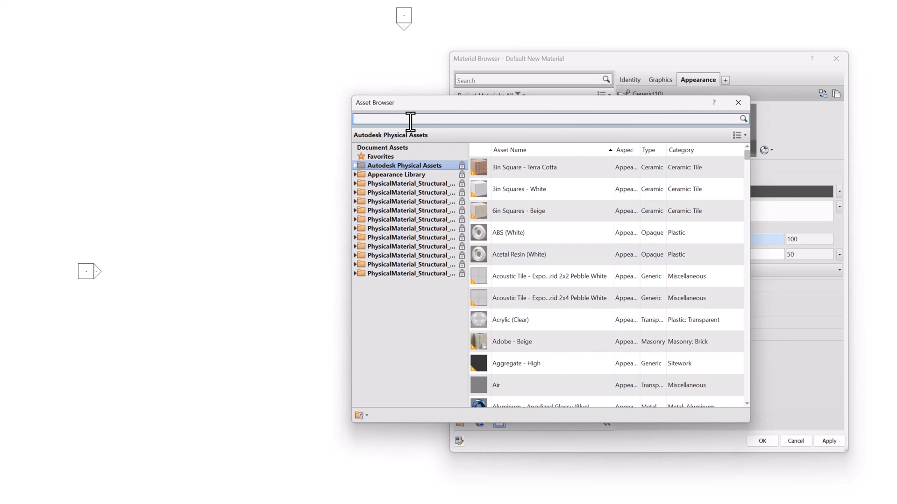
pyautogui.write('fence')
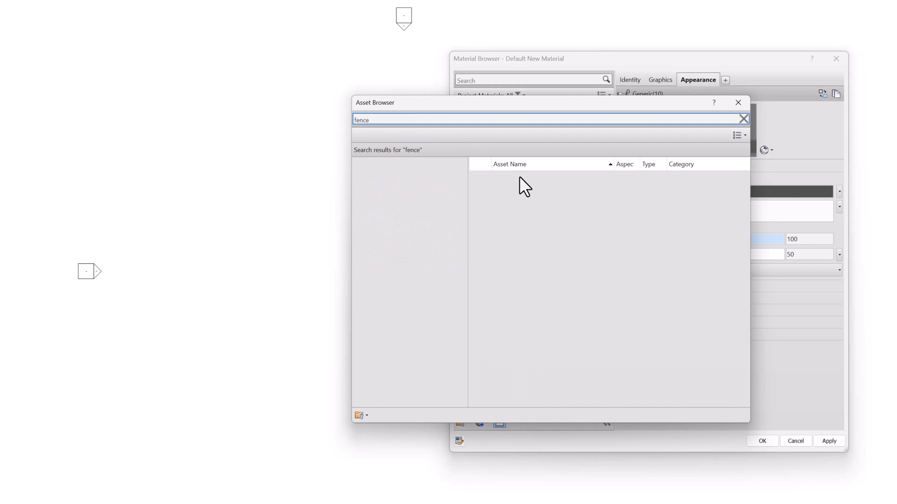
pyautogui.click(513, 225)
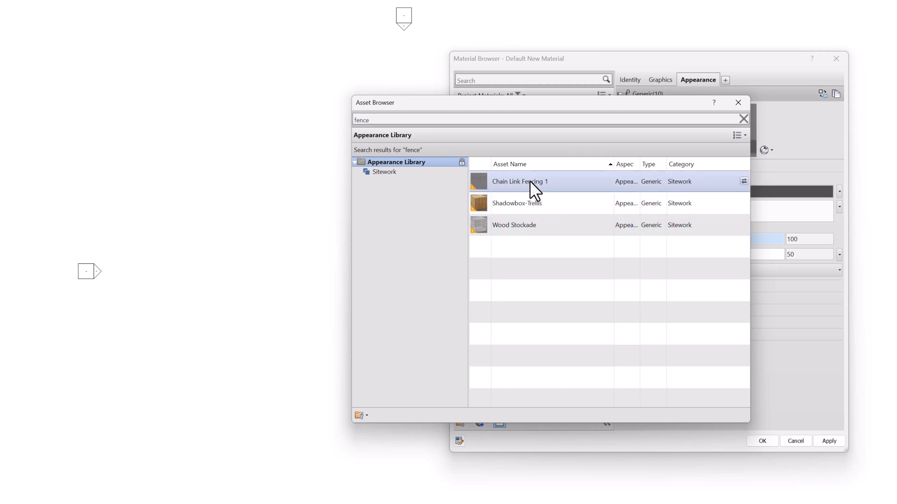
pyautogui.moveTo(531, 184)
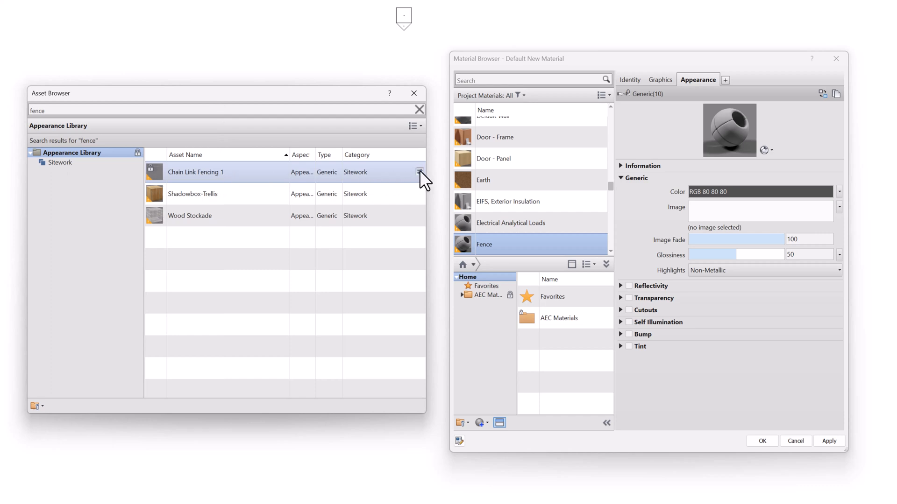
# - Replace Fence's appearance with Chain Link Fencing 1 and expand its Cutouts and Bump maps
pyautogui.click(421, 171)
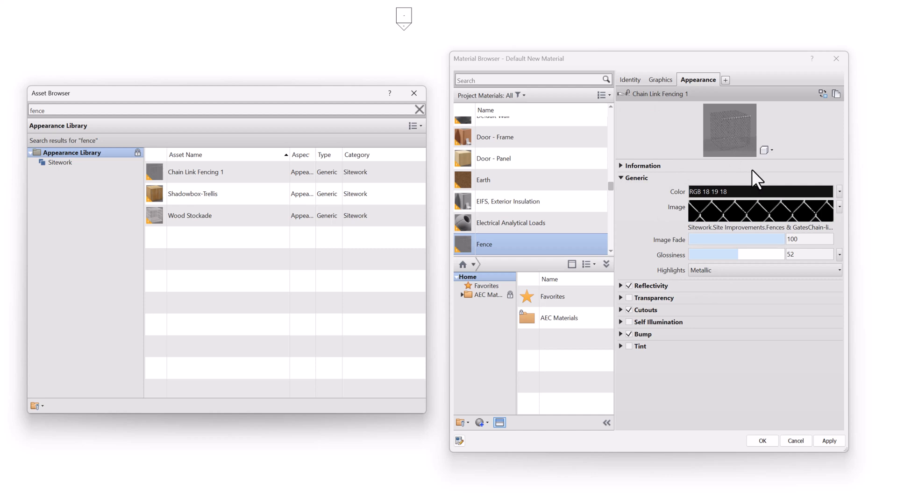
pyautogui.moveTo(501, 254)
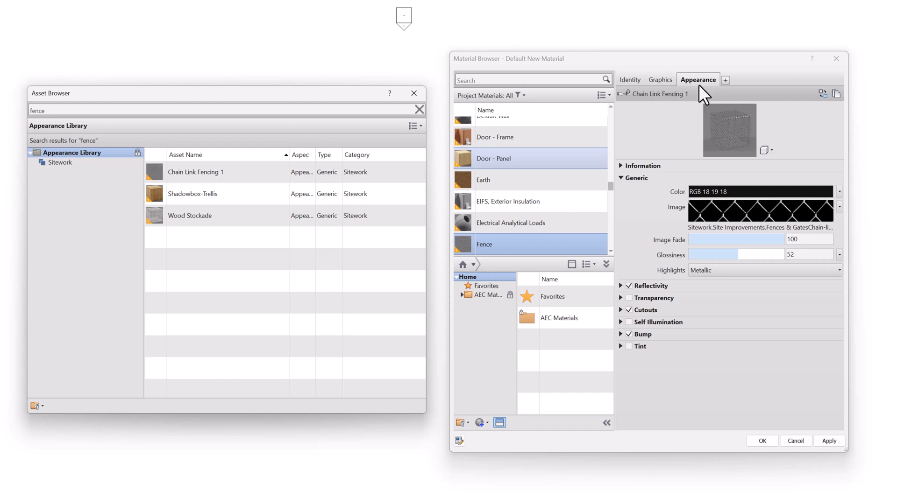
pyautogui.moveTo(658, 269)
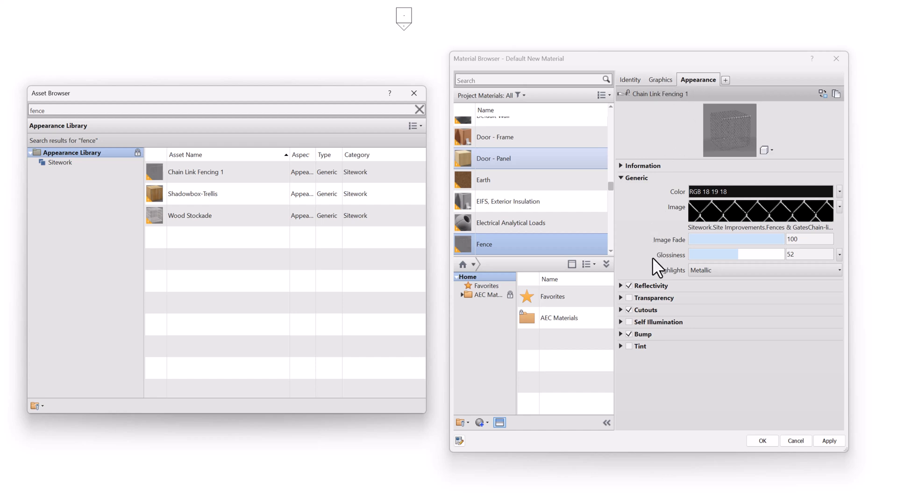
pyautogui.moveTo(624, 320)
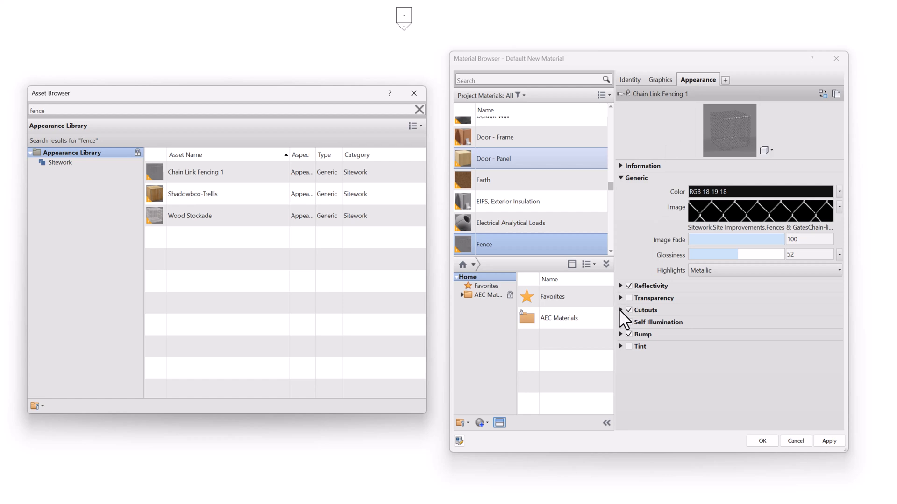
pyautogui.click(620, 310)
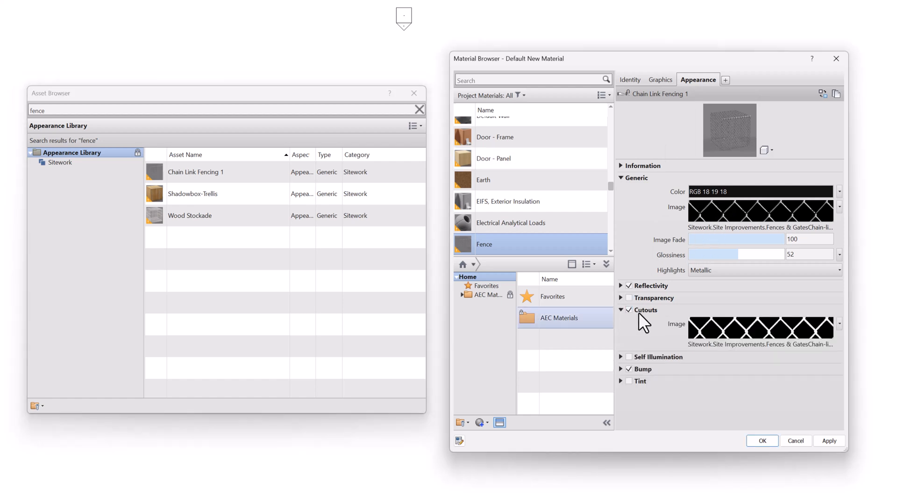
pyautogui.click(621, 310)
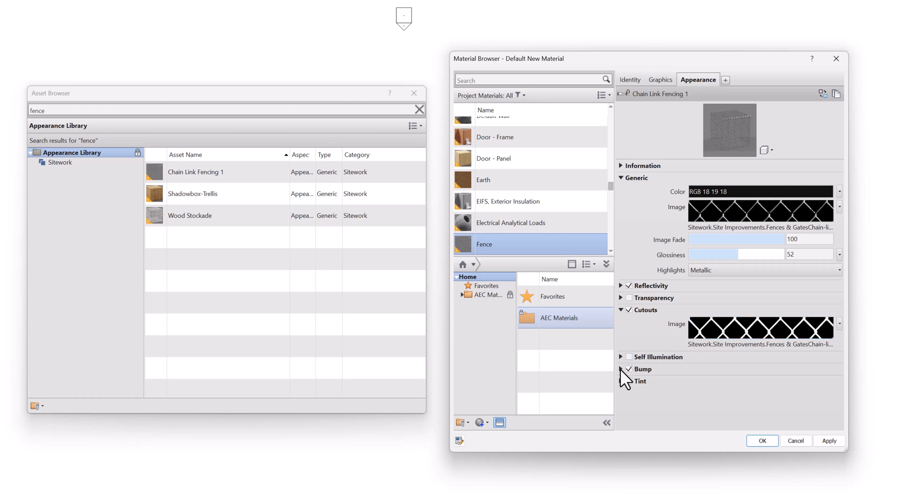
pyautogui.click(621, 369)
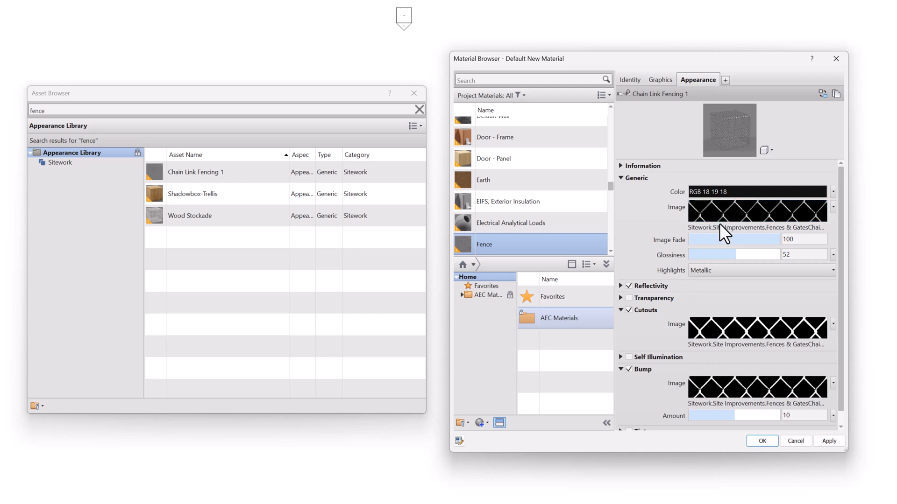
pyautogui.moveTo(703, 220)
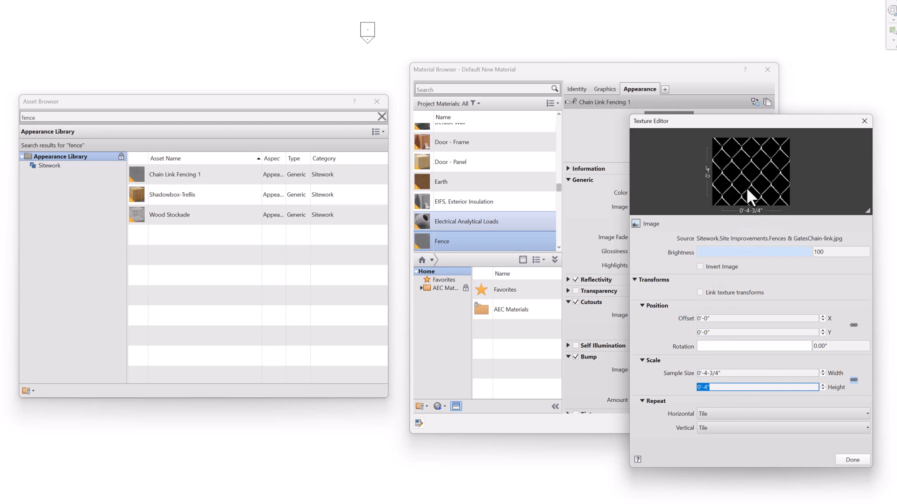
pyautogui.moveTo(752, 198)
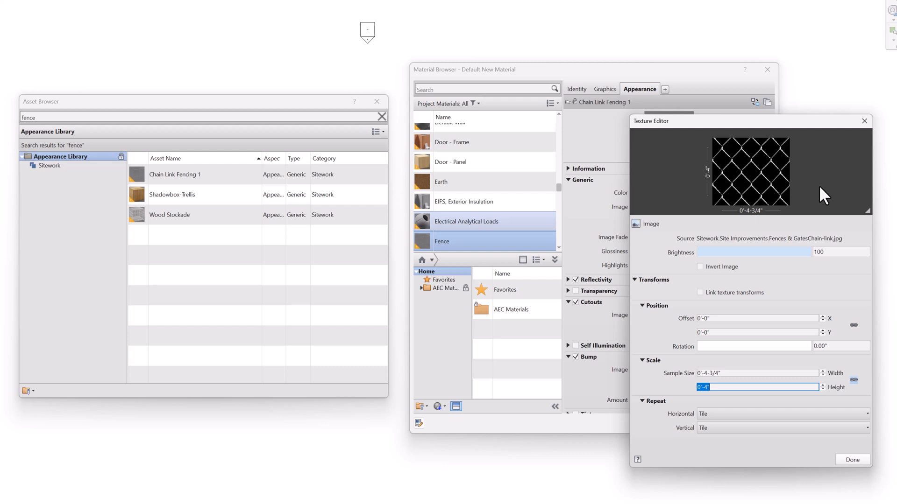
# - Set the chain link texture sample size to 0'-4-3/4" wide by 0'-4" high
pyautogui.click(754, 372)
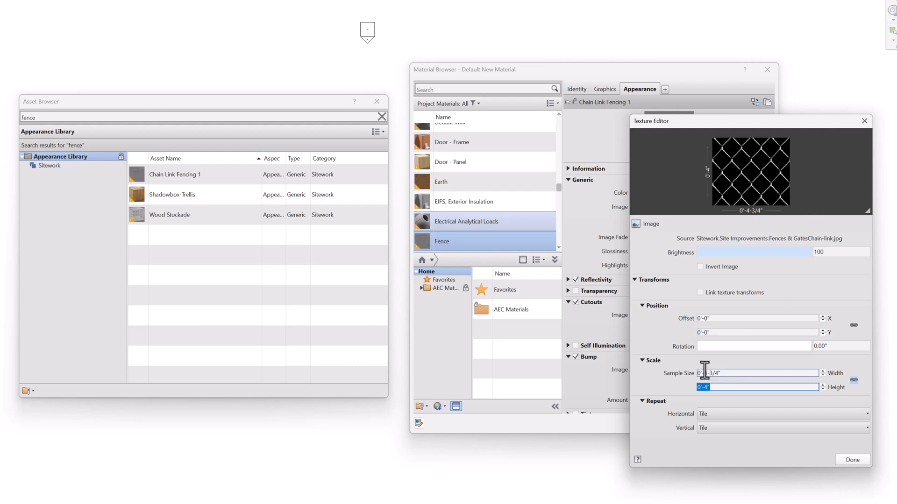
pyautogui.click(755, 387)
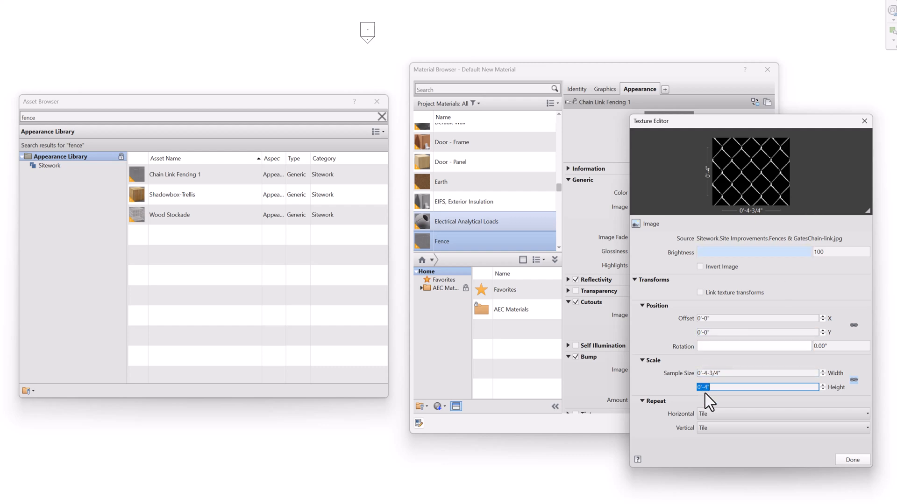
pyautogui.click(852, 459)
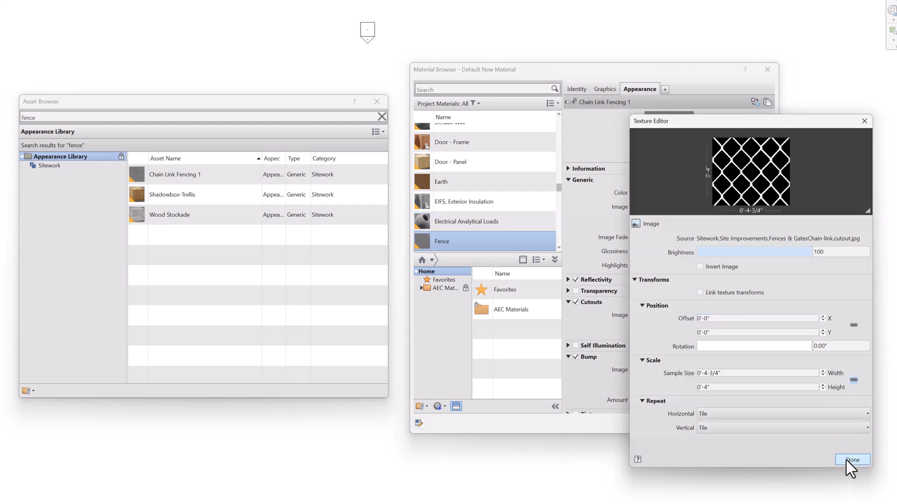
# - Finish the texture editor and bring up Select File for the colour image
pyautogui.click(852, 459)
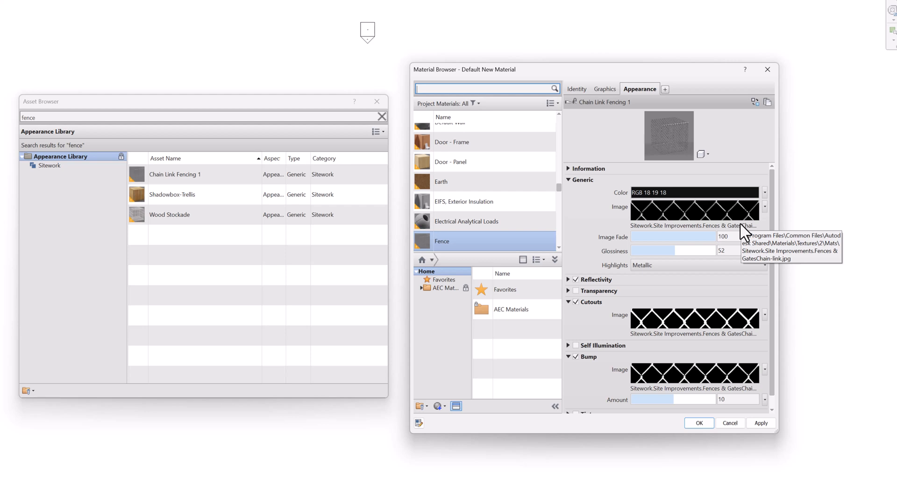
pyautogui.moveTo(738, 234)
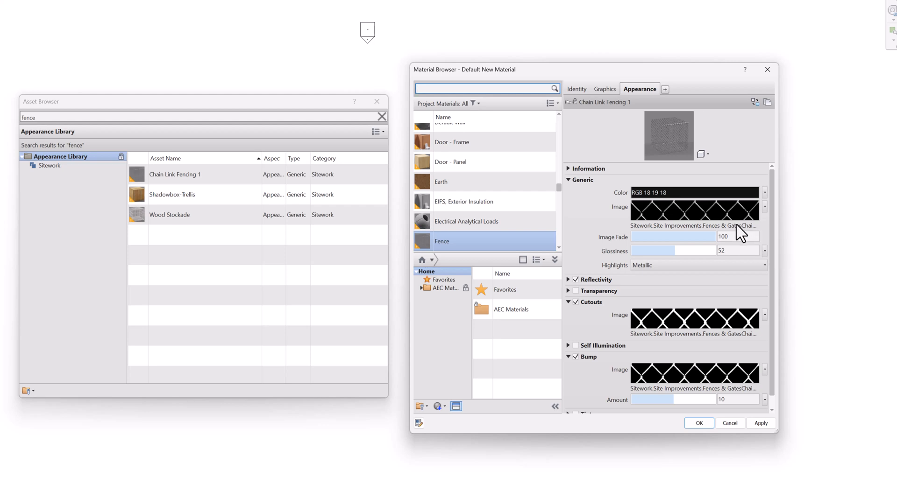
pyautogui.moveTo(740, 235)
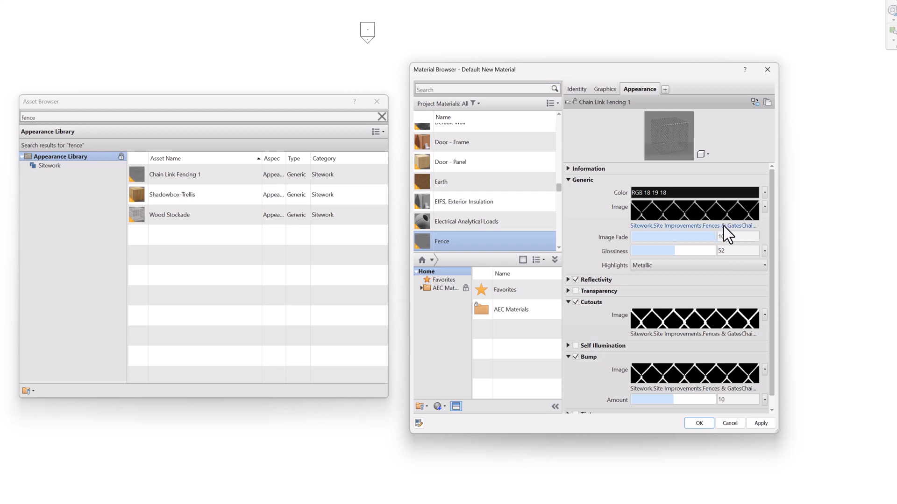
pyautogui.click(694, 210)
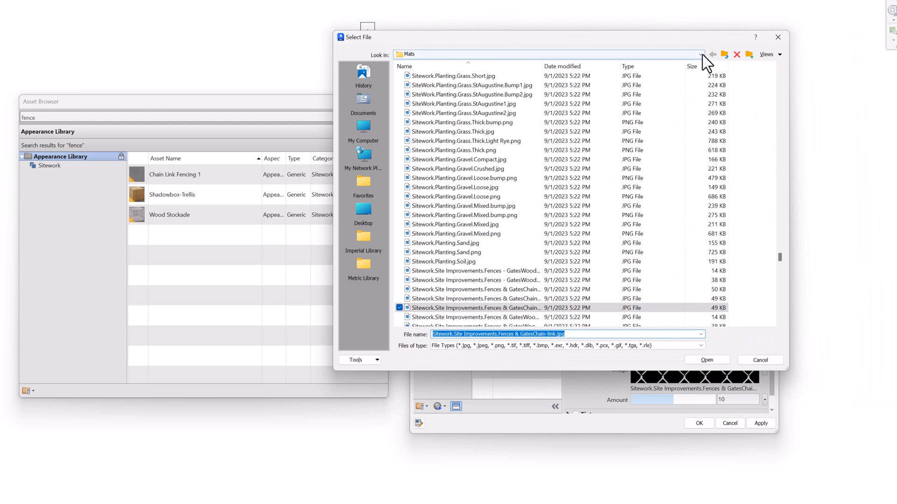
# - Navigate the Look In path to the Mats folder and filter file names with *carpet*
pyautogui.click(699, 54)
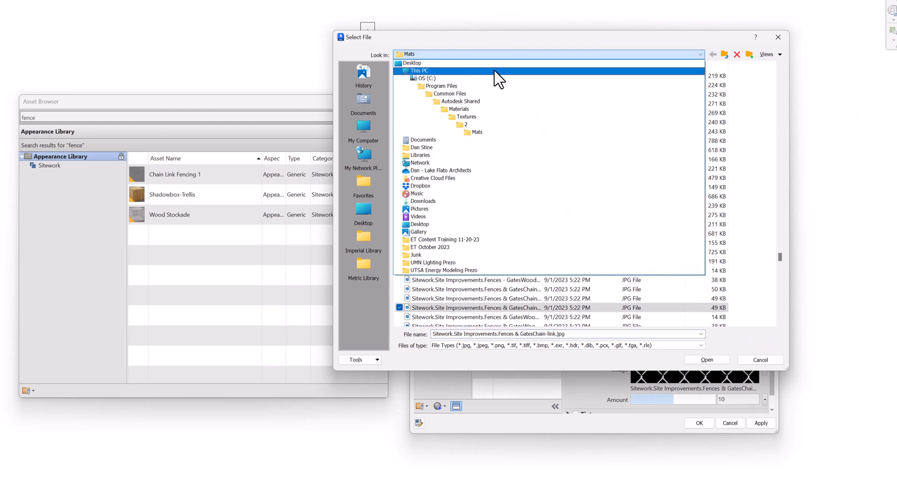
pyautogui.click(466, 117)
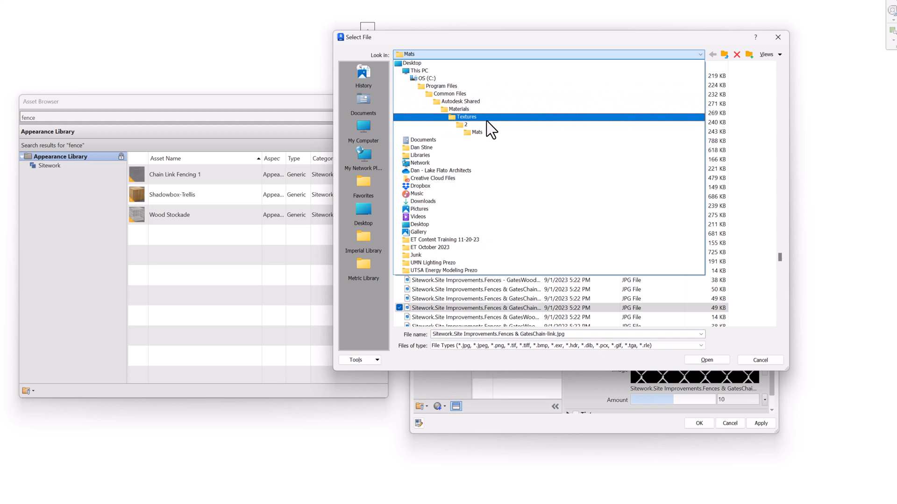
pyautogui.click(477, 132)
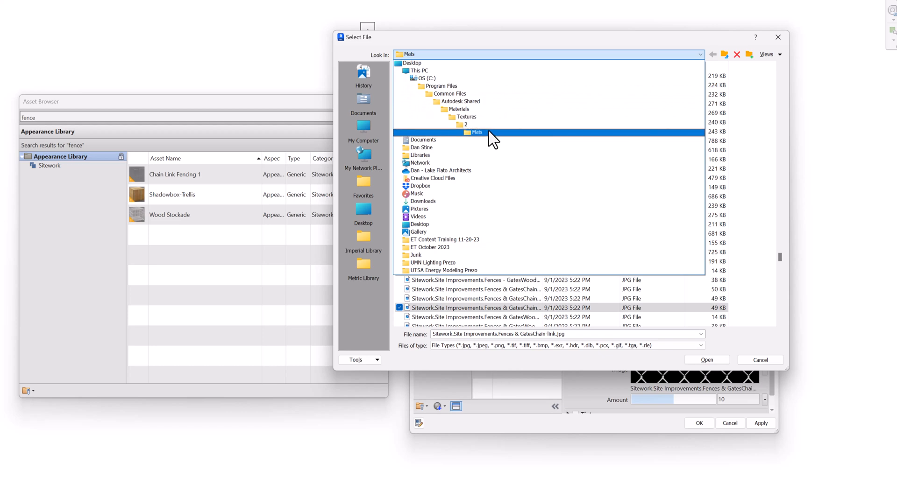
pyautogui.click(466, 124)
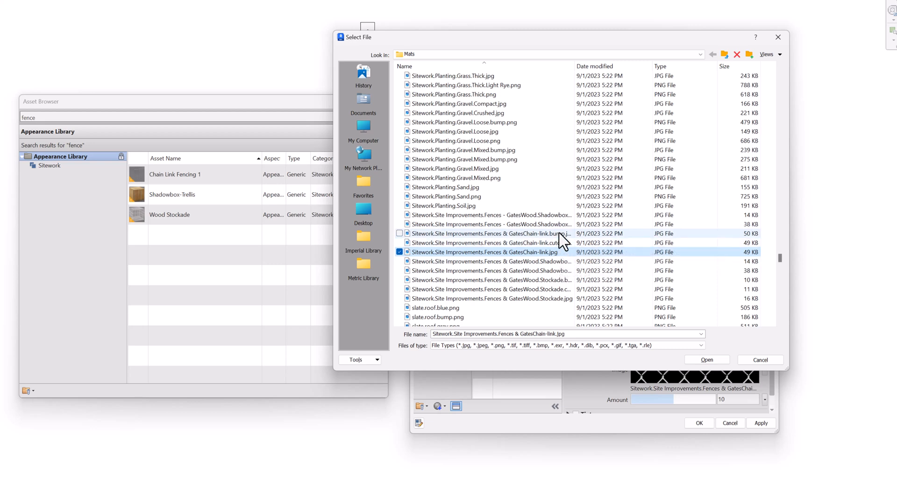
pyautogui.moveTo(569, 267)
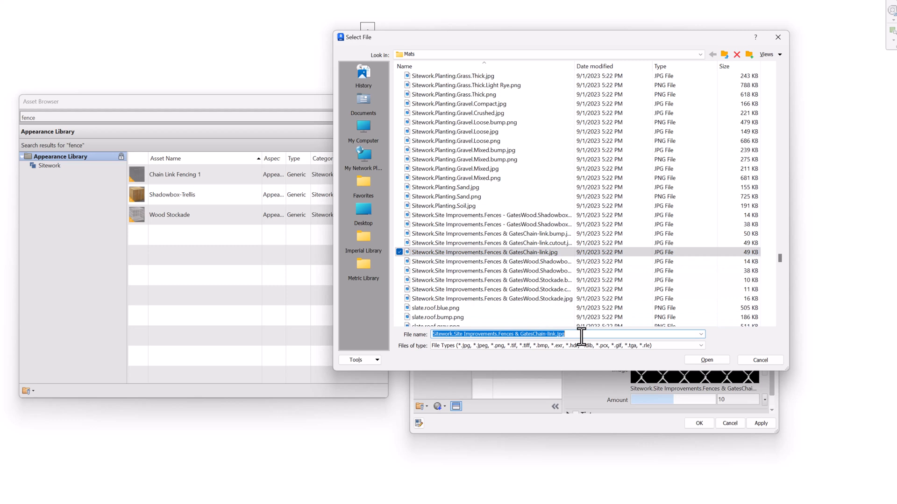
pyautogui.write('*fence')
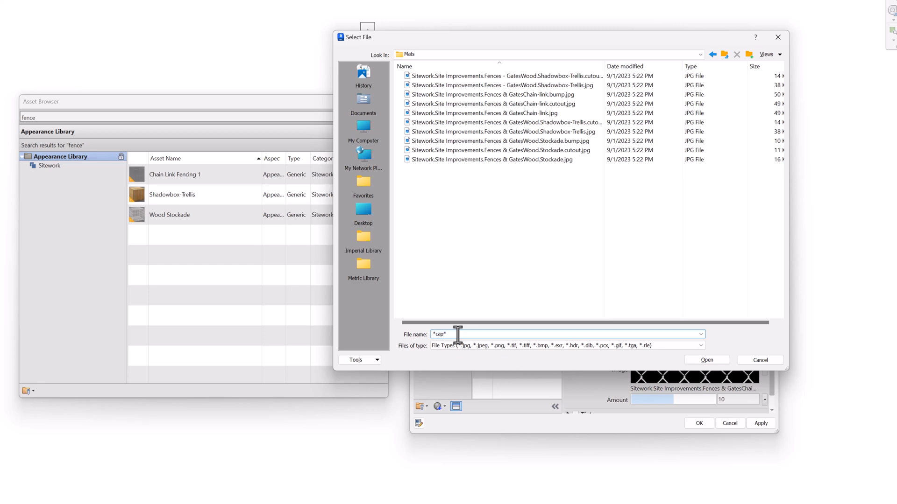
pyautogui.write('*carpet*')
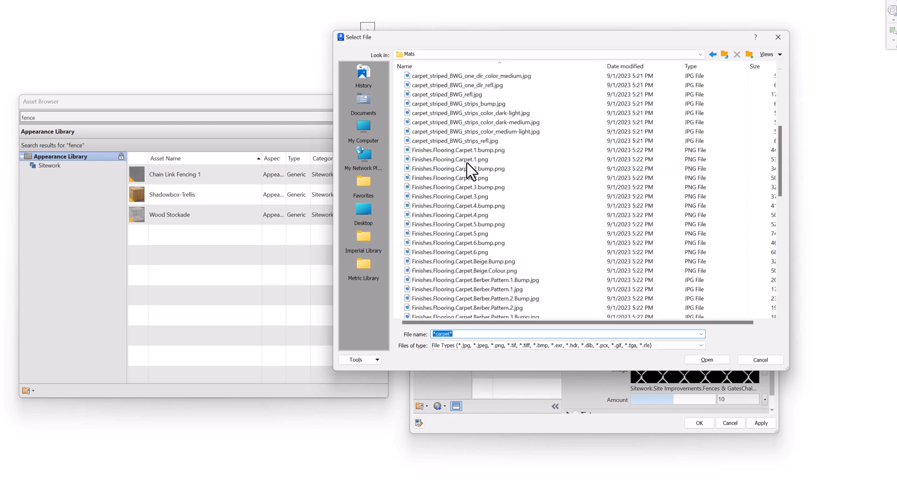
# - Show the carpet images as thumbnails and browse through them
pyautogui.click(778, 54)
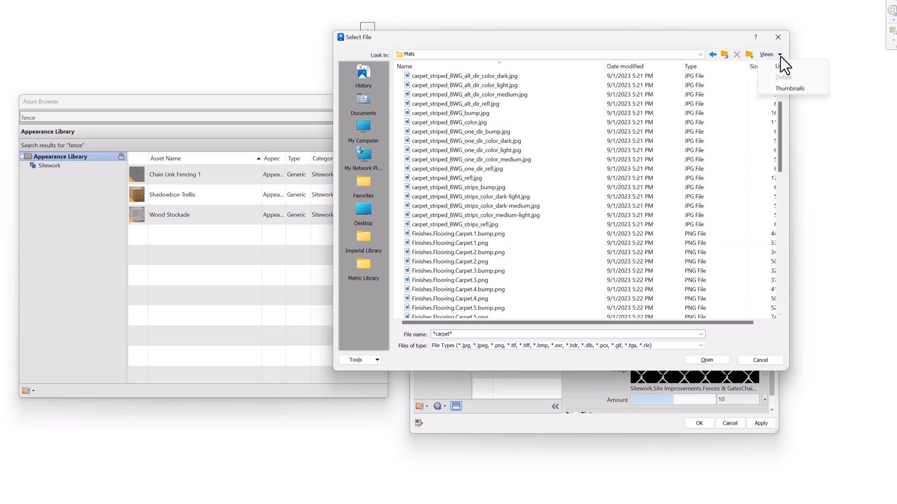
pyautogui.click(790, 89)
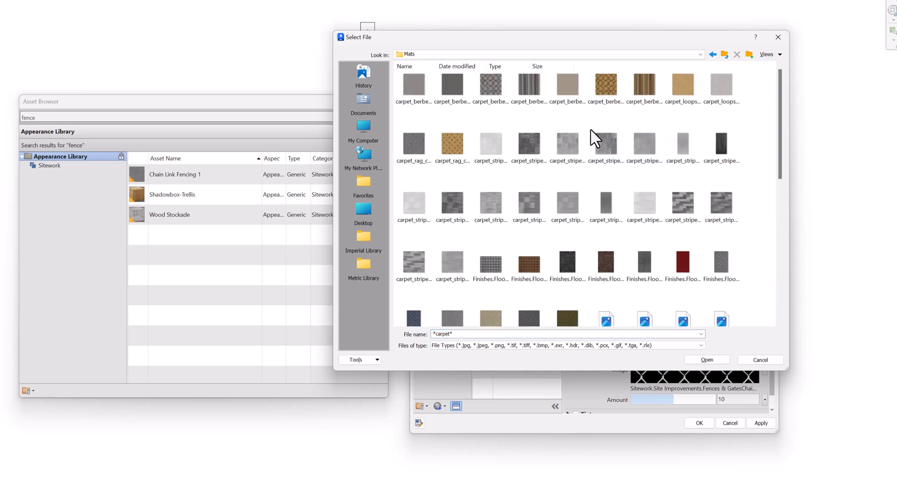
pyautogui.click(566, 143)
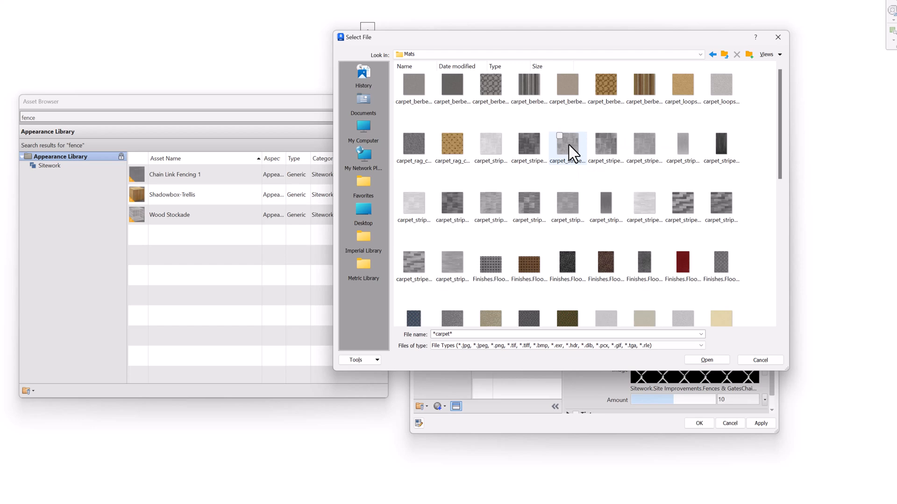
pyautogui.scroll(-3)
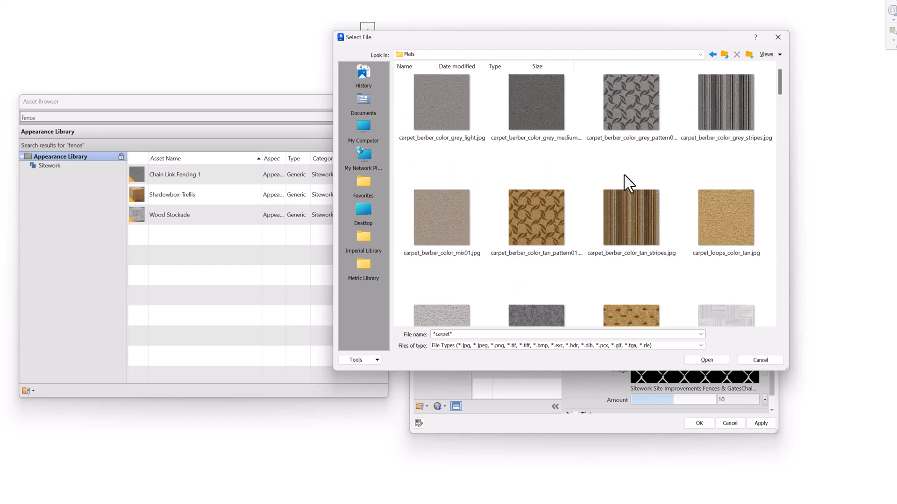
pyautogui.scroll(-3)
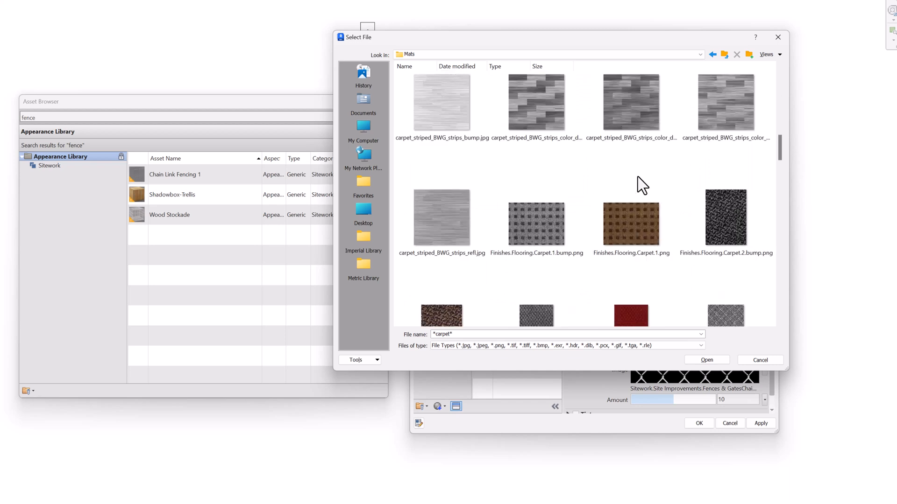
pyautogui.scroll(-3)
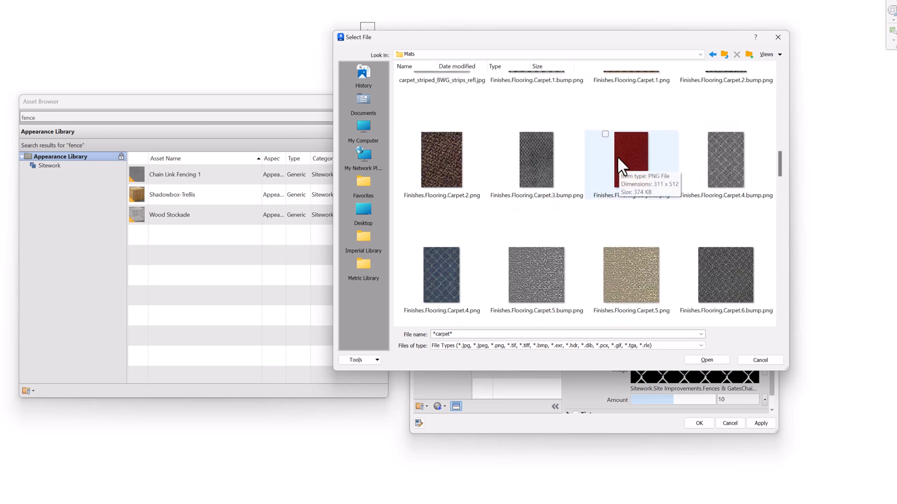
pyautogui.moveTo(600, 127)
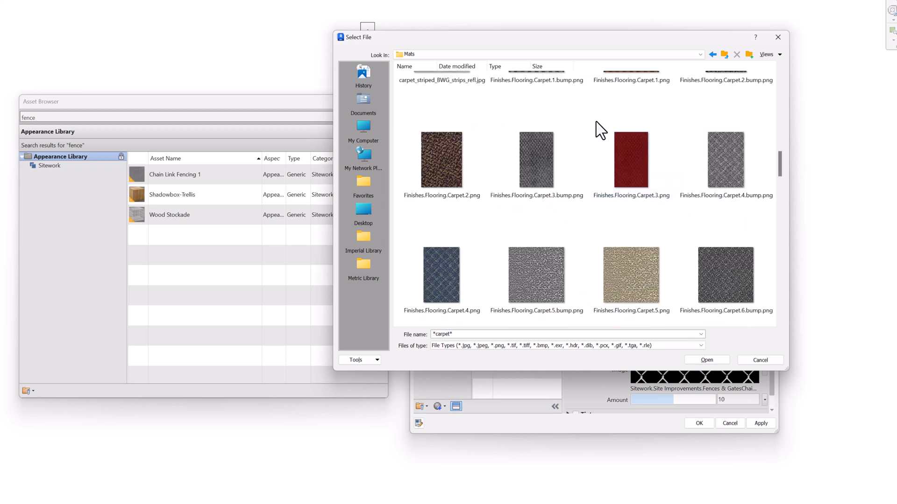
pyautogui.click(631, 160)
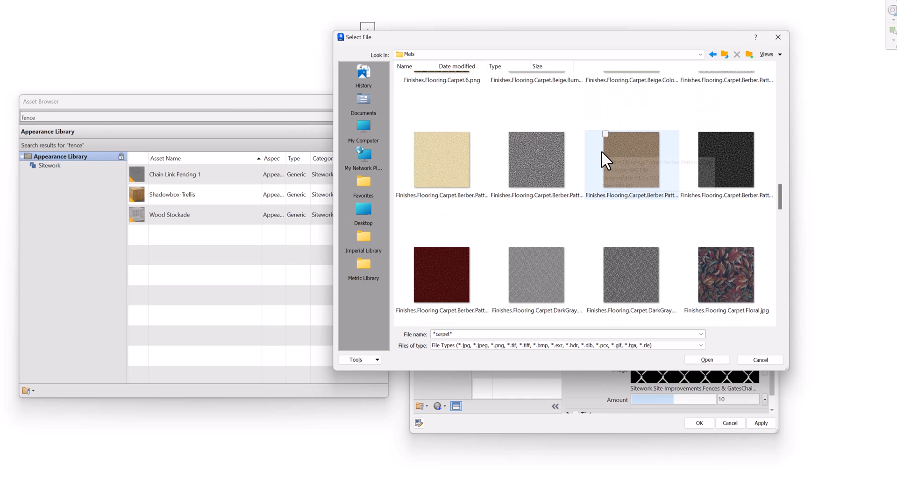
pyautogui.scroll(-3)
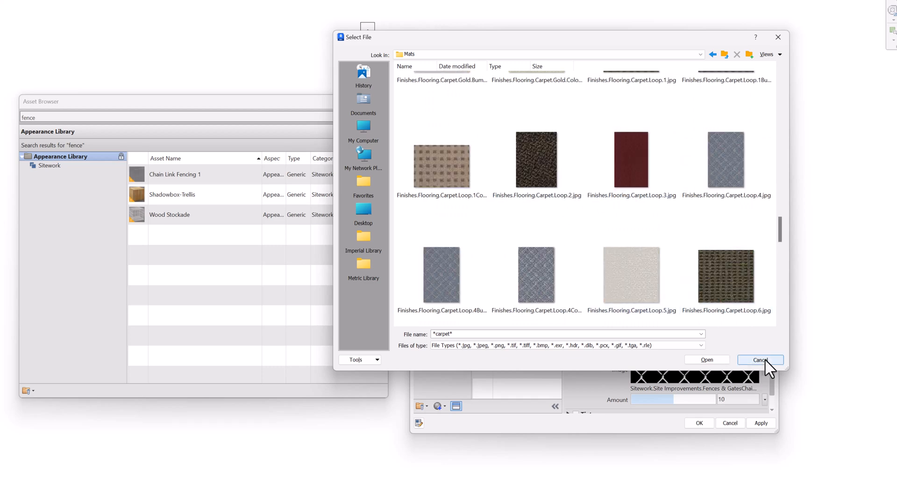
# - Cancel the file picker and set the appearance preview scene to Glass Curtain Wall
pyautogui.click(760, 361)
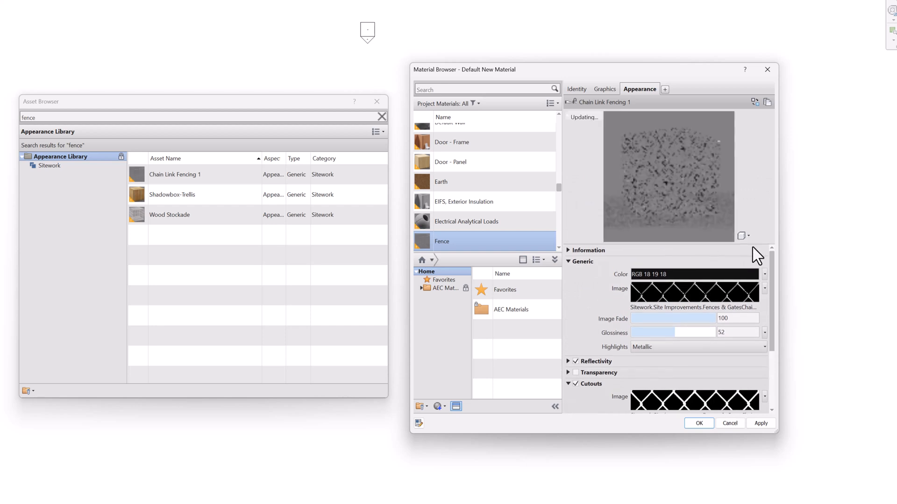
pyautogui.click(743, 236)
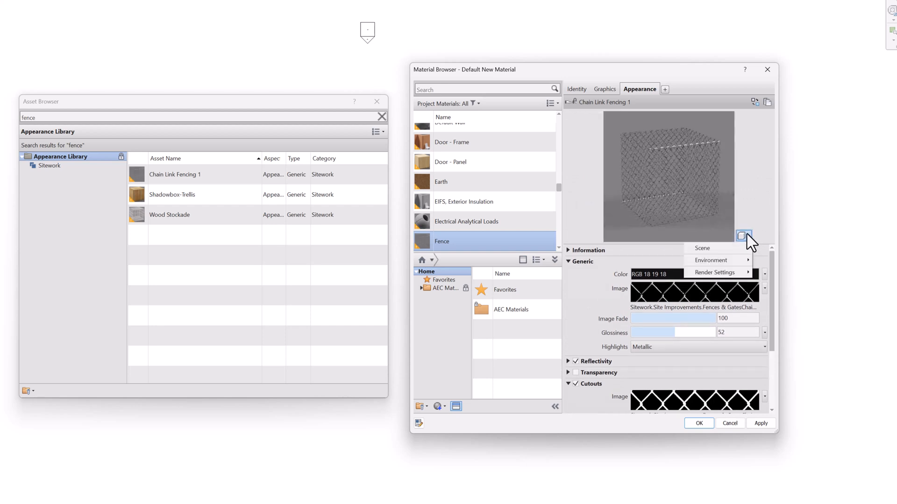
pyautogui.click(701, 247)
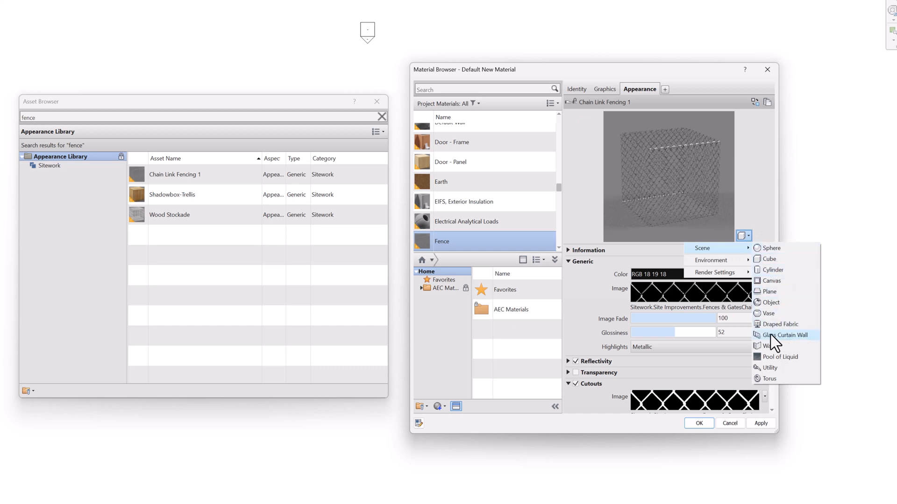
pyautogui.click(784, 334)
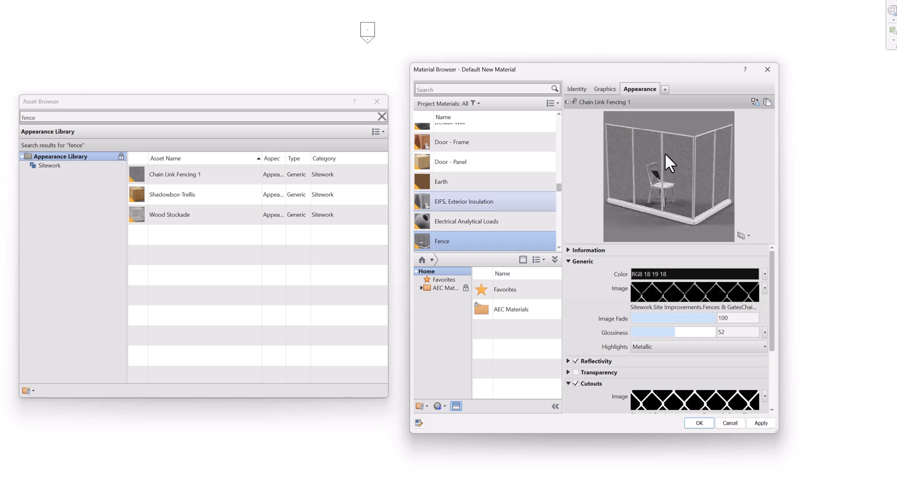
pyautogui.moveTo(643, 166)
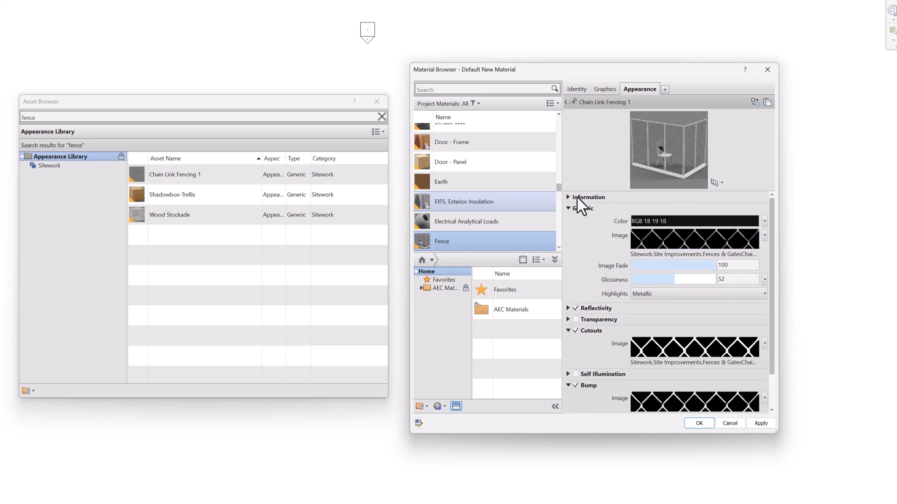
# - Expand the material information and confirm the Fence material with OK
pyautogui.click(567, 197)
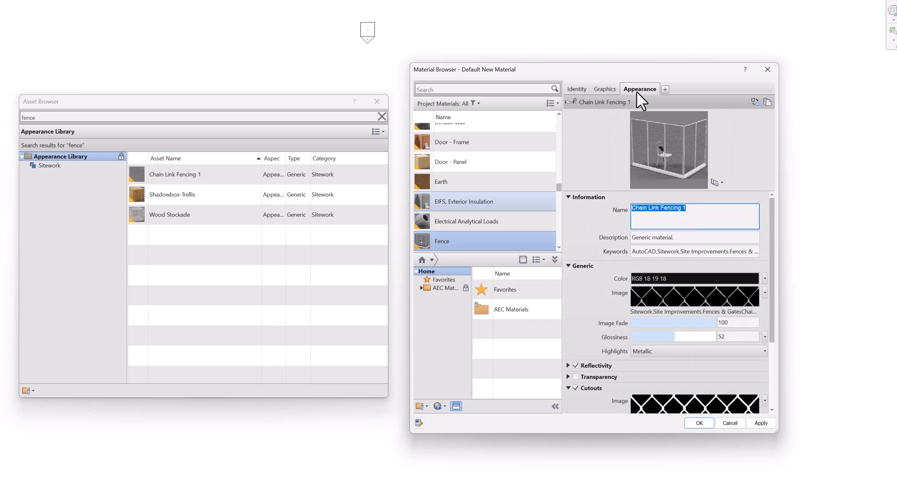
pyautogui.moveTo(609, 123)
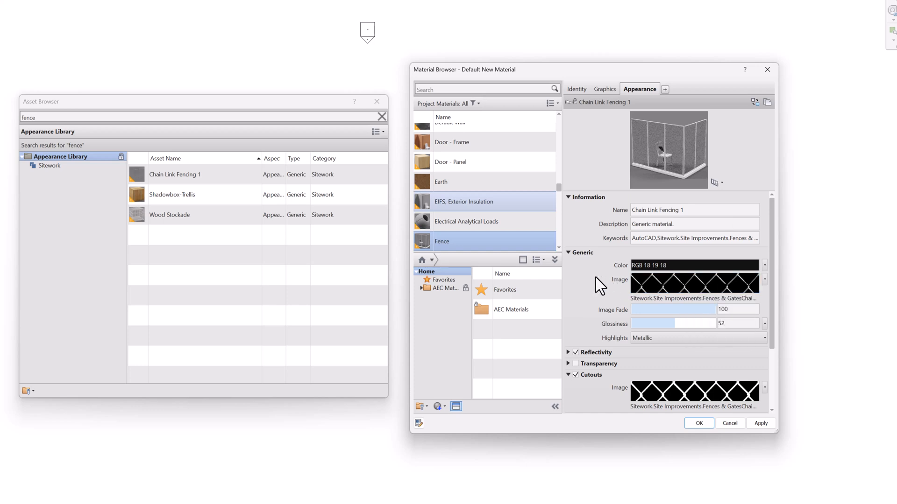
pyautogui.moveTo(601, 269)
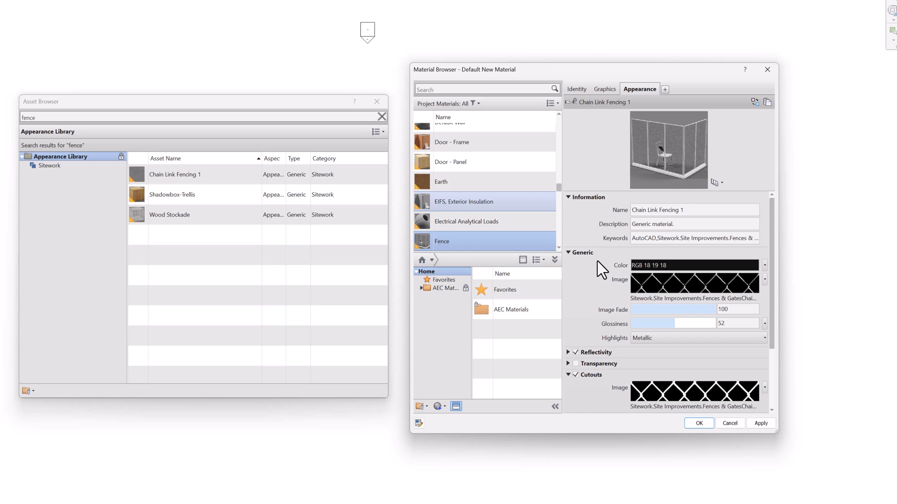
pyautogui.moveTo(460, 208)
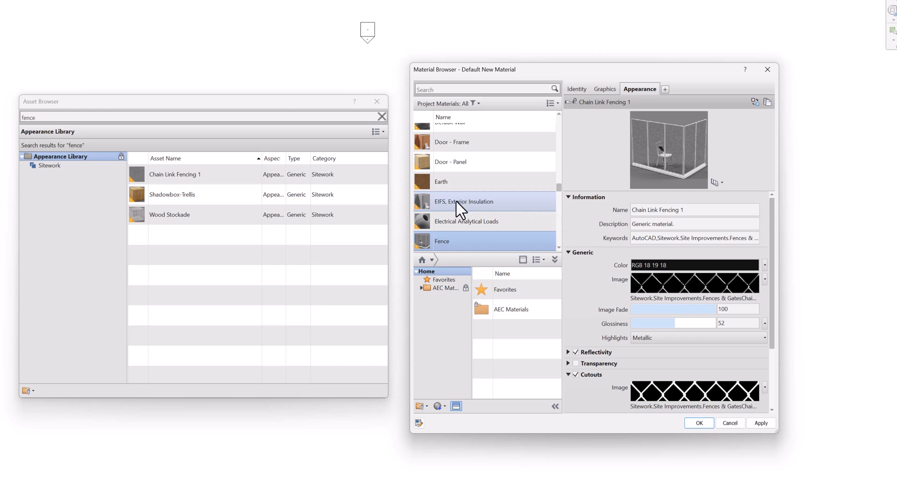
pyautogui.moveTo(461, 205)
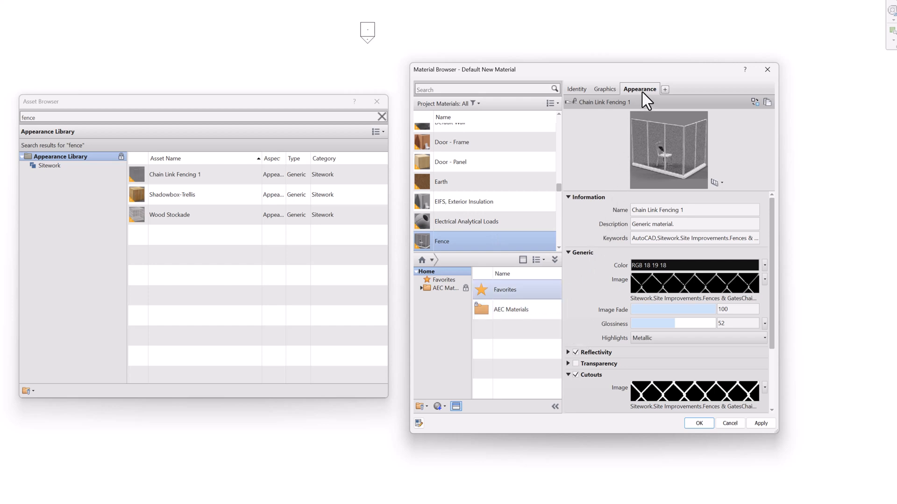
pyautogui.moveTo(741, 132)
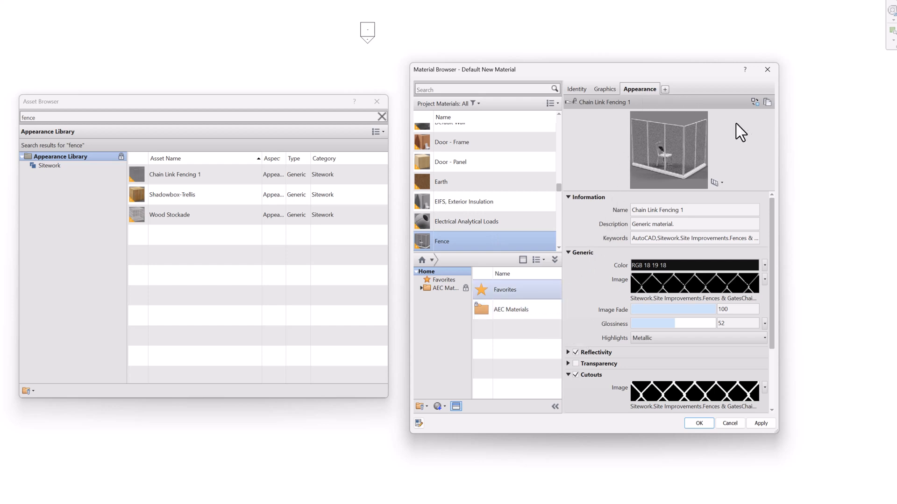
pyautogui.moveTo(687, 154)
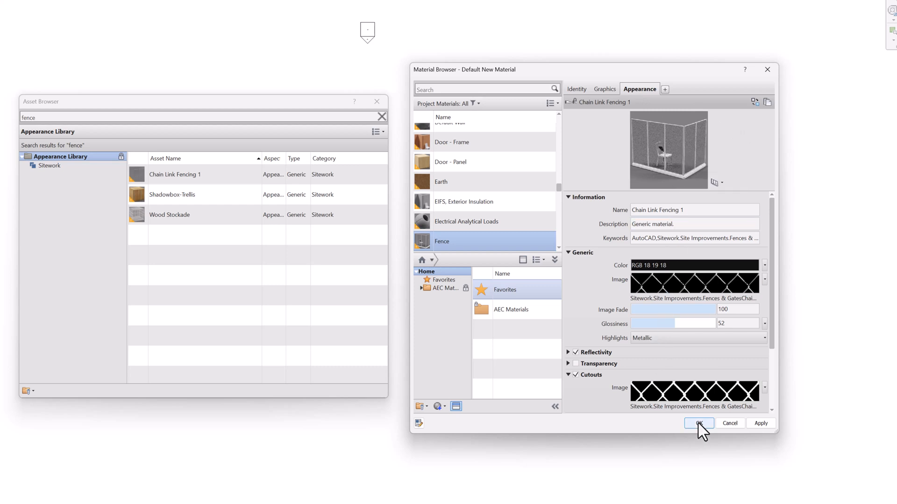
pyautogui.click(698, 423)
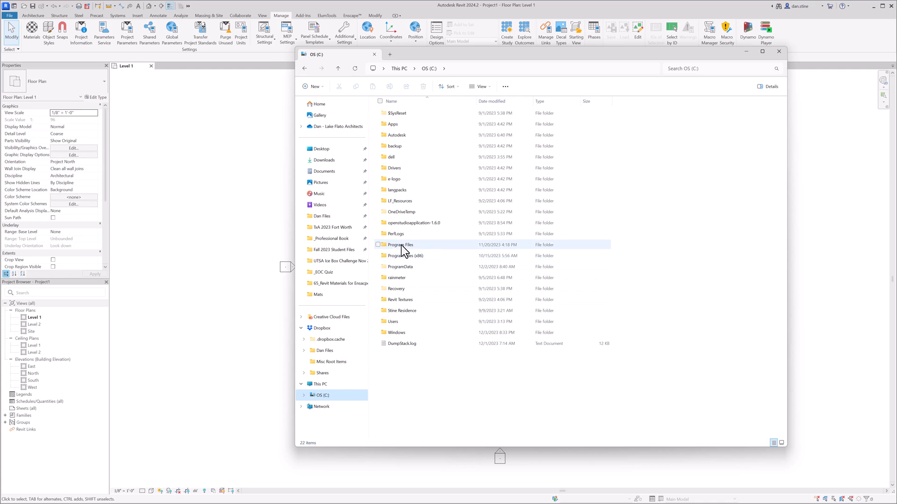
# - Navigate into Program Files, Common Files, then Autodesk Shared
pyautogui.doubleClick(401, 245)
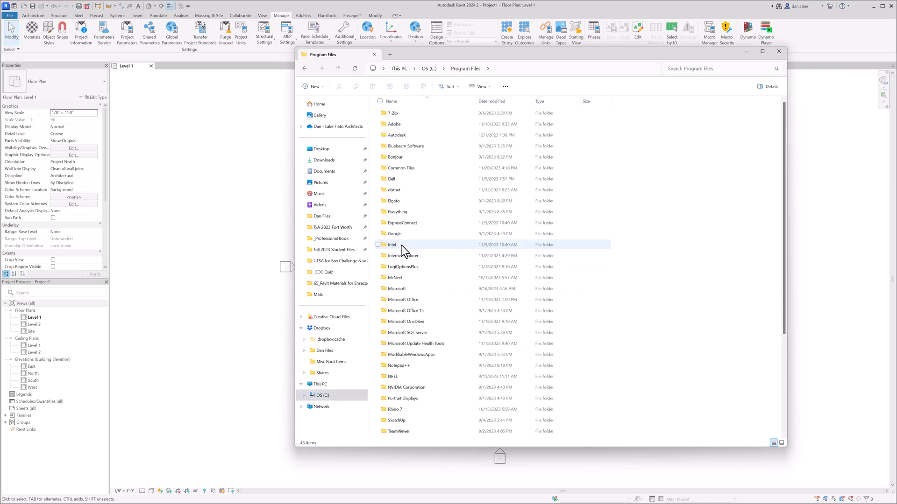
pyautogui.click(407, 146)
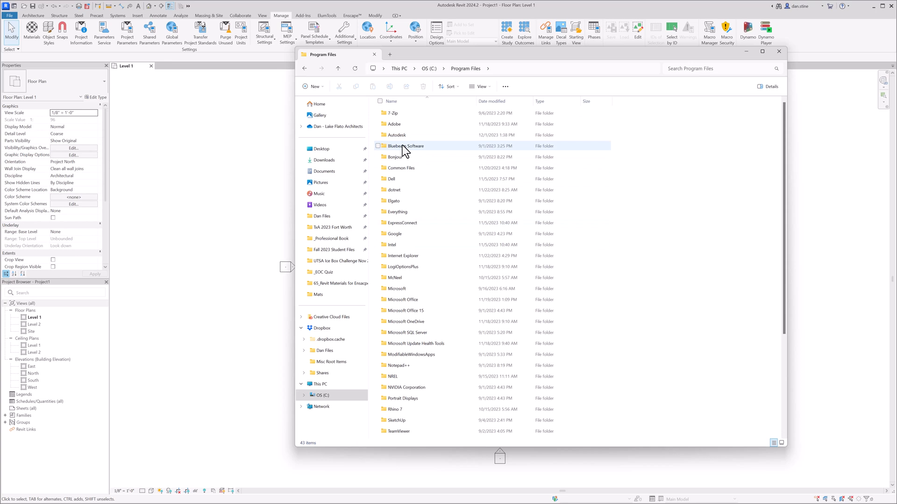
pyautogui.click(401, 167)
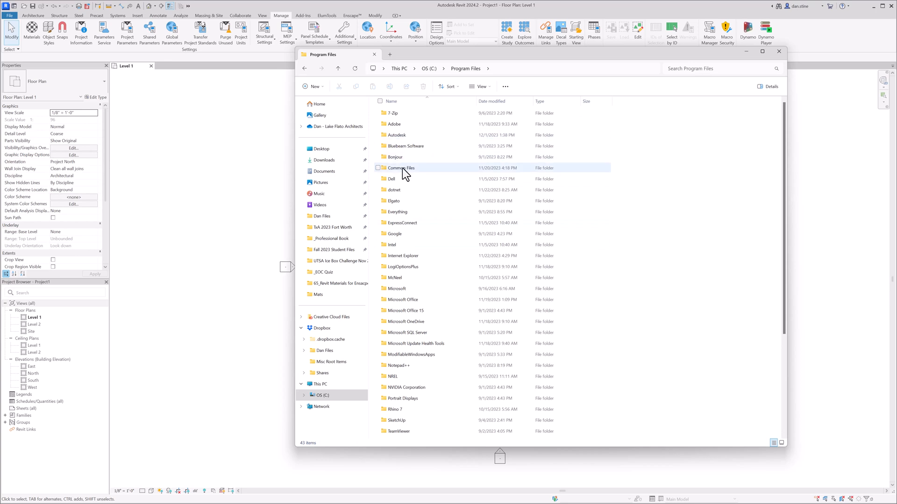
pyautogui.doubleClick(401, 167)
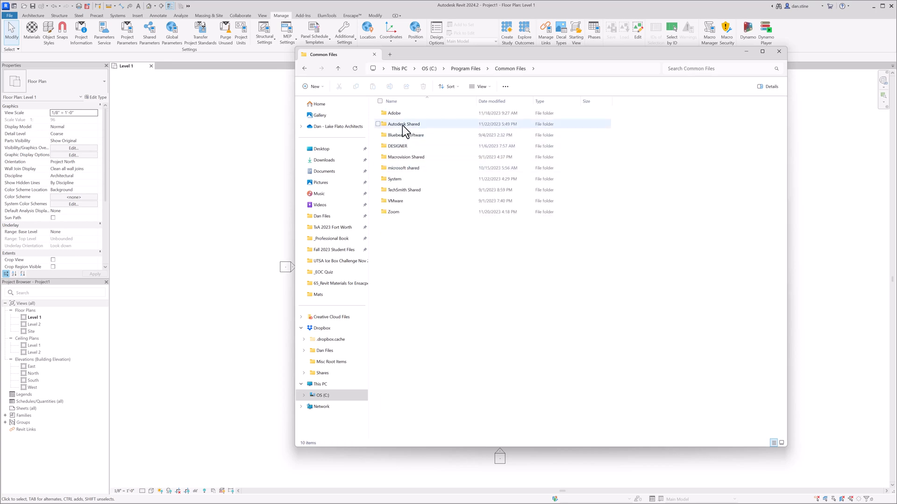
pyautogui.doubleClick(404, 124)
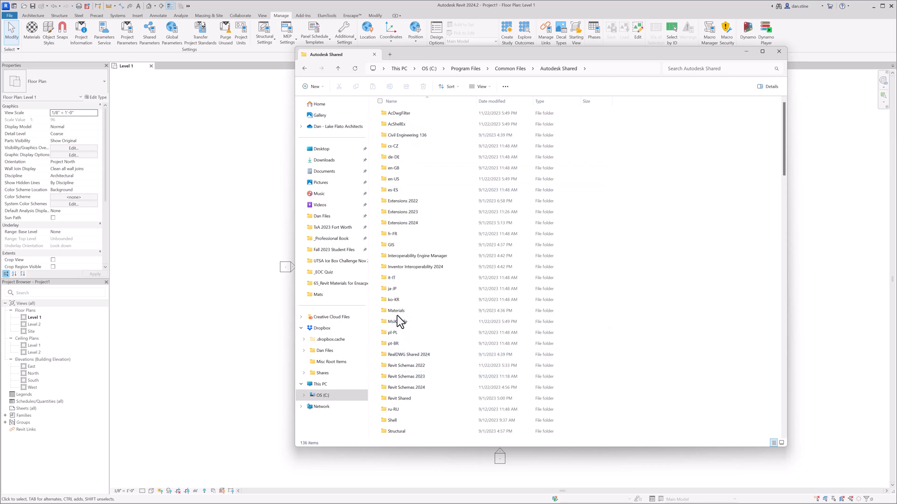
# - Continue into Materials, Textures, 1 and the Mats folder of texture images
pyautogui.doubleClick(396, 310)
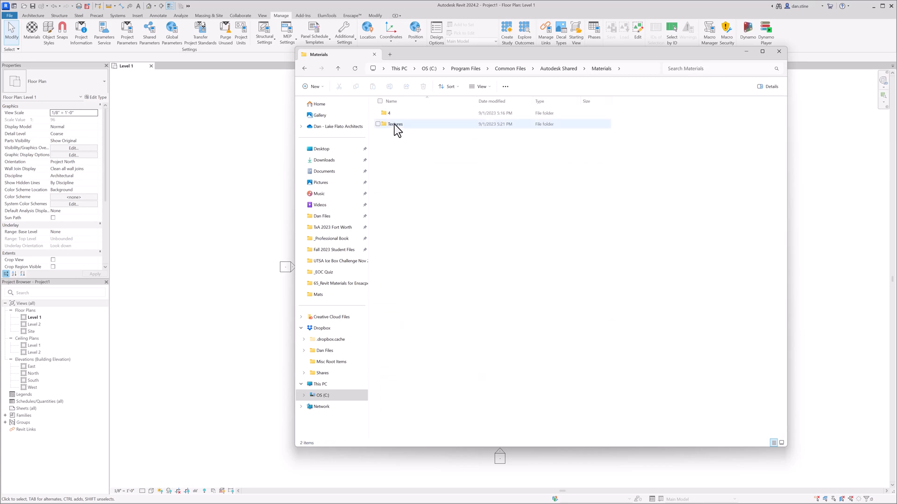
pyautogui.doubleClick(395, 124)
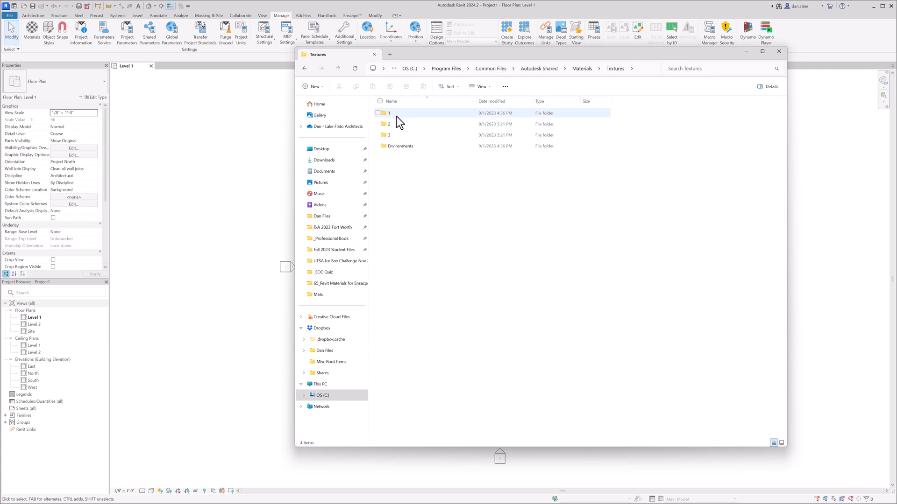
pyautogui.moveTo(398, 117)
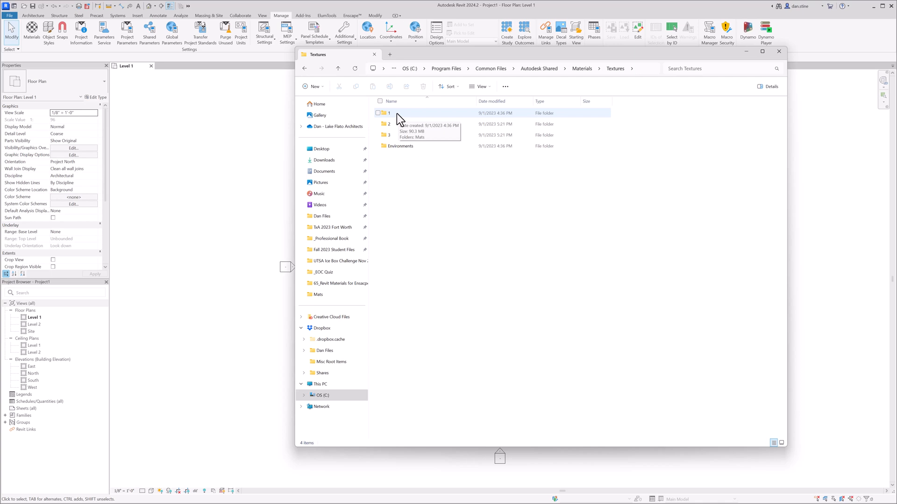
pyautogui.moveTo(394, 116)
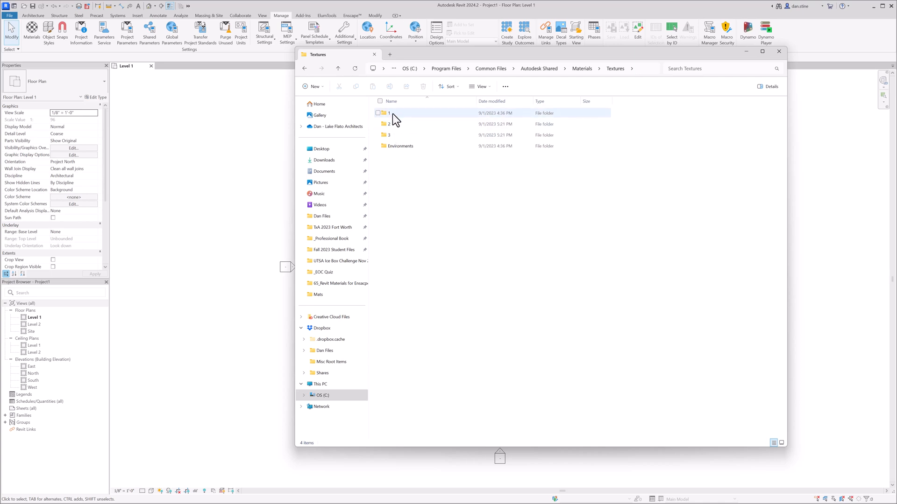
pyautogui.doubleClick(389, 113)
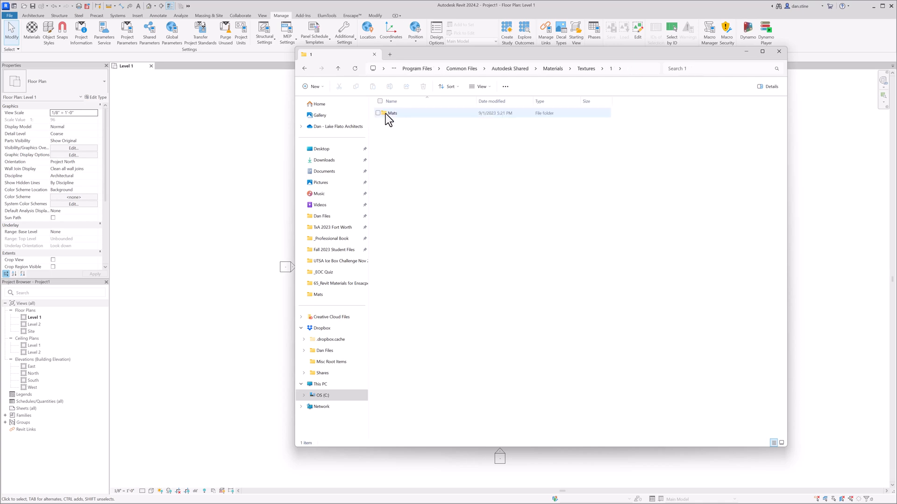
pyautogui.doubleClick(391, 113)
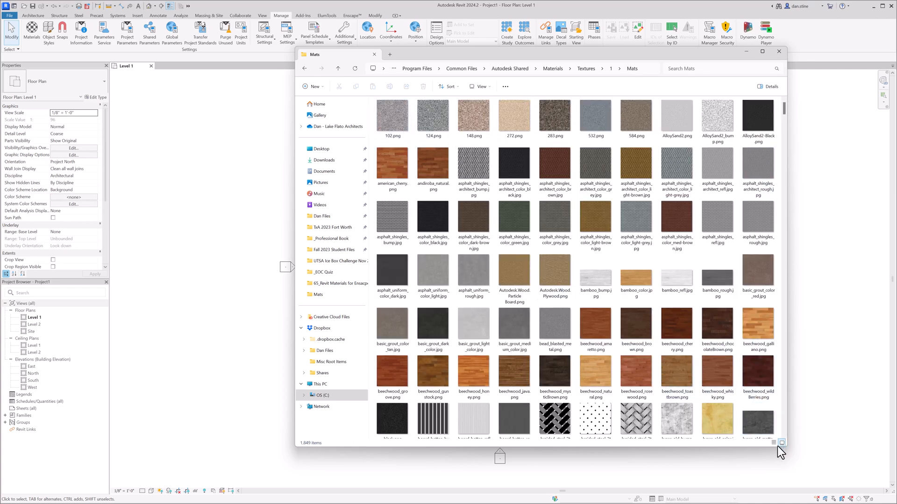
# - Switch to Details view and add a Dimensions column to the file list
pyautogui.click(773, 442)
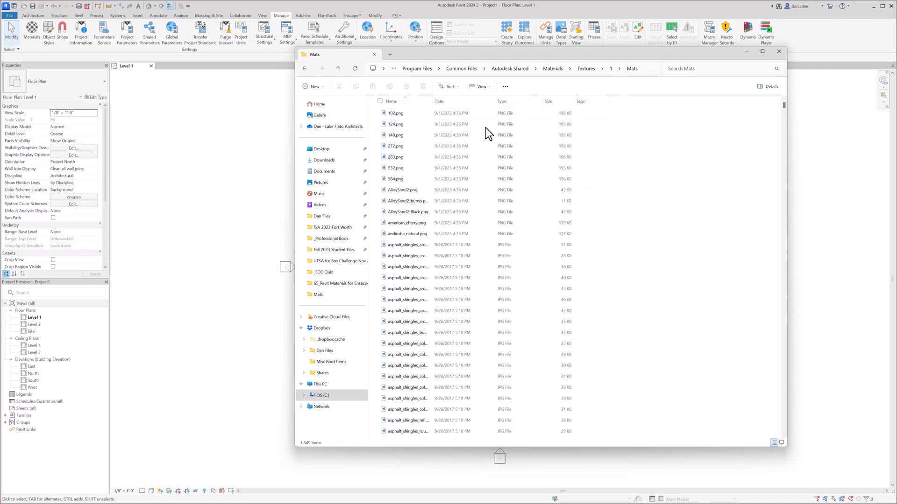
pyautogui.rightClick(439, 101)
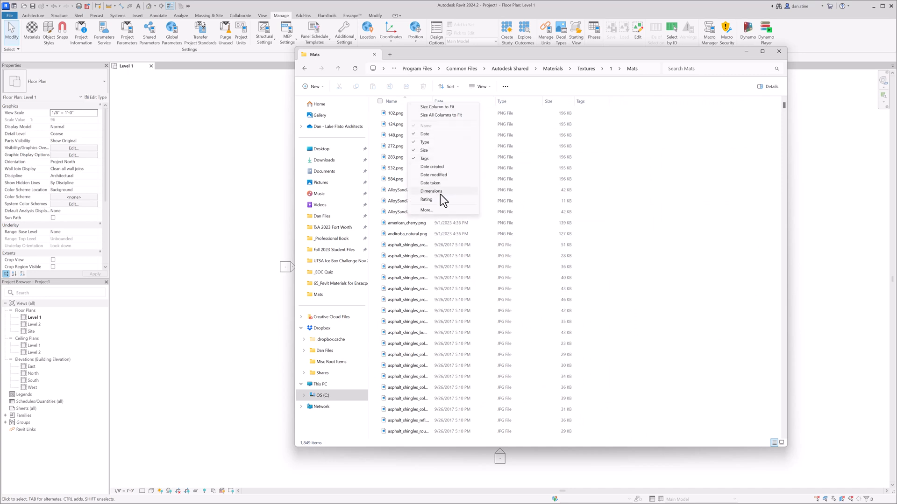
pyautogui.click(430, 190)
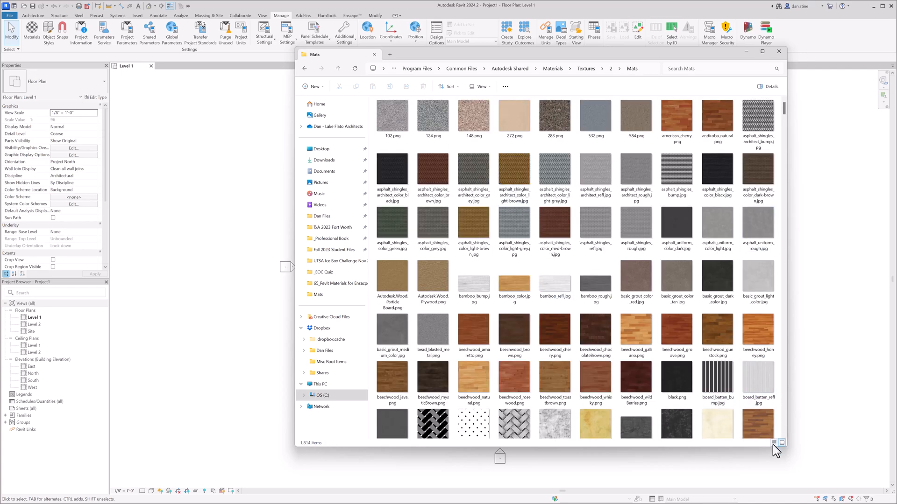
# - Read the 512 x 512 dimensions in Details view, then go back up to Textures
pyautogui.click(773, 443)
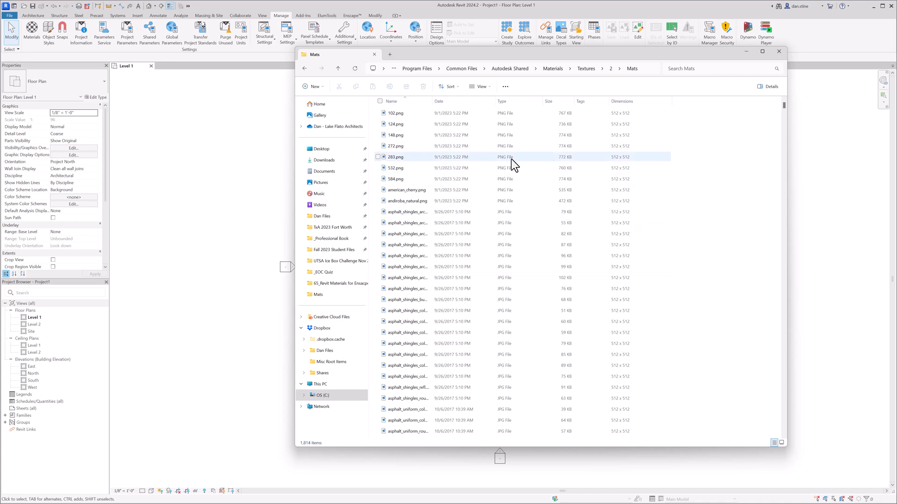
pyautogui.click(586, 68)
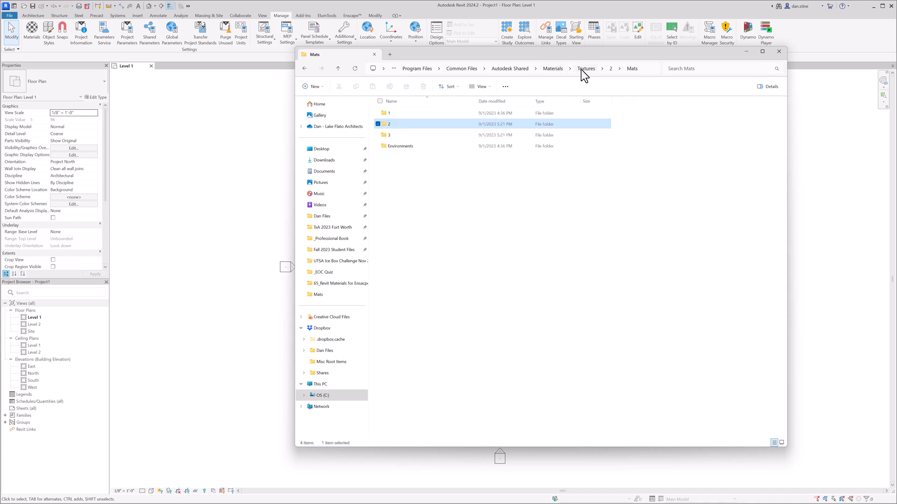
# - Enter Textures 3 Mats and add an image Dimensions column to its listing
pyautogui.doubleClick(388, 135)
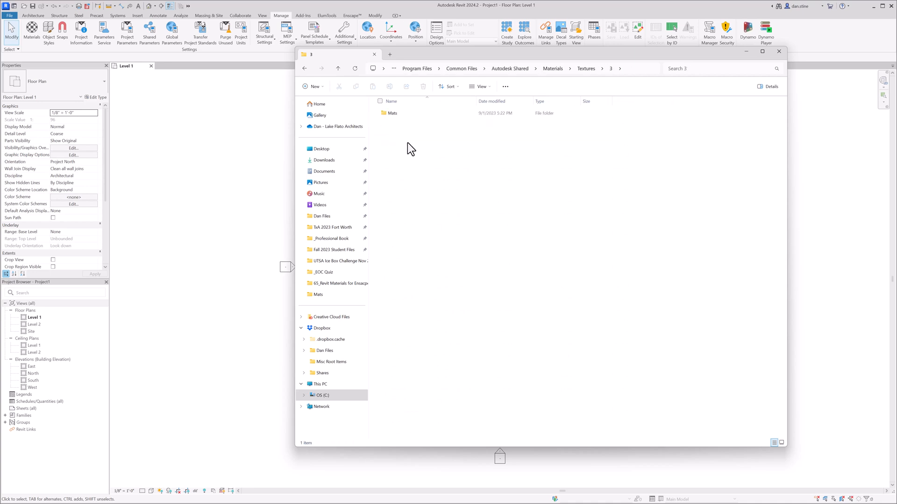
pyautogui.doubleClick(390, 126)
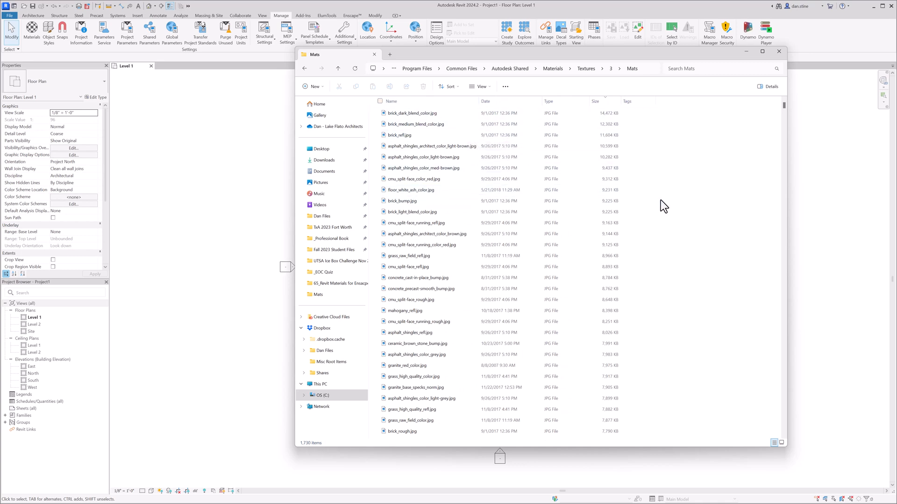
pyautogui.click(595, 101)
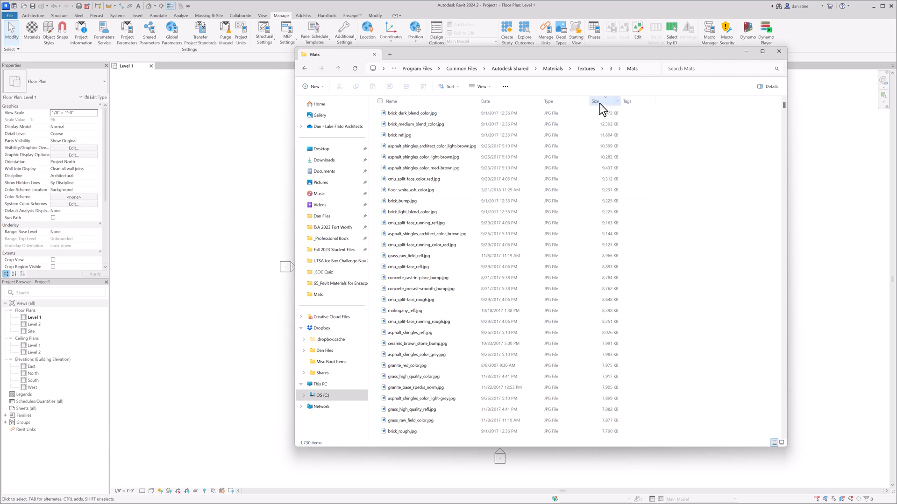
pyautogui.moveTo(600, 110)
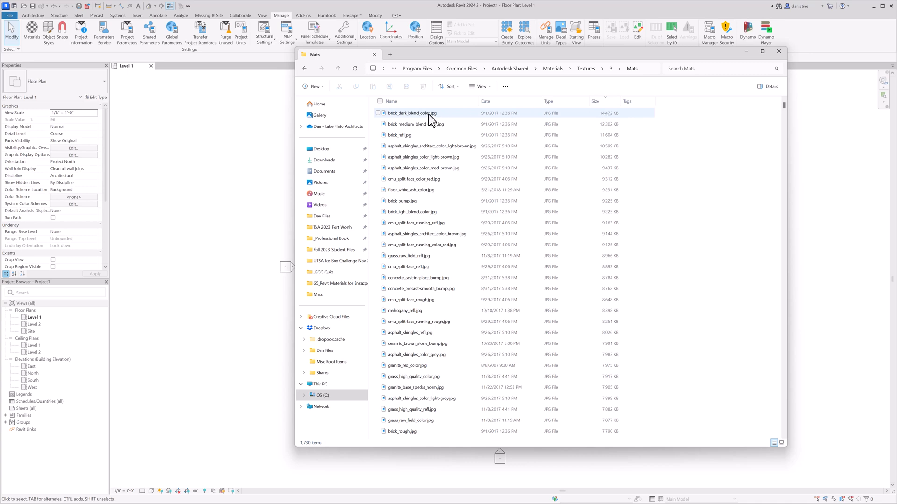
pyautogui.moveTo(429, 114)
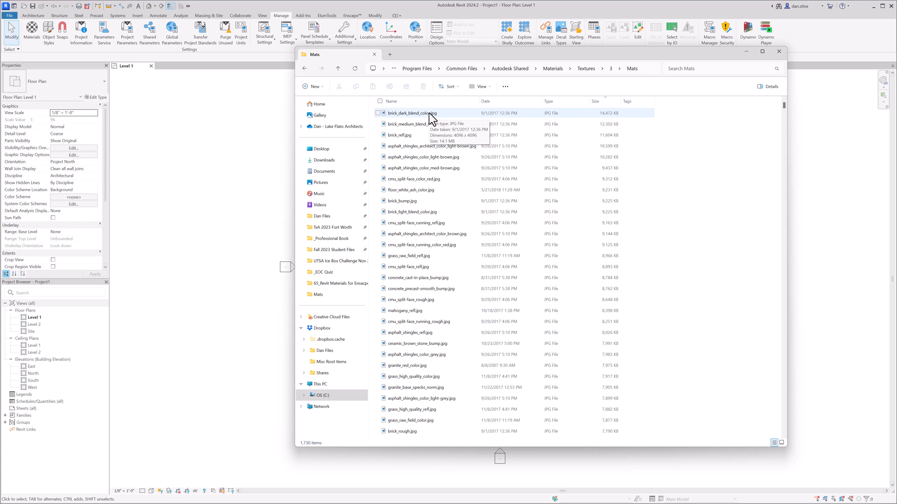
pyautogui.rightClick(486, 101)
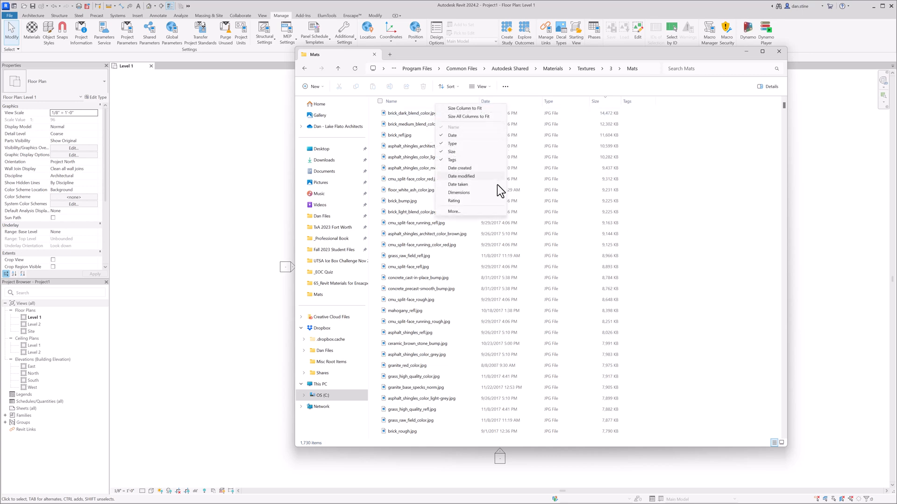
pyautogui.click(458, 193)
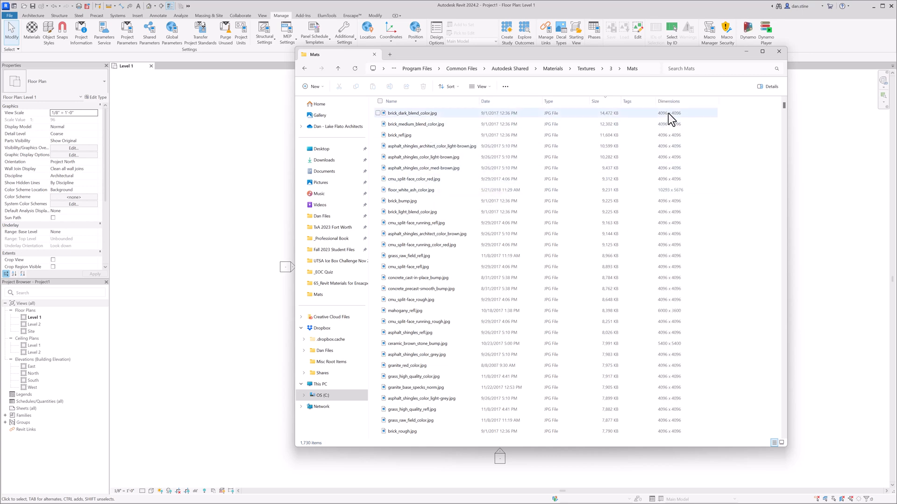
pyautogui.click(426, 233)
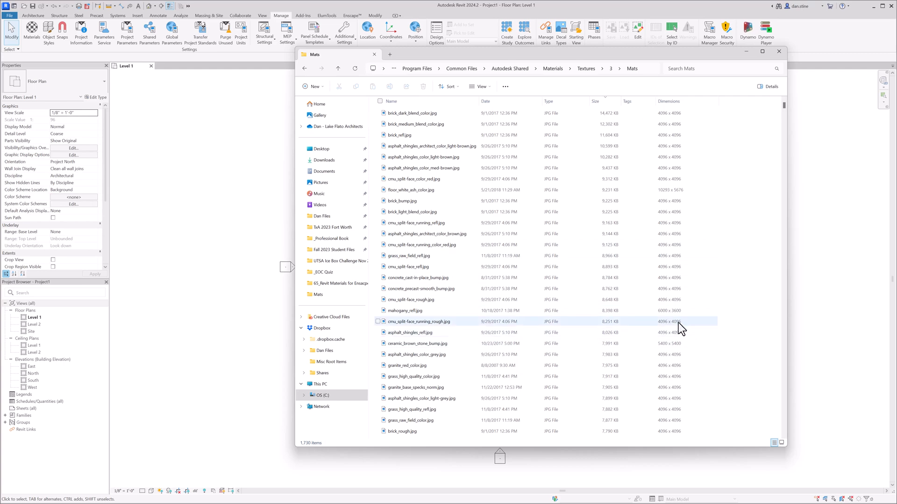
# - Scroll through the Mats textures, start a 'ca' search for carpet, then close Explorer
pyautogui.scroll(-3)
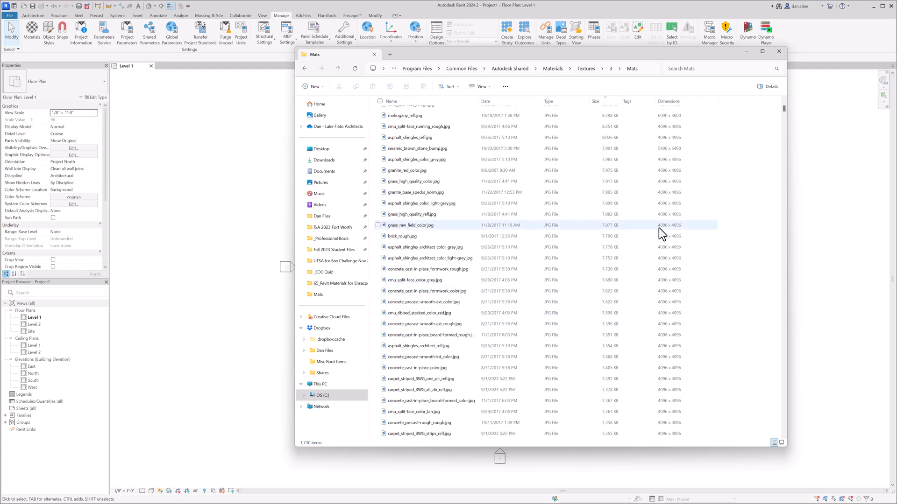
pyautogui.scroll(-3)
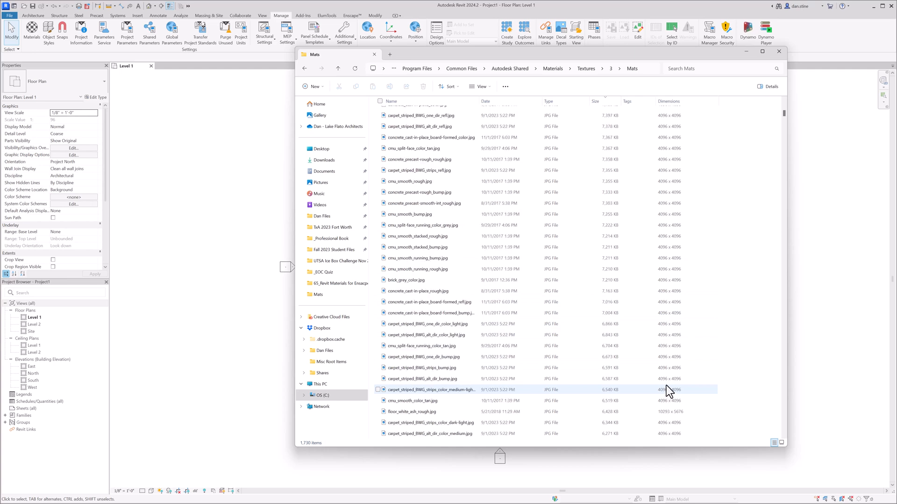
pyautogui.scroll(-3)
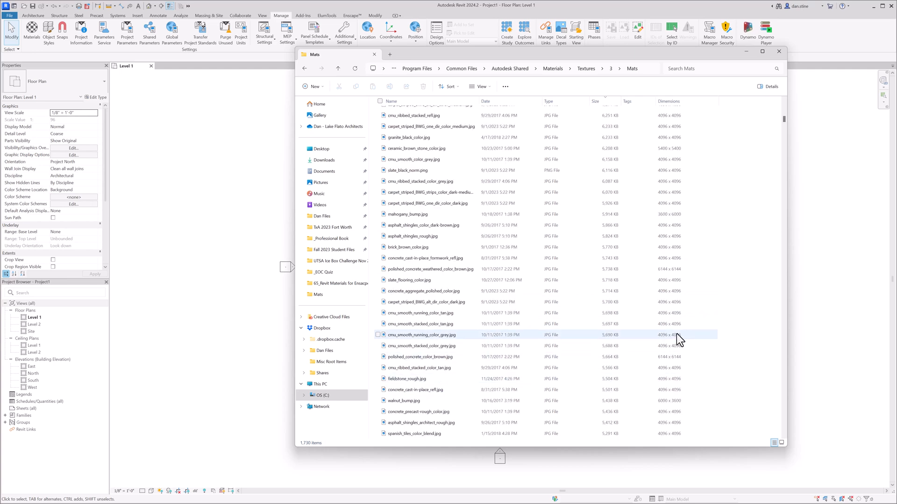
pyautogui.scroll(-3)
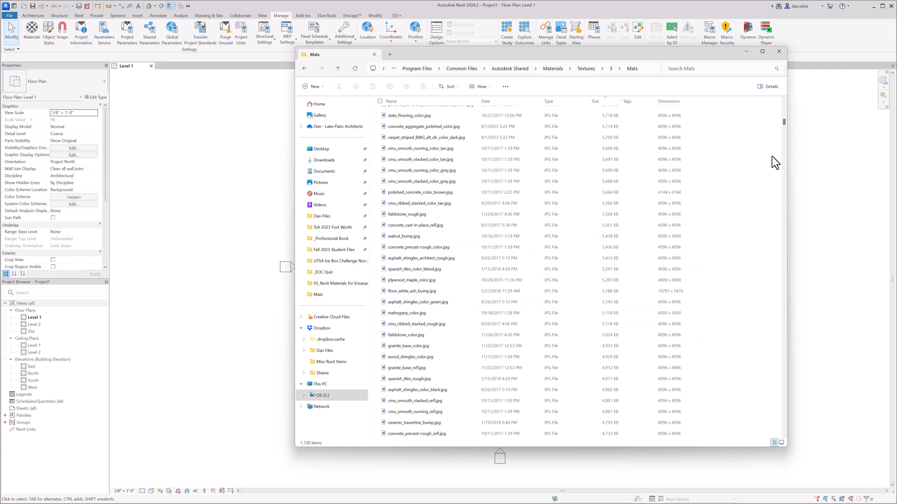
pyautogui.scroll(-3)
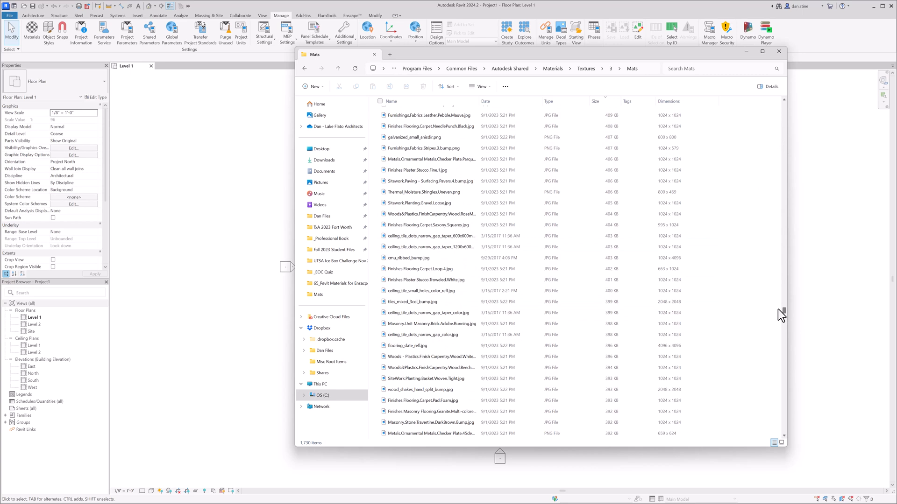
pyautogui.click(426, 269)
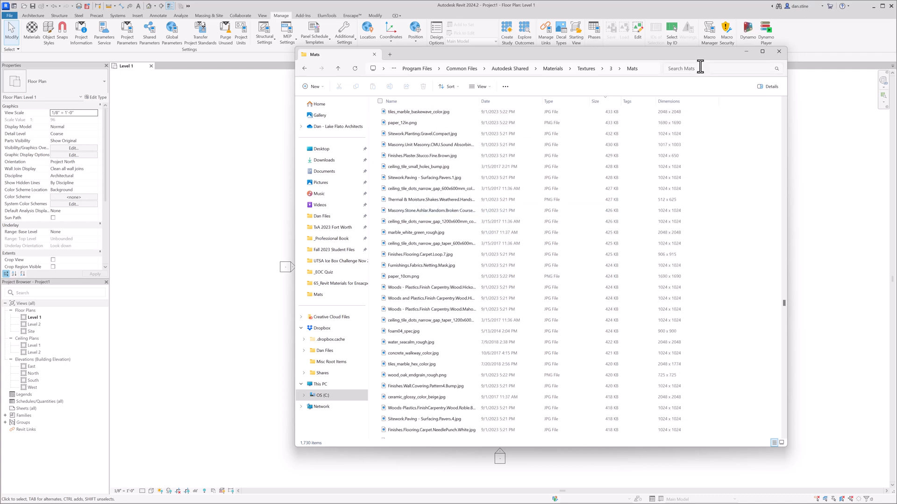
pyautogui.write('carpet')
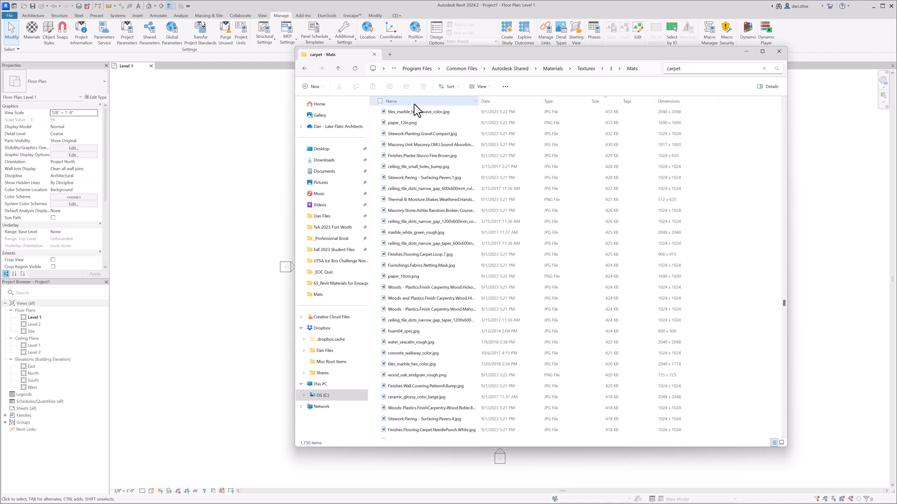
pyautogui.click(778, 52)
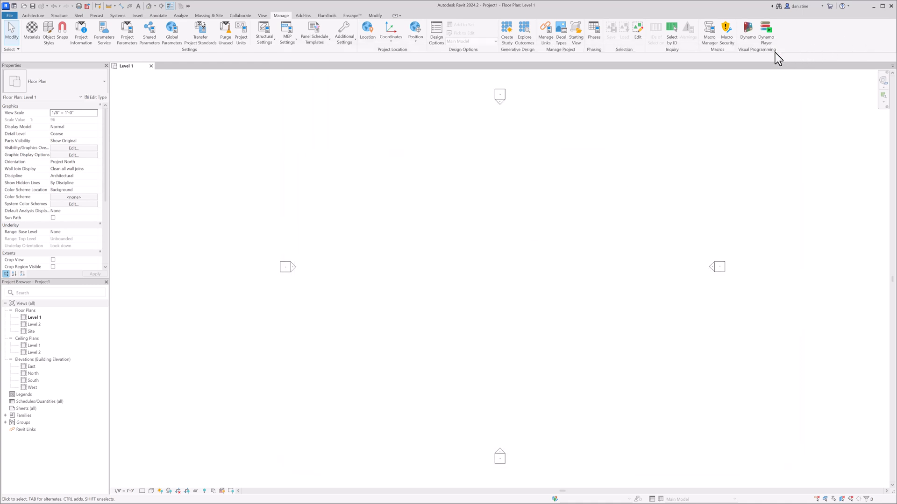
pyautogui.moveTo(425, 173)
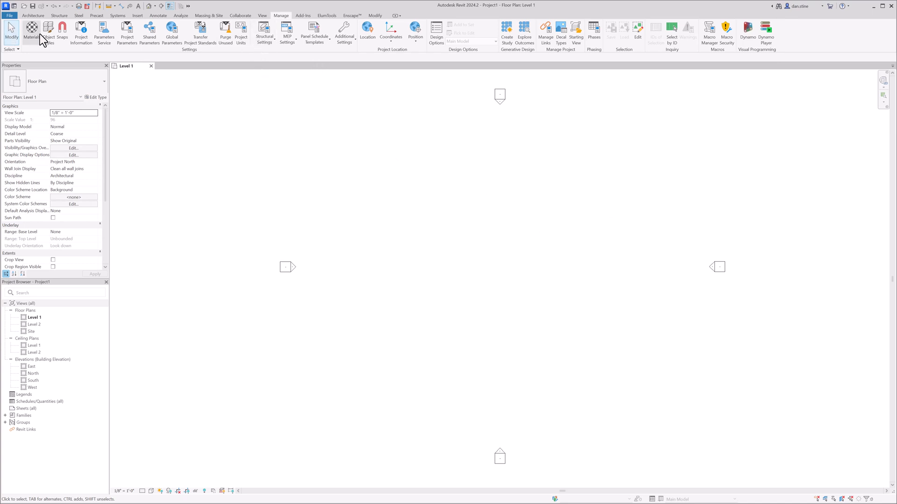
# - Bring up the Material Browser from the Manage tab to review the Fence material
pyautogui.click(32, 30)
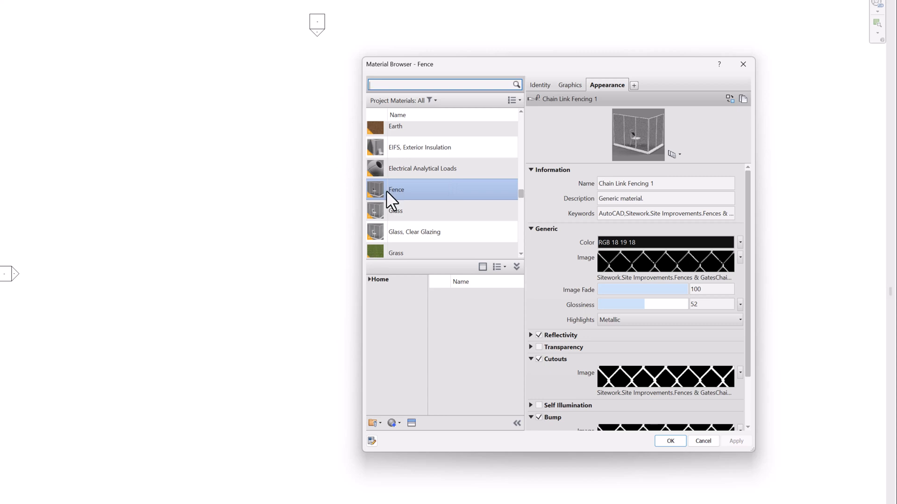
pyautogui.moveTo(377, 204)
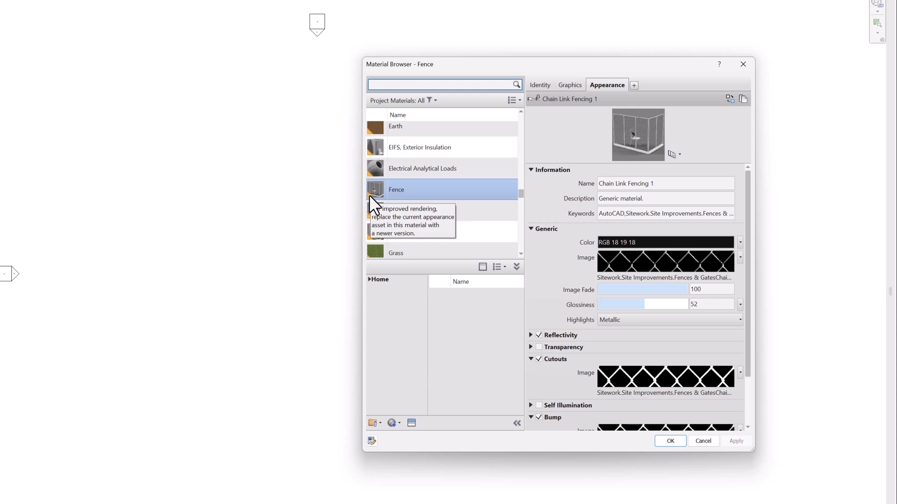
pyautogui.moveTo(372, 204)
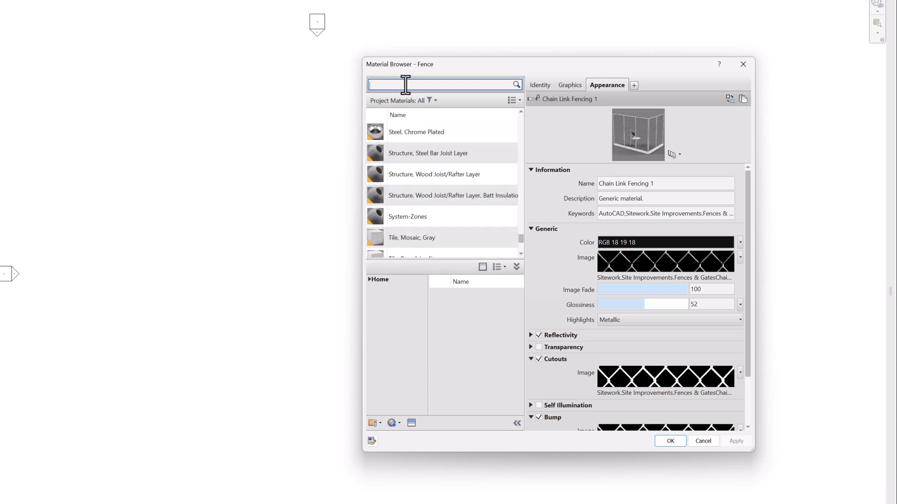
# - Search materials for 'wood', select Cherry and reload its image from the cherry texture file
pyautogui.write('wood')
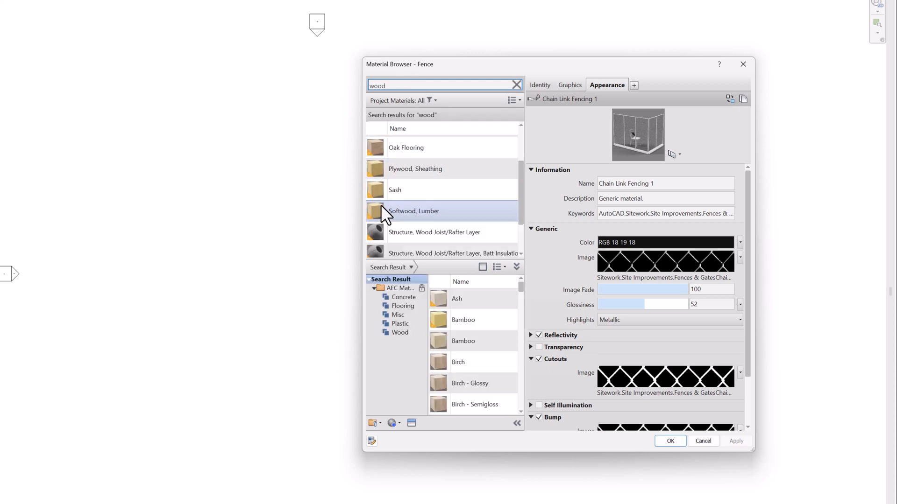
pyautogui.scroll(-3)
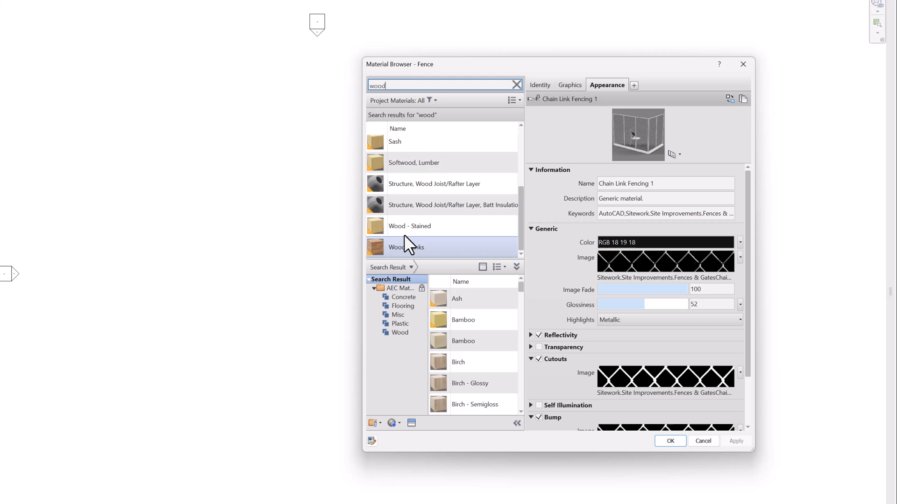
pyautogui.click(397, 145)
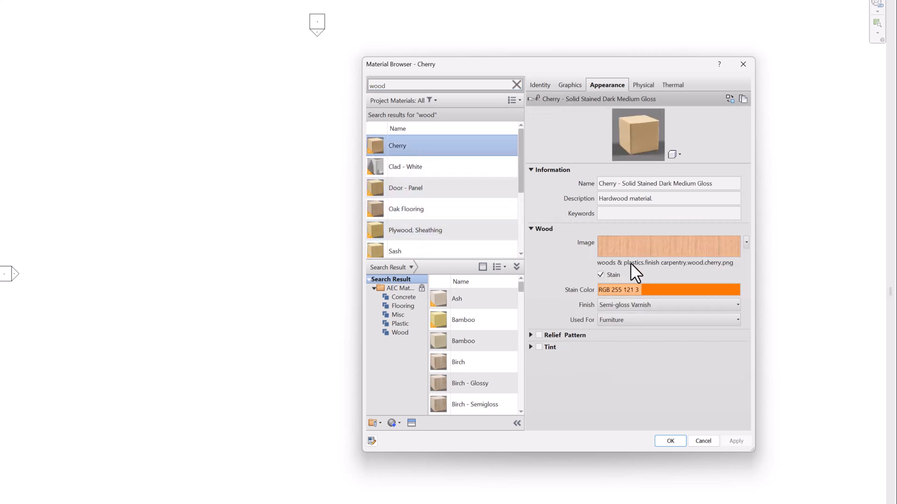
pyautogui.click(668, 246)
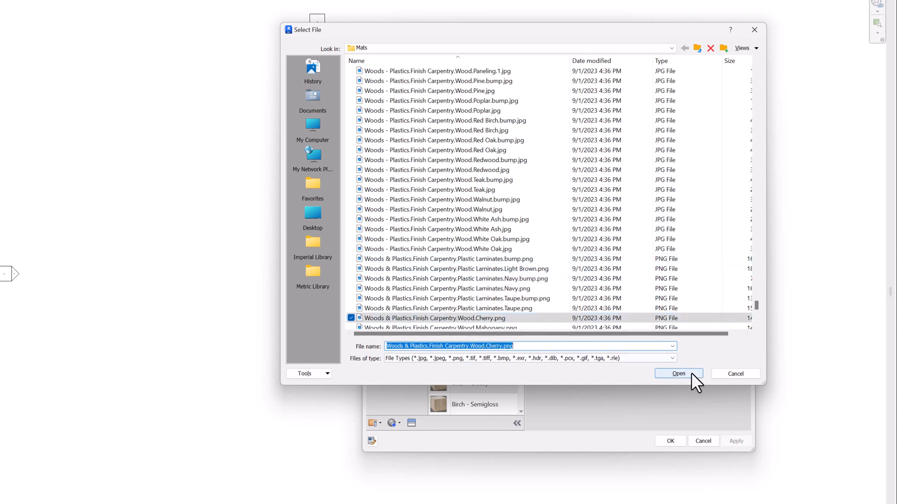
pyautogui.click(678, 374)
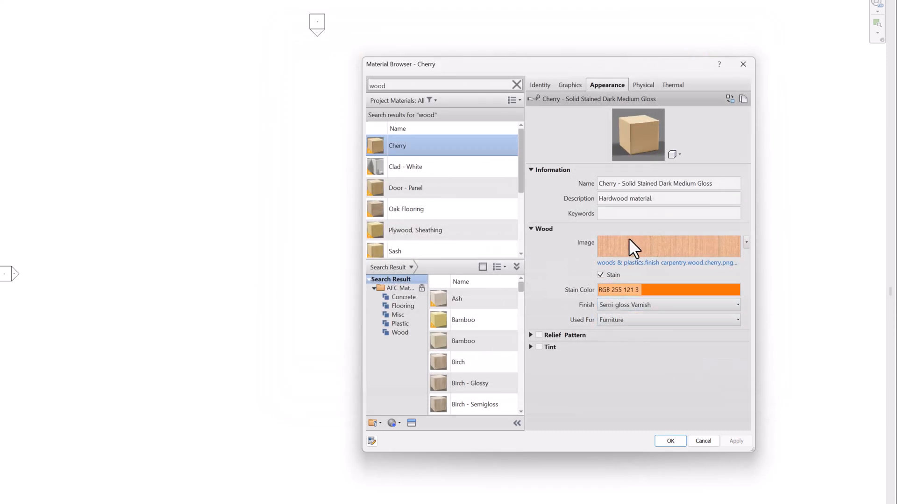
pyautogui.moveTo(562, 310)
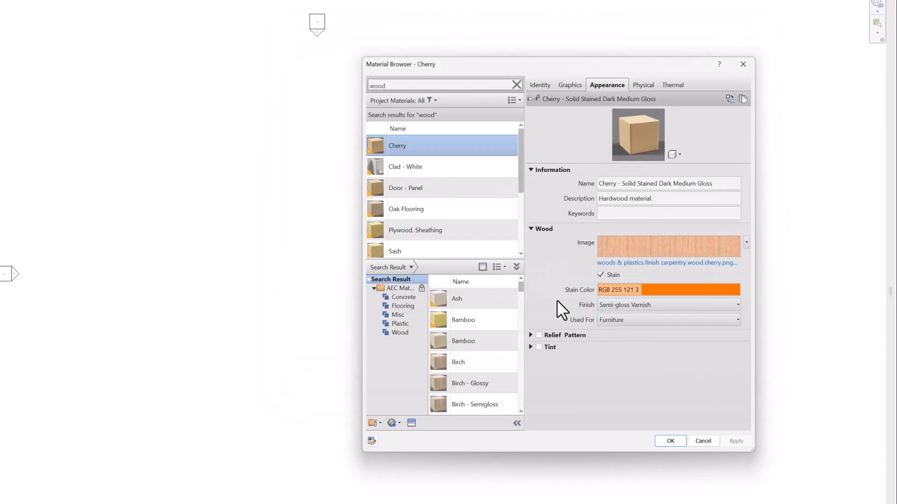
pyautogui.moveTo(463, 298)
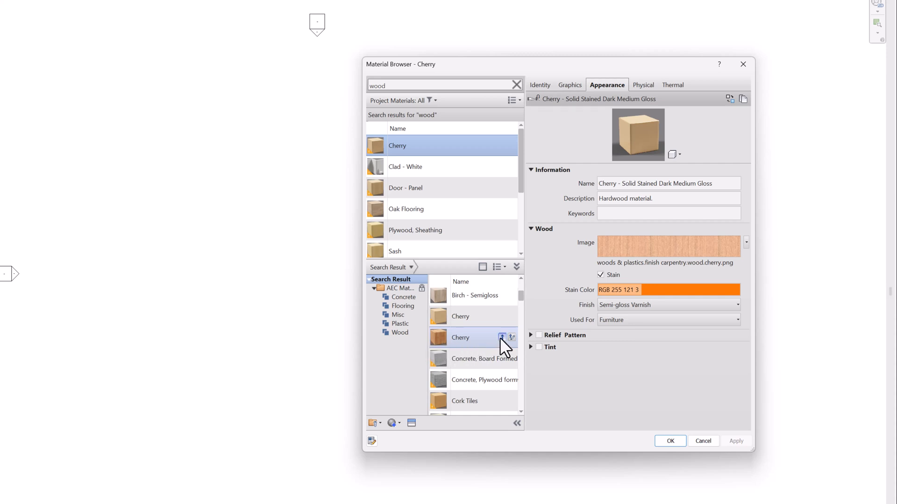
# - Add library Cherry to the project as Cherry(1) with Keep both, then reselect the original Cherry
pyautogui.click(503, 337)
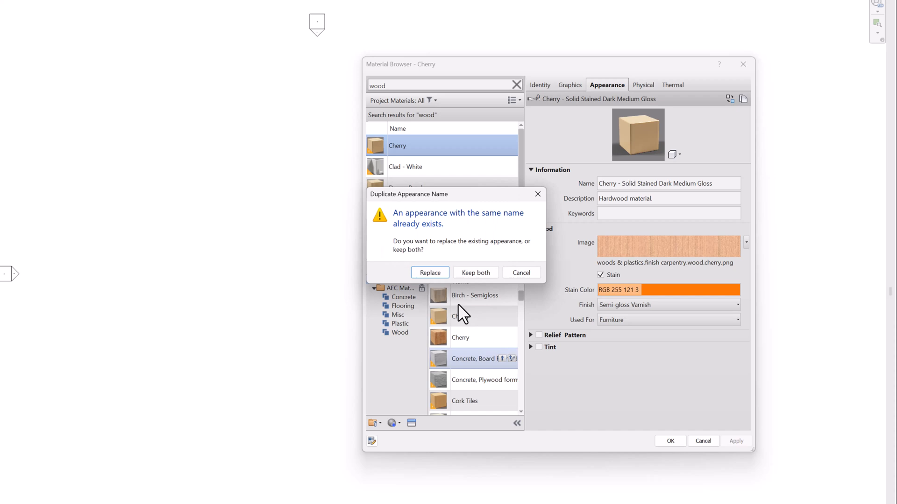
pyautogui.click(476, 271)
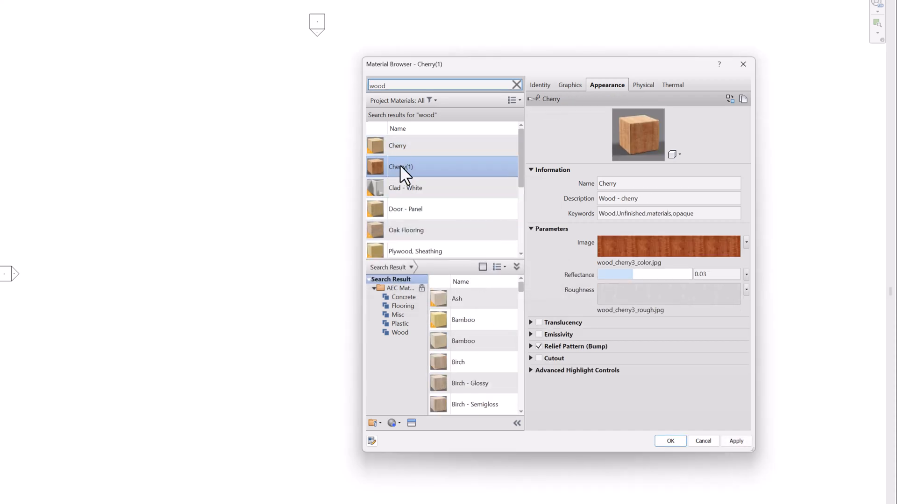
pyautogui.moveTo(398, 146)
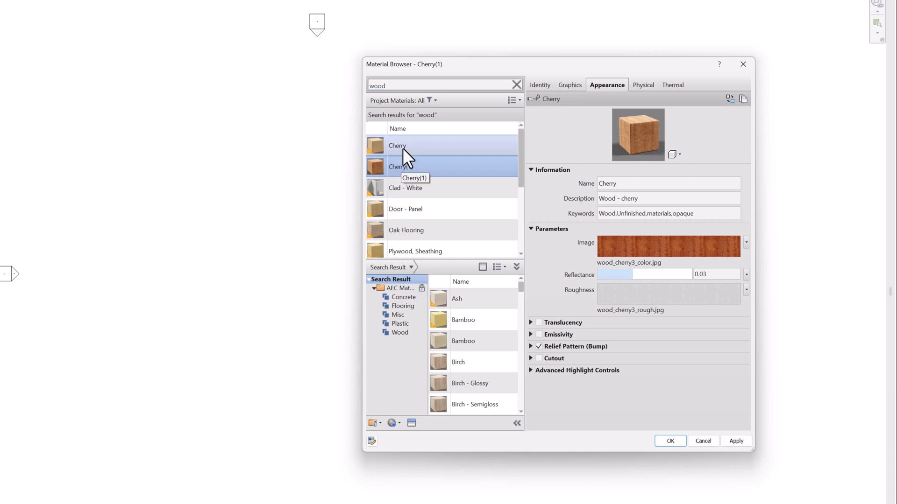
pyautogui.click(397, 146)
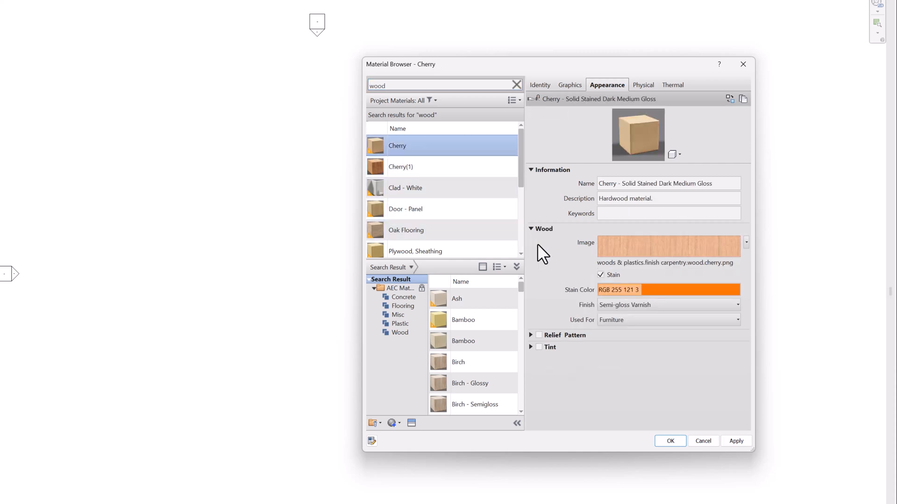
pyautogui.moveTo(555, 243)
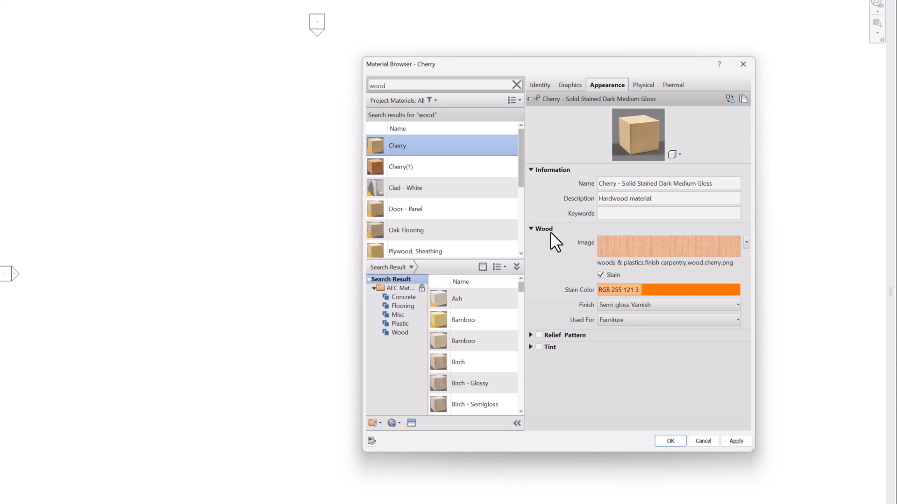
# - Inspect the Door - Panel, Oak Flooring, Sash, wood joist structure and Cherry materials
pyautogui.click(404, 209)
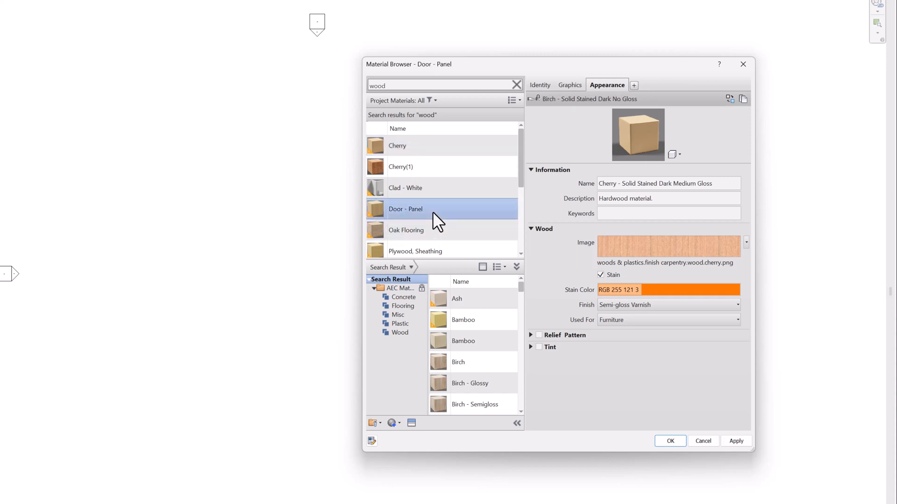
pyautogui.click(407, 230)
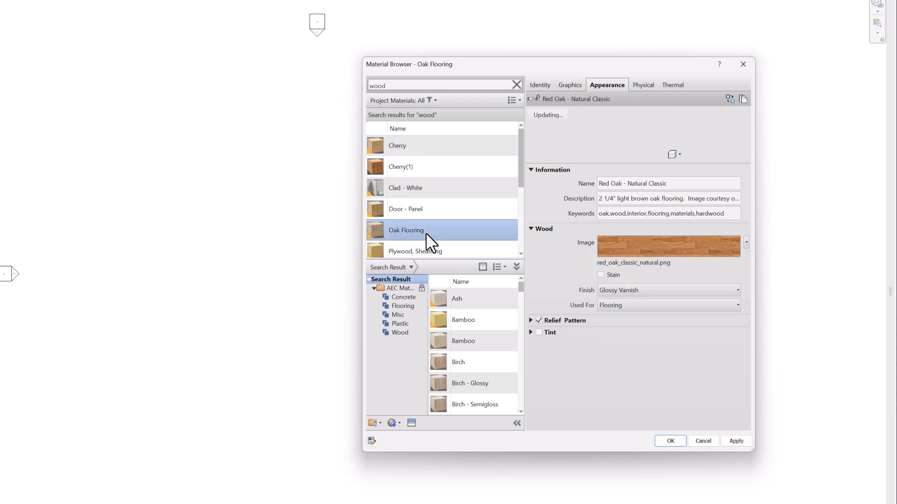
pyautogui.click(395, 205)
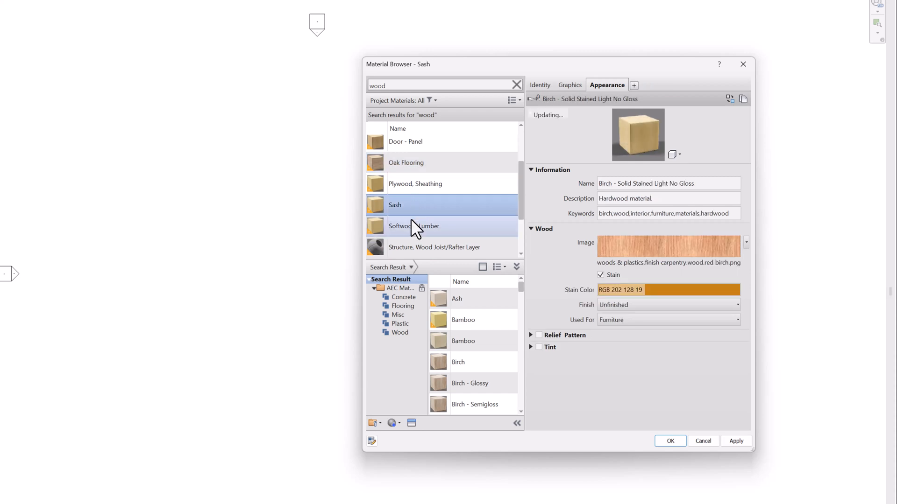
pyautogui.click(435, 246)
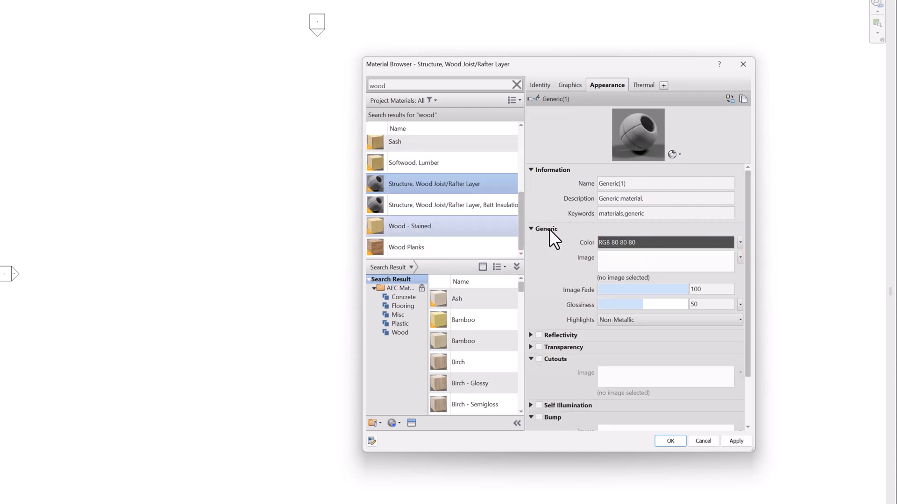
pyautogui.moveTo(598, 249)
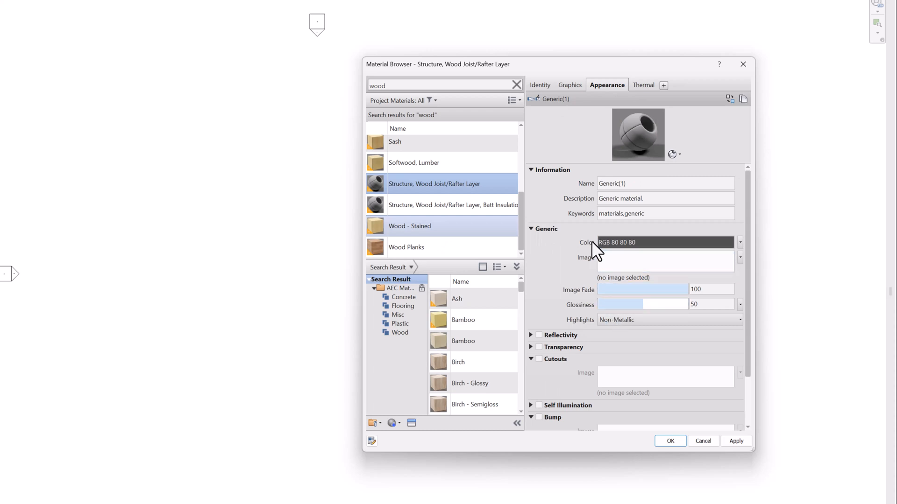
pyautogui.click(396, 145)
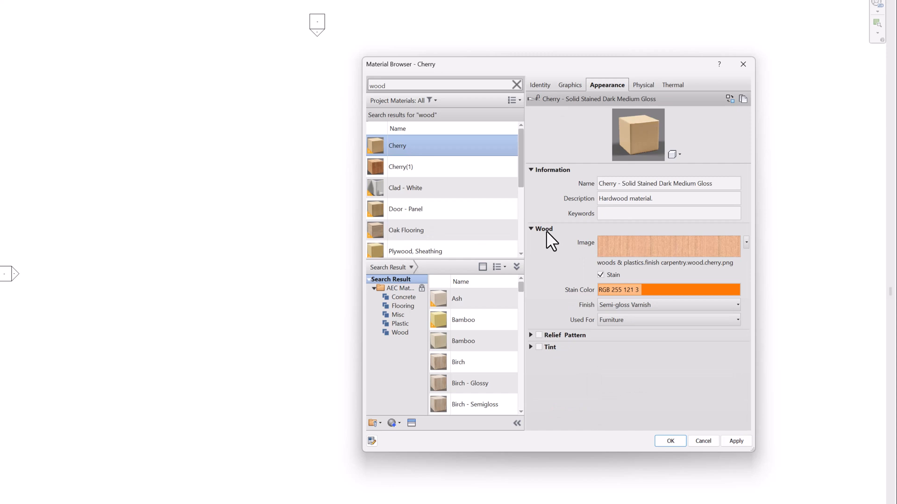
pyautogui.moveTo(544, 228)
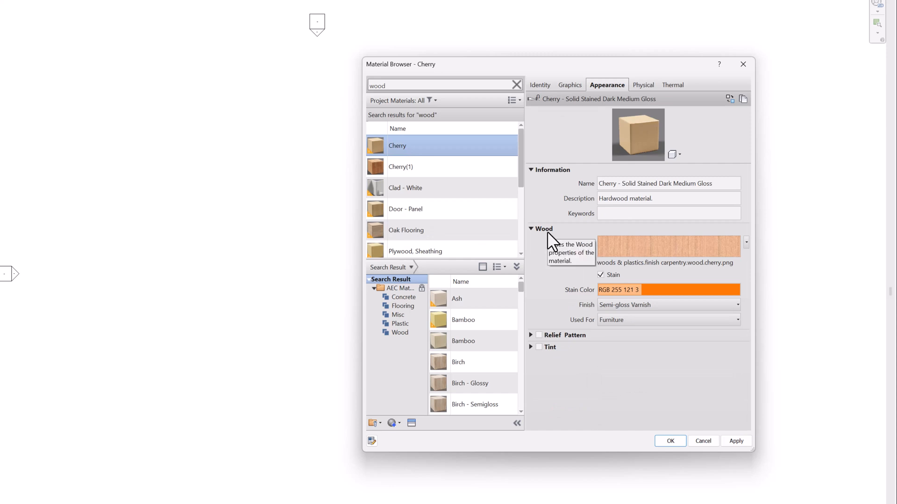
pyautogui.moveTo(579, 284)
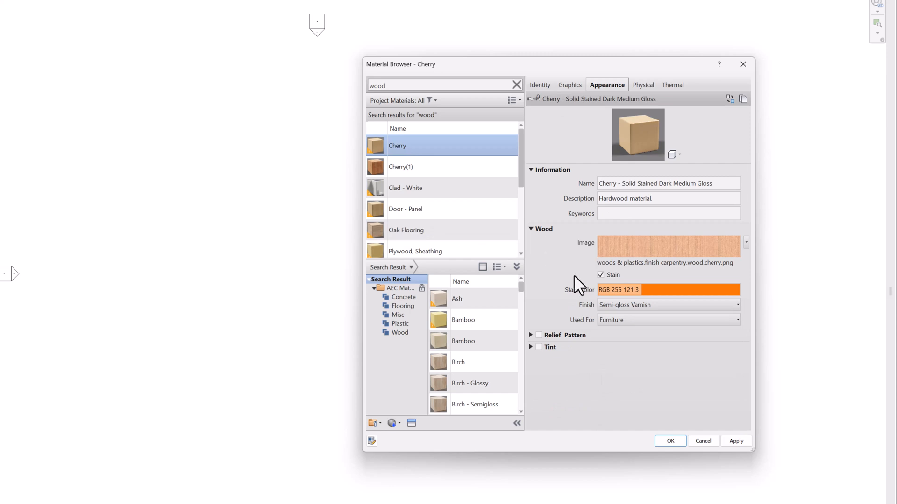
pyautogui.moveTo(593, 315)
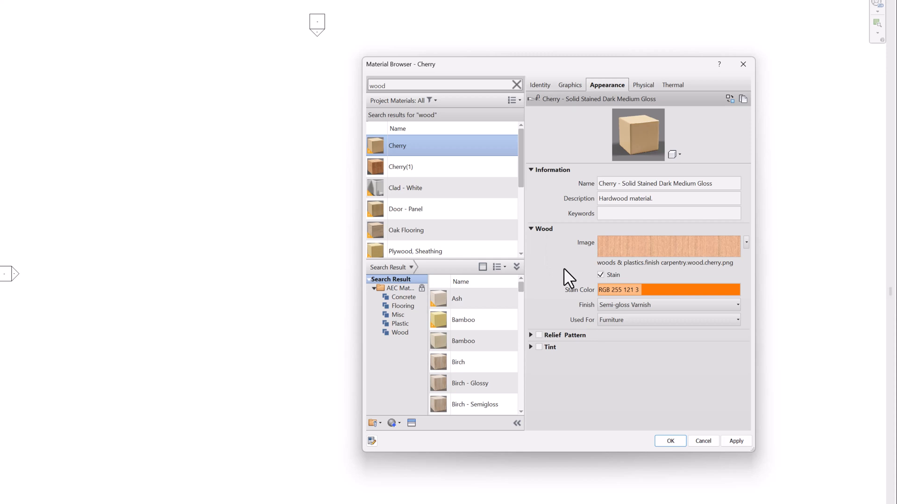
pyautogui.moveTo(547, 241)
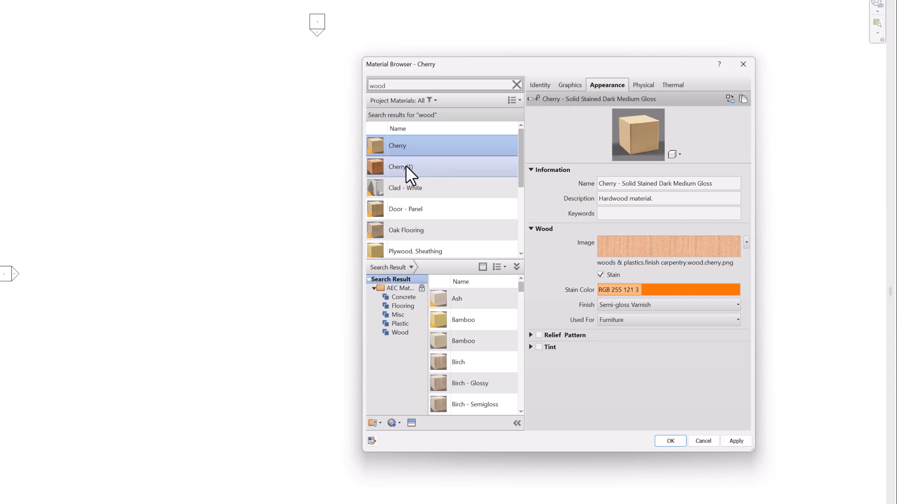
# - View Cherry(1)'s appearance, start choosing a new colour image, then cancel without changing it
pyautogui.click(401, 166)
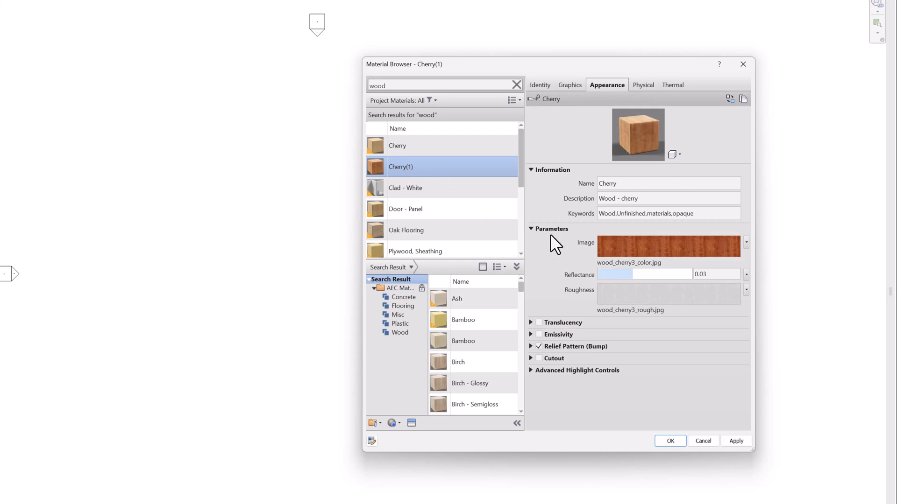
pyautogui.moveTo(569, 233)
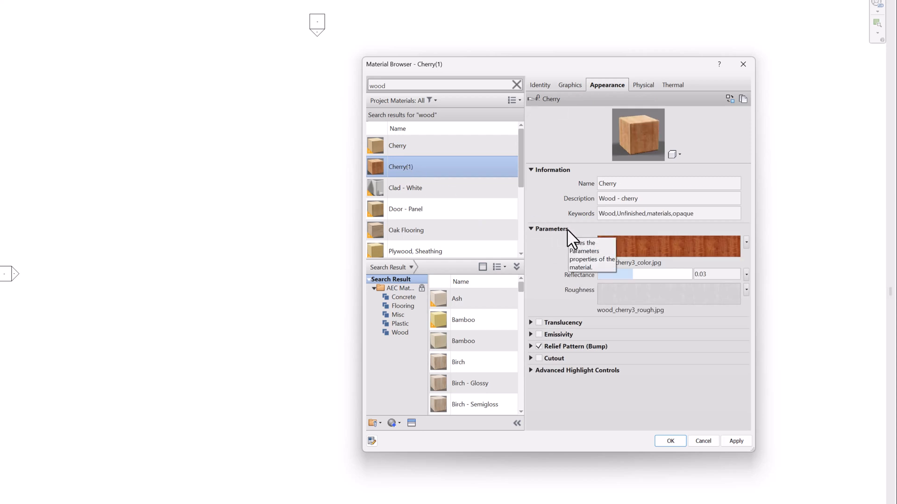
pyautogui.moveTo(570, 238)
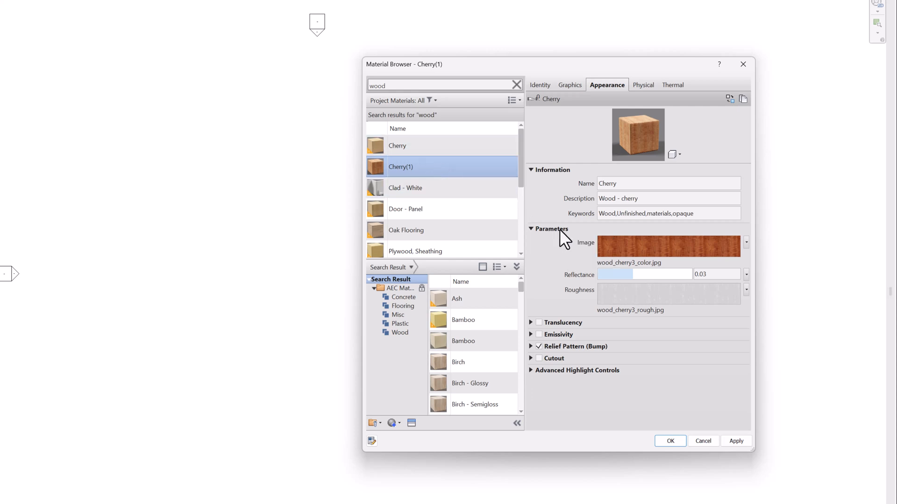
pyautogui.moveTo(548, 246)
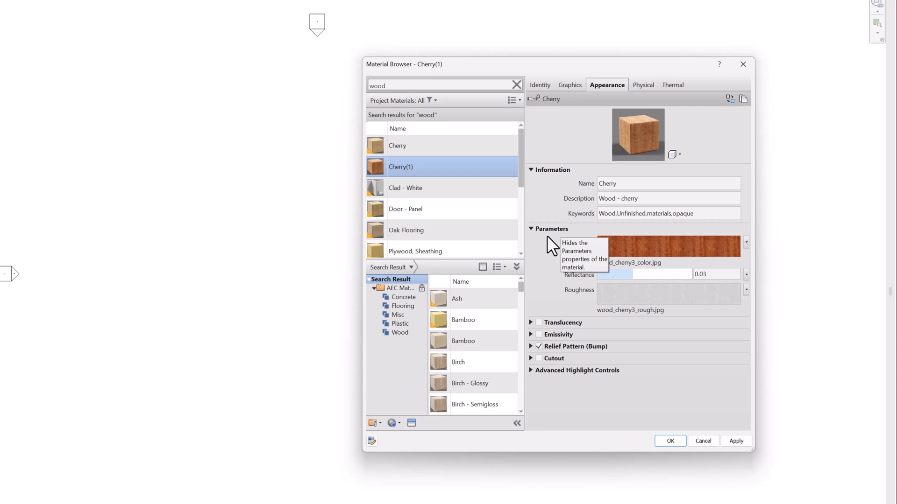
pyautogui.moveTo(558, 250)
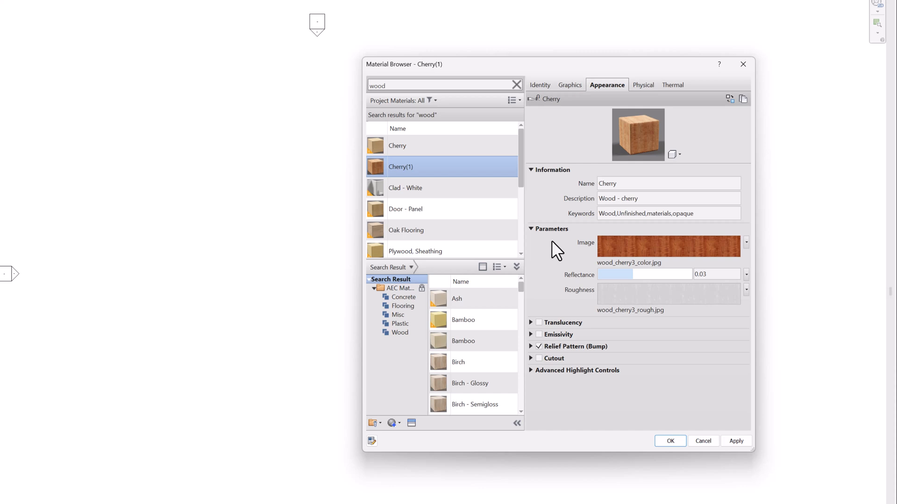
pyautogui.moveTo(543, 240)
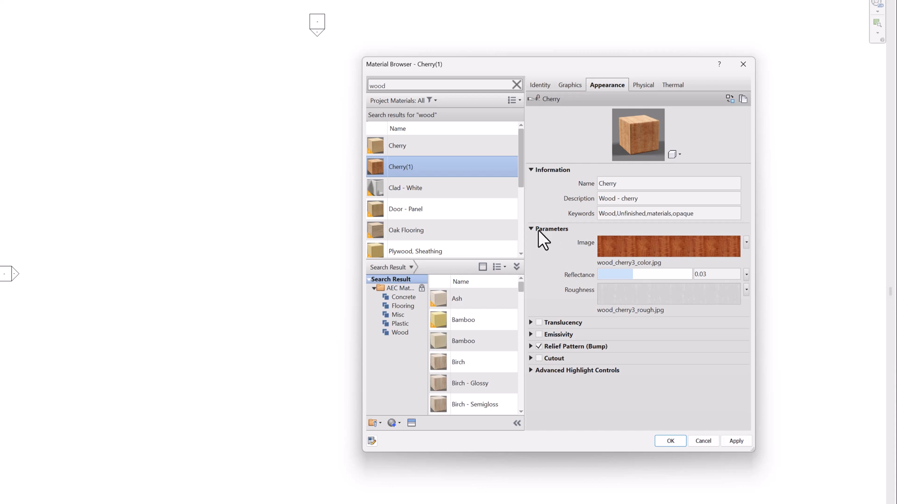
pyautogui.moveTo(618, 254)
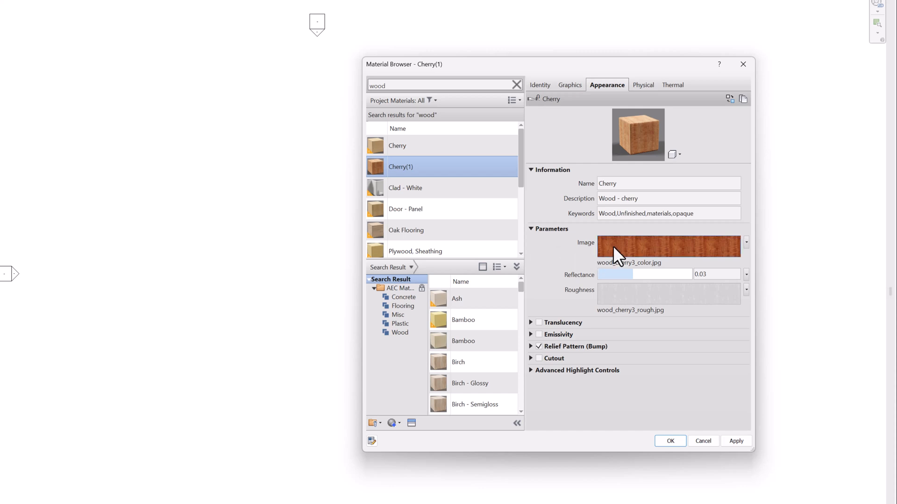
pyautogui.click(669, 246)
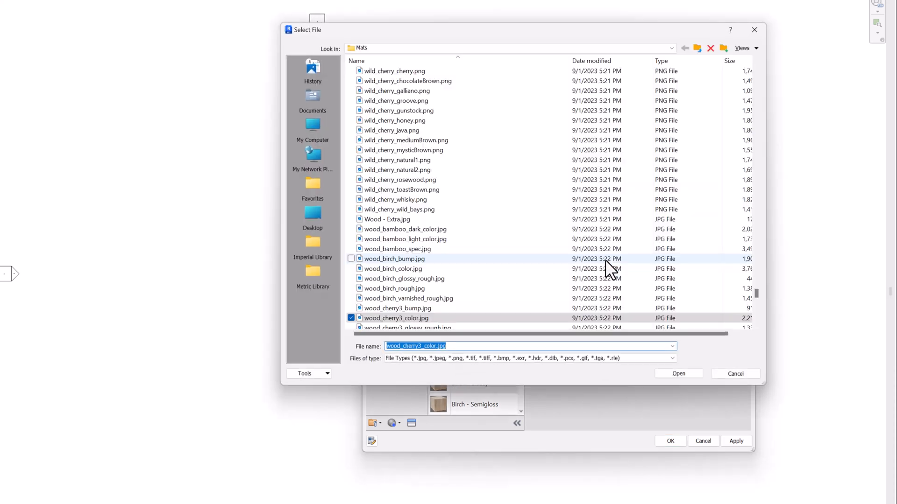
pyautogui.moveTo(428, 326)
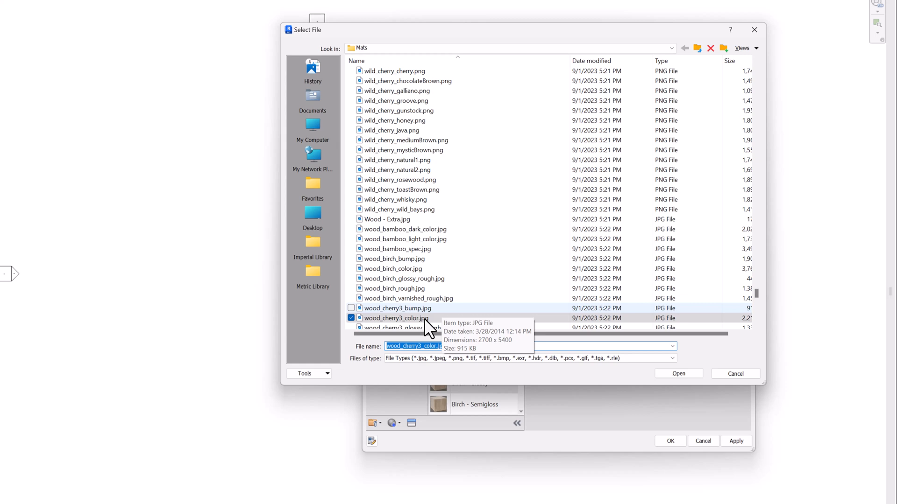
pyautogui.moveTo(430, 329)
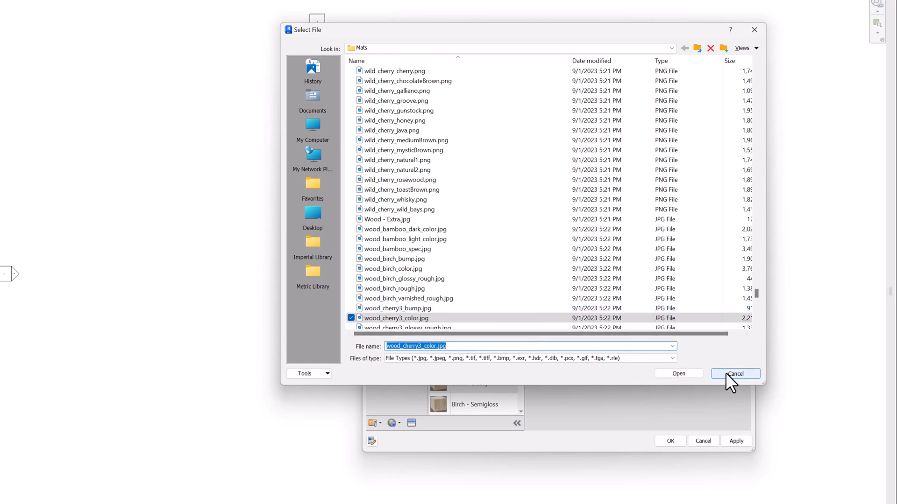
pyautogui.click(735, 373)
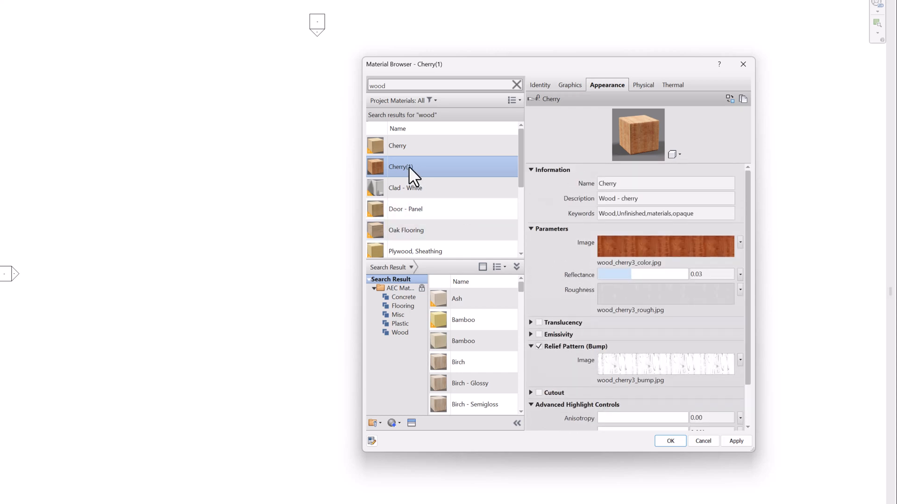
pyautogui.moveTo(660, 350)
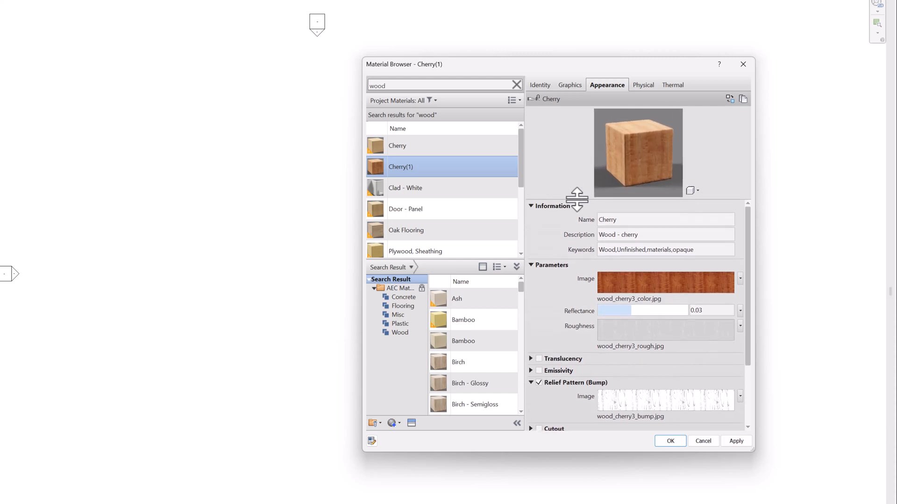
pyautogui.moveTo(636, 159)
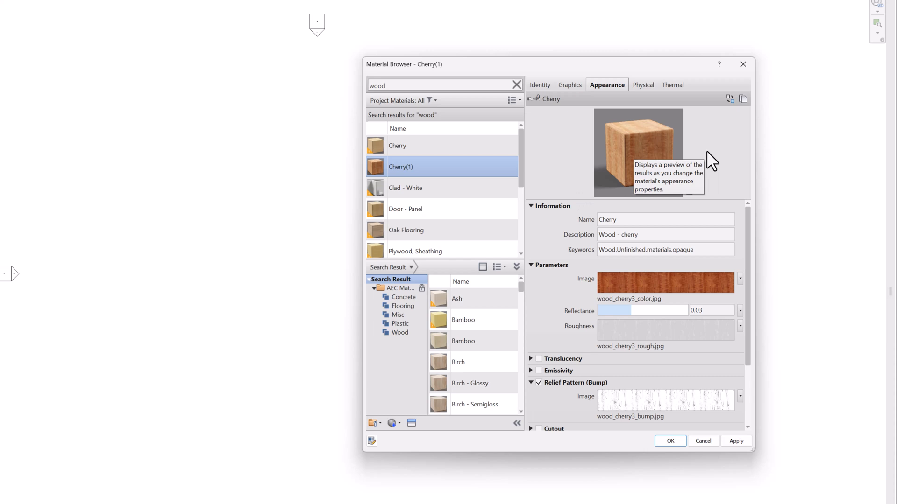
pyautogui.moveTo(679, 60)
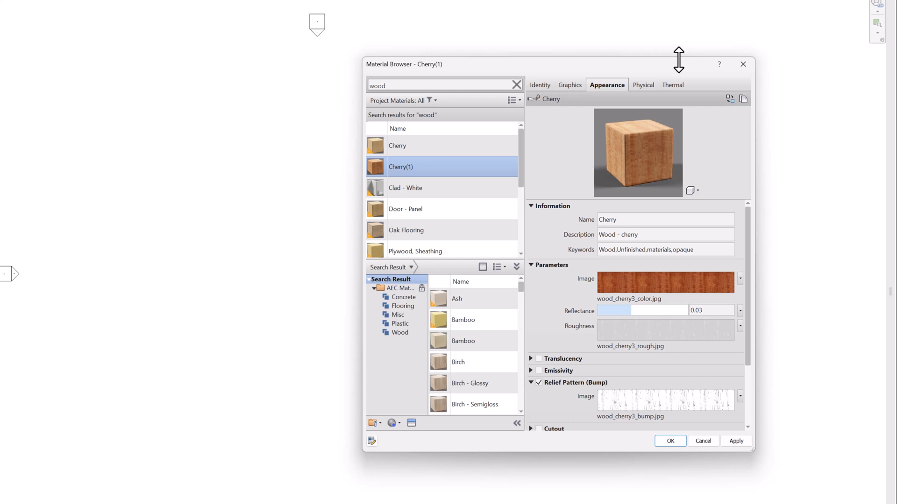
pyautogui.moveTo(682, 72)
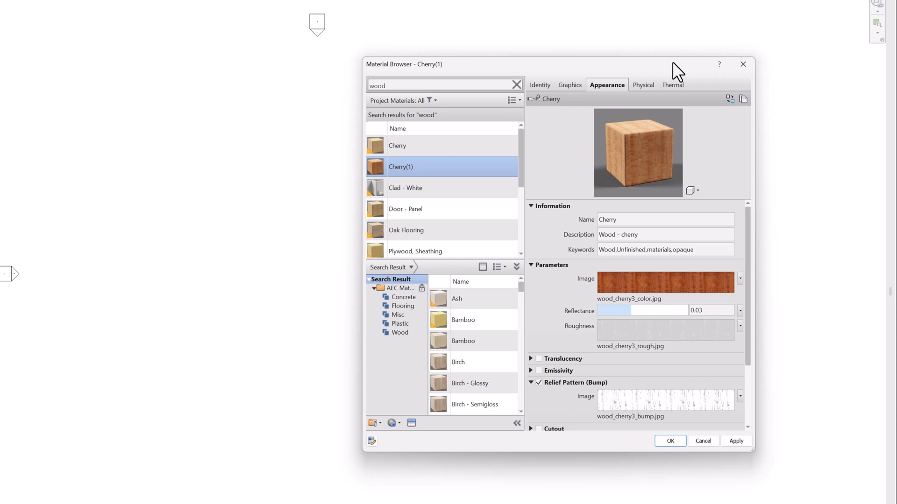
pyautogui.moveTo(671, 121)
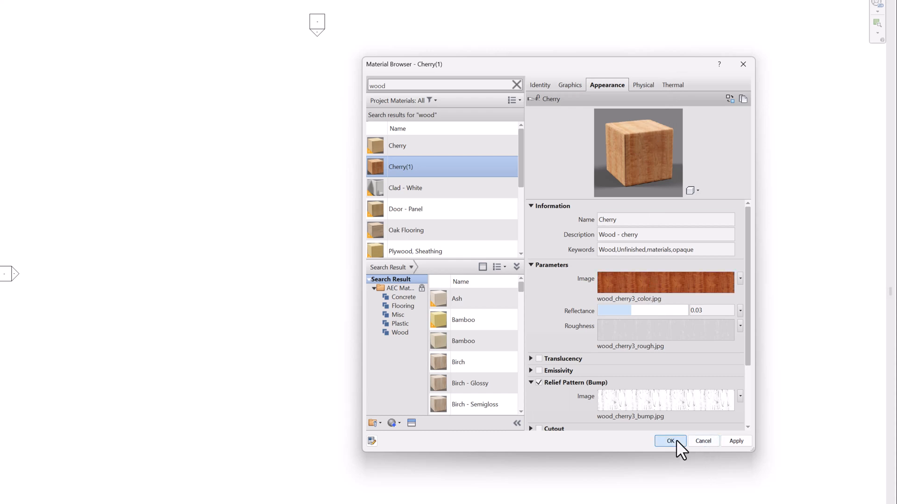
# - Accept the material settings with OK, returning to the empty Level 1 plan
pyautogui.click(671, 441)
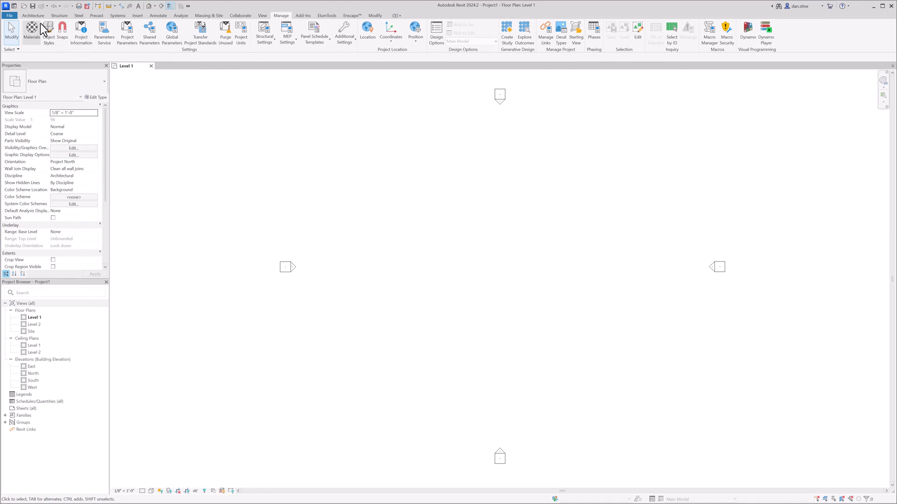
# - Place a short Generic 8" wall and open its type's layer structure
pyautogui.click(32, 16)
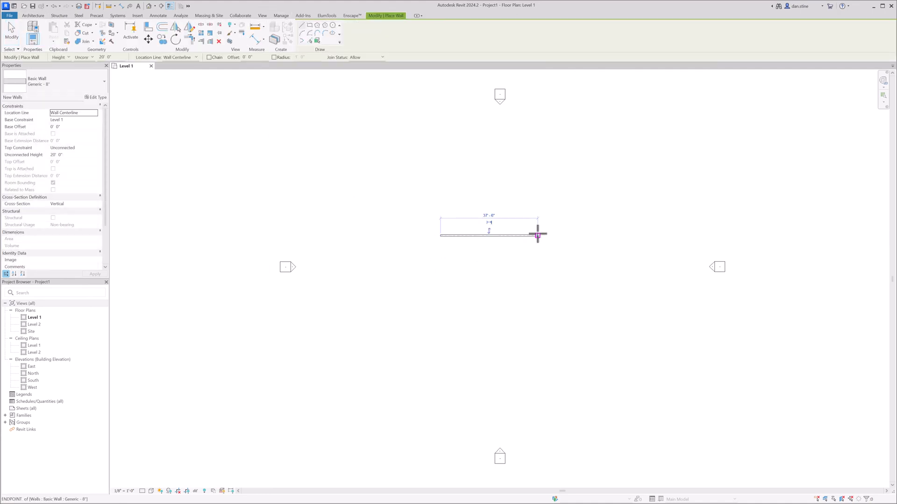
pyautogui.click(488, 236)
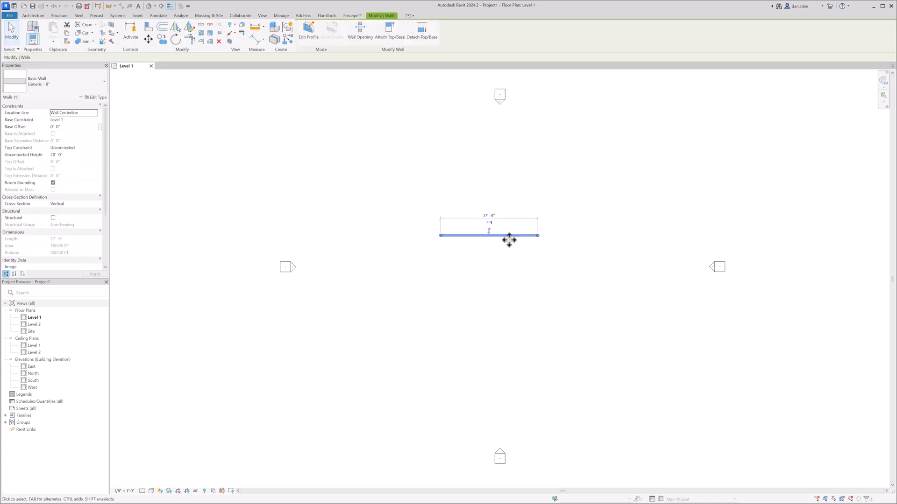
pyautogui.click(96, 96)
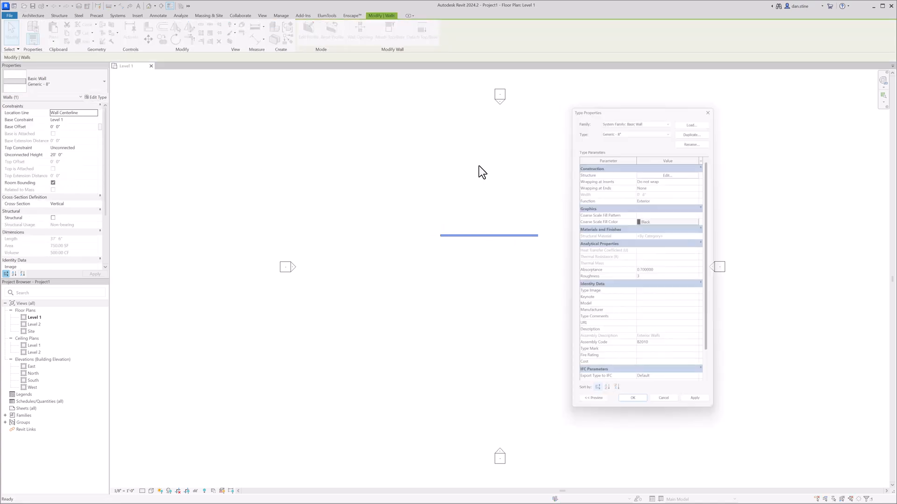
pyautogui.click(666, 176)
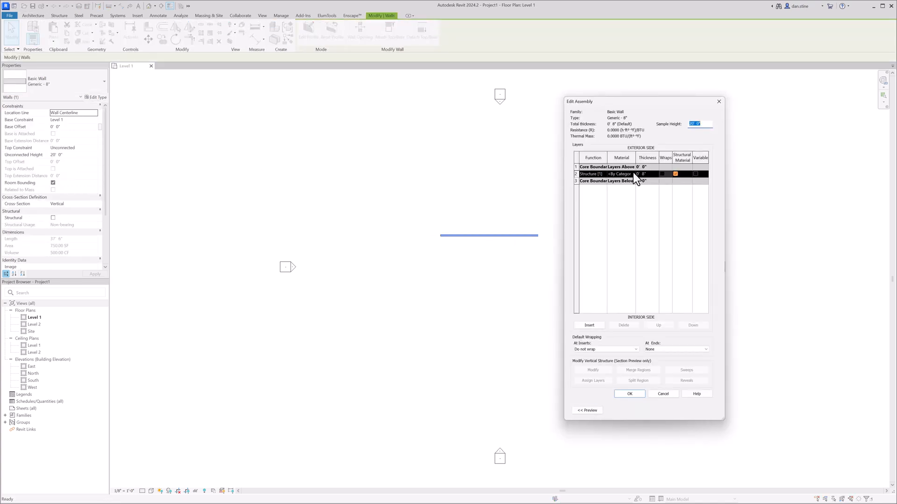
# - Set the structure layer's material to Fence and apply the updated wall structure
pyautogui.click(632, 174)
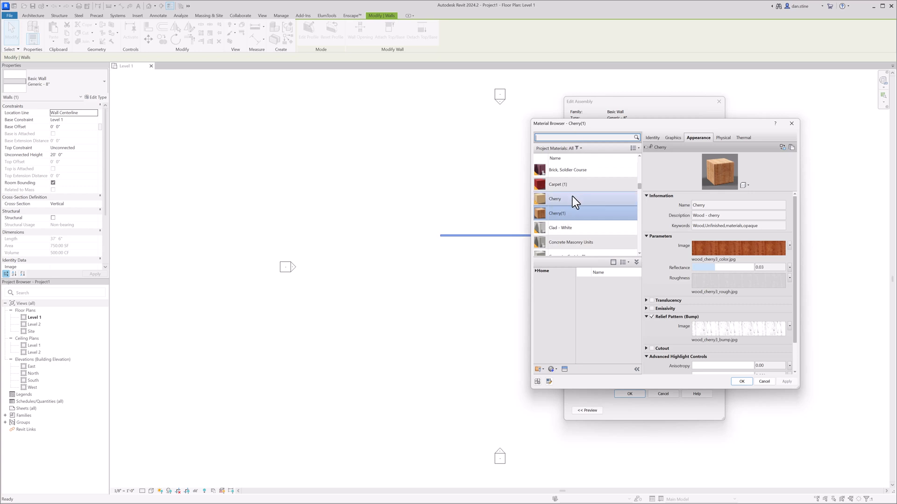
pyautogui.click(558, 213)
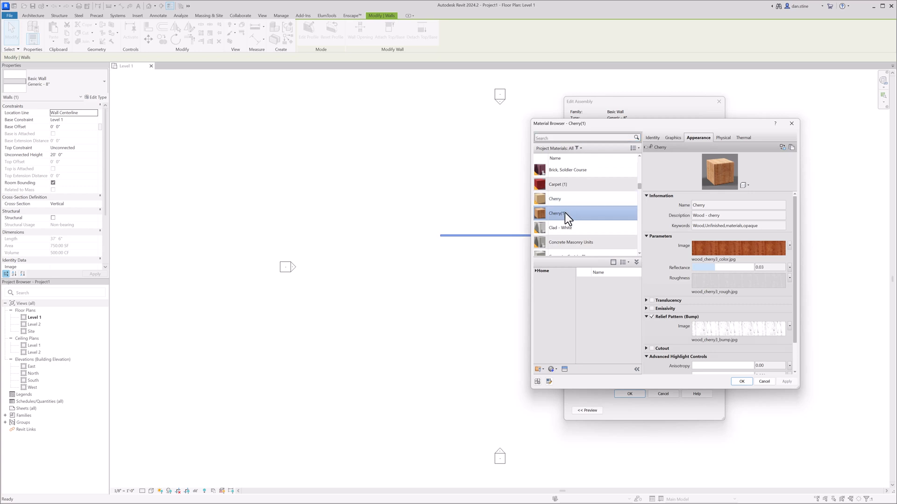
pyautogui.click(554, 209)
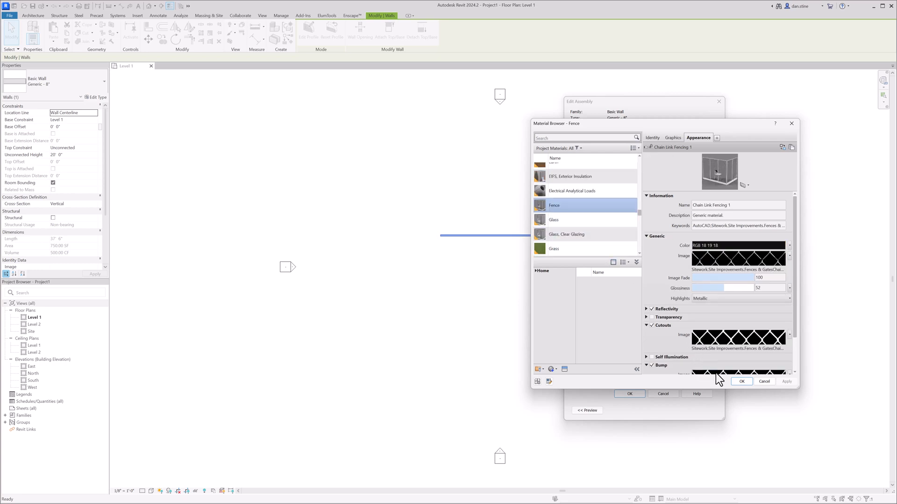
pyautogui.click(740, 381)
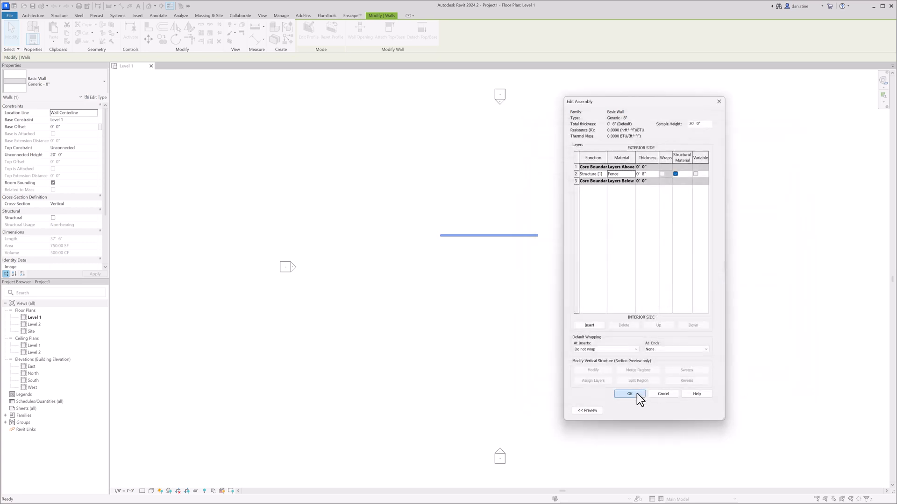
pyautogui.click(629, 393)
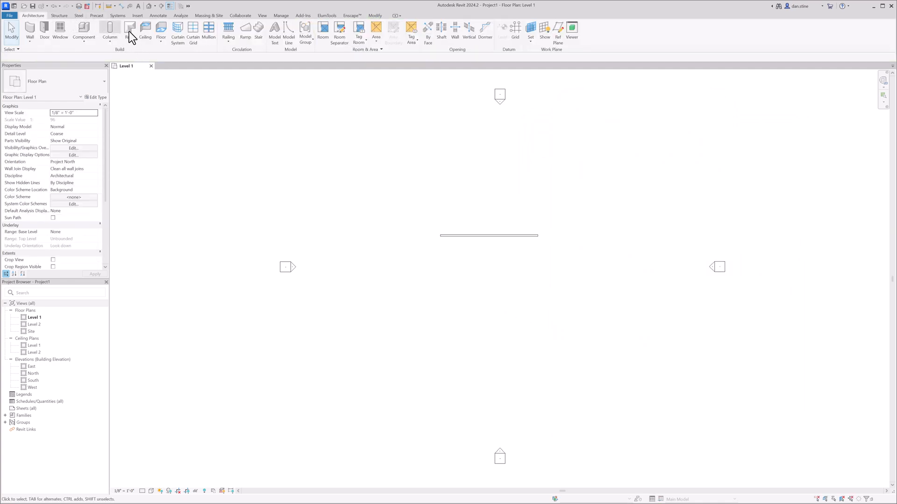
# - Select the Generic 12" floor and reach its type's layer structure for editing
pyautogui.click(162, 33)
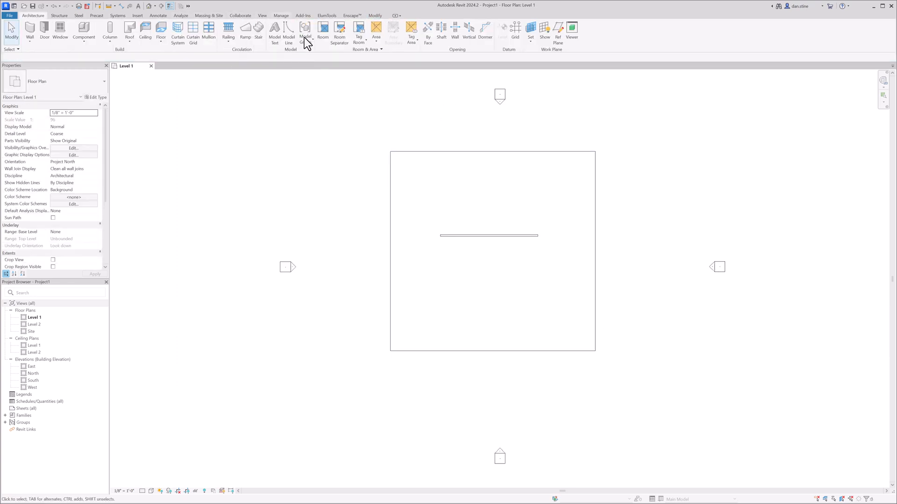
pyautogui.click(492, 251)
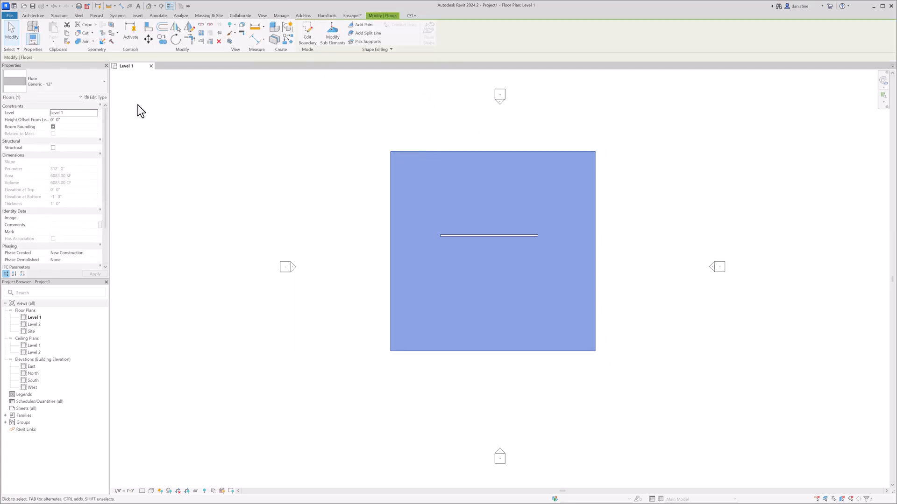
pyautogui.click(97, 96)
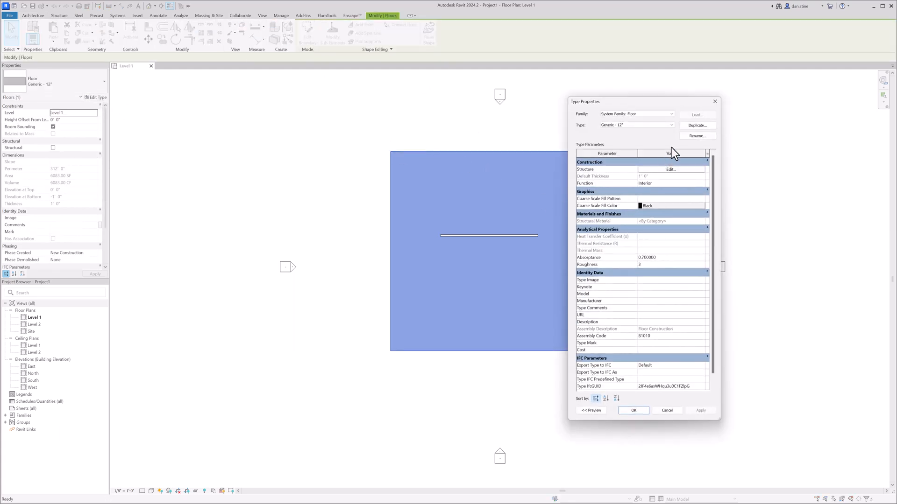
pyautogui.click(671, 169)
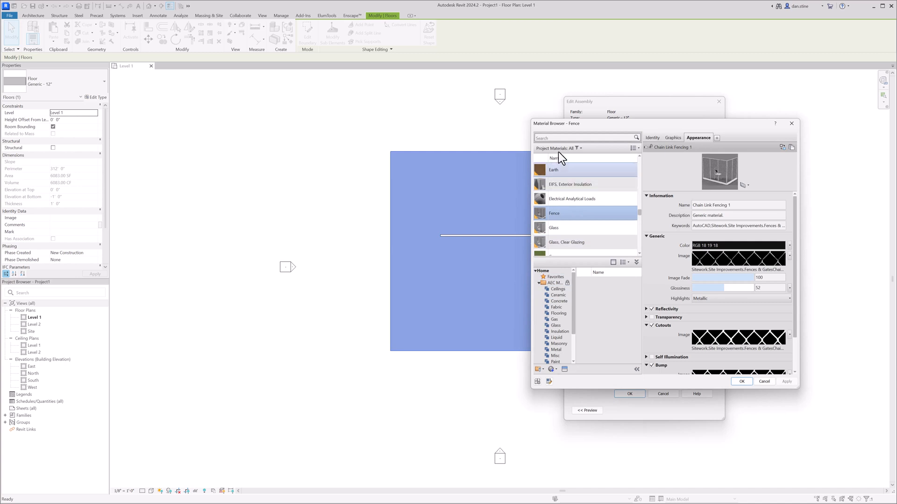
# - Assign Oak Flooring, Espresso to the floor by searching 'wood' in the Material Browser and applying it
pyautogui.write('wood')
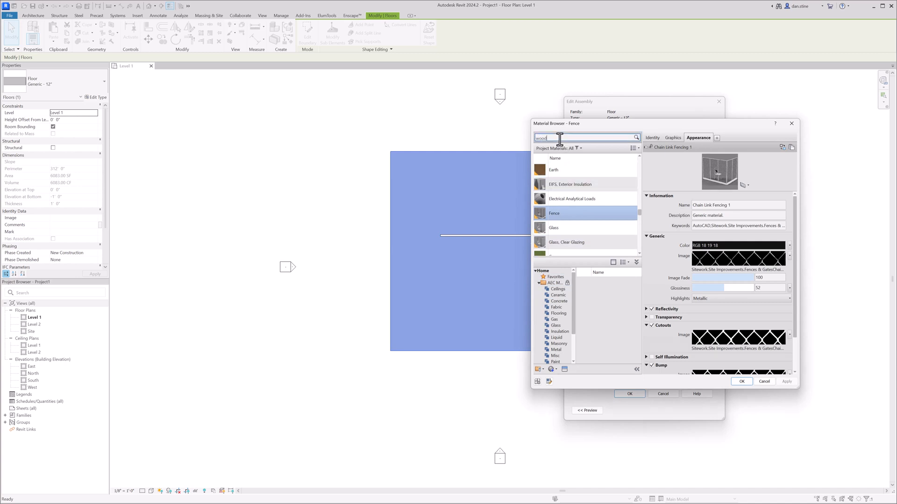
pyautogui.press('Return')
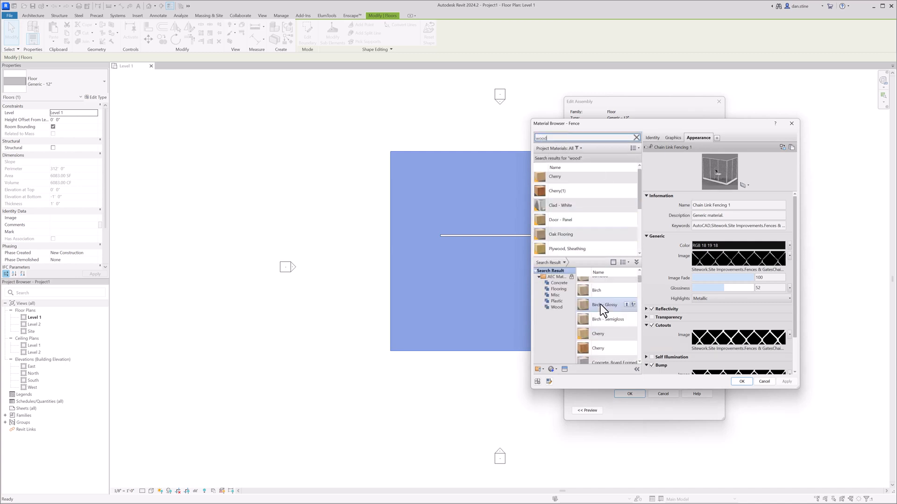
pyautogui.scroll(-3)
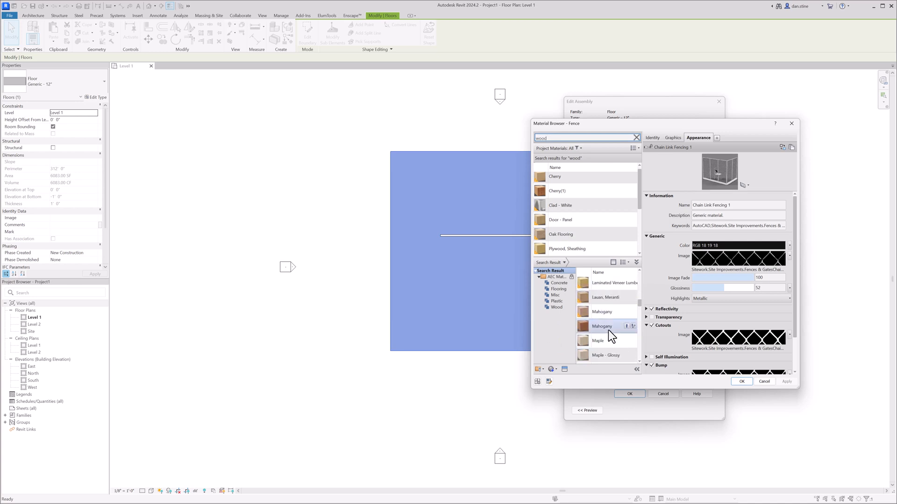
pyautogui.scroll(-3)
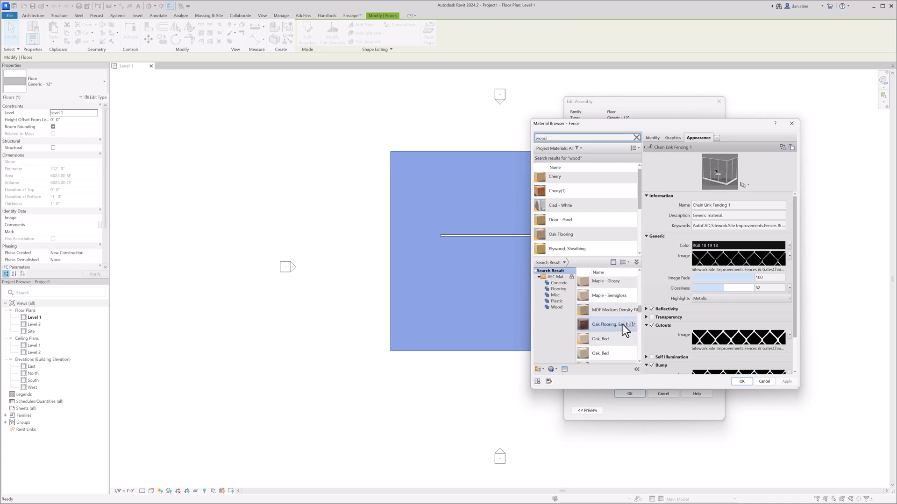
pyautogui.click(582, 325)
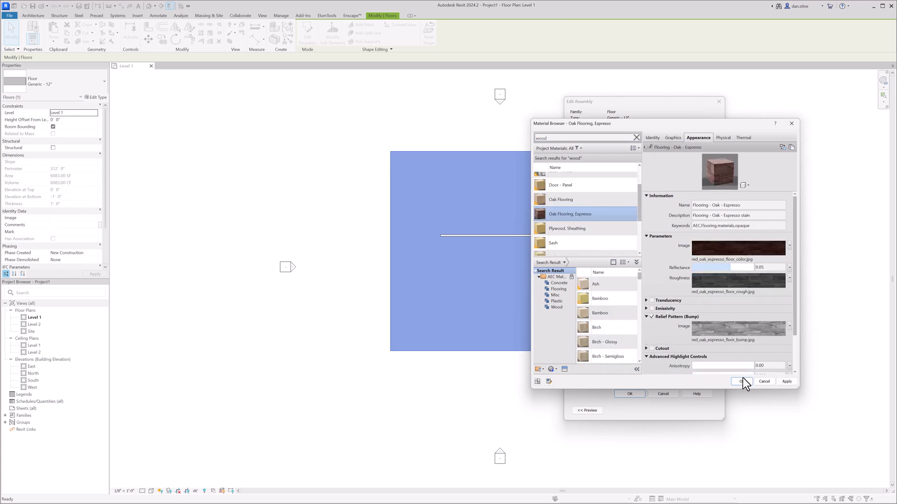
pyautogui.click(740, 381)
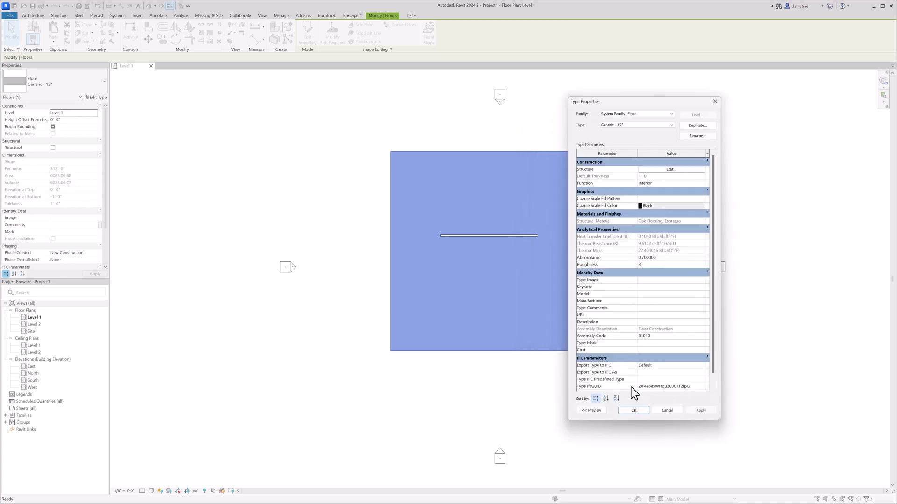
pyautogui.click(632, 410)
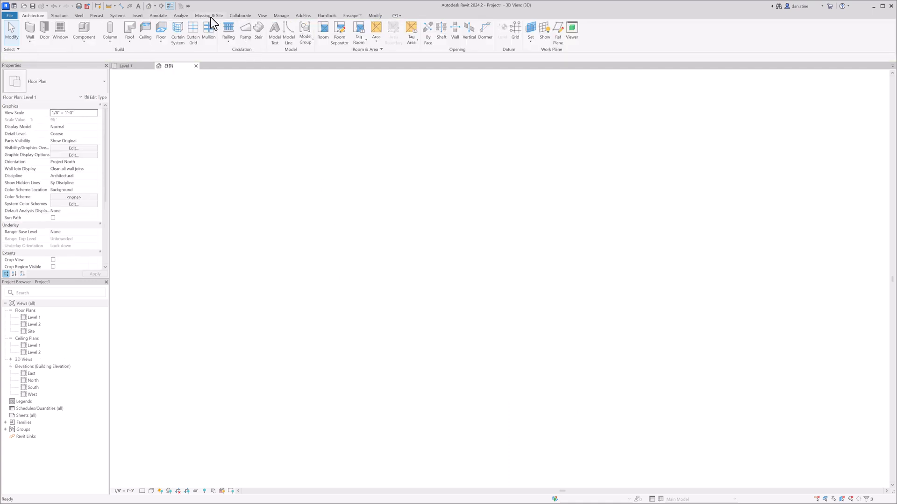
# - Start the live Enscape render of the chain-link wall over the espresso oak floor
pyautogui.click(351, 16)
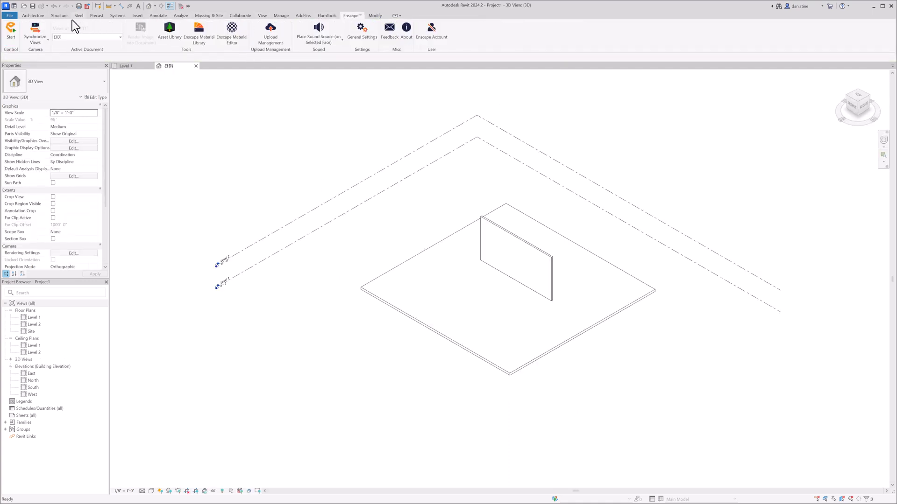
pyautogui.click(10, 30)
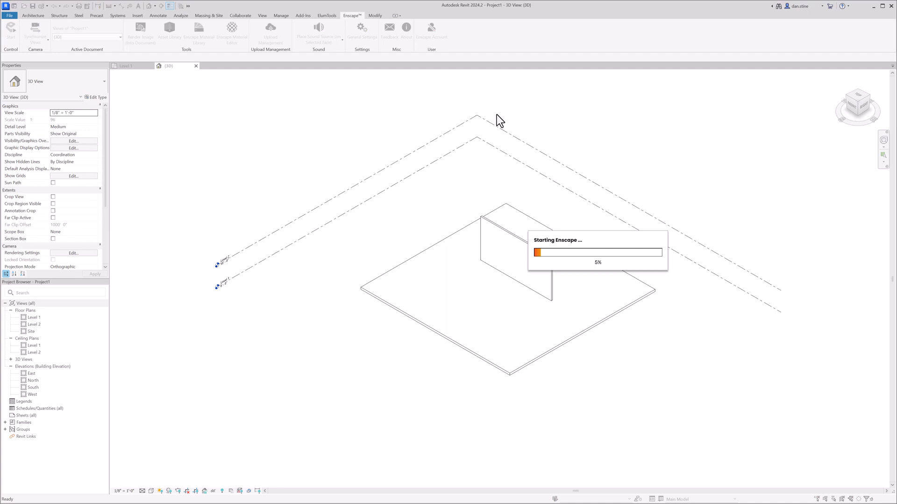
pyautogui.moveTo(549, 221)
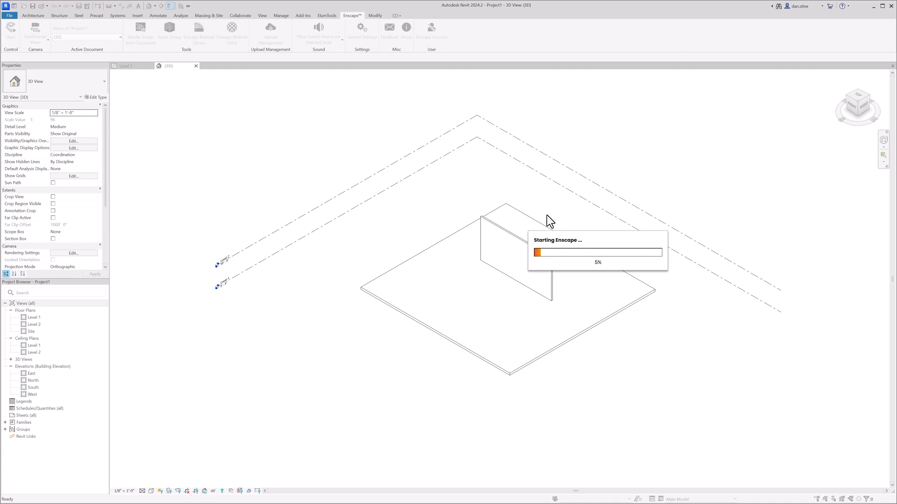
pyautogui.moveTo(517, 240)
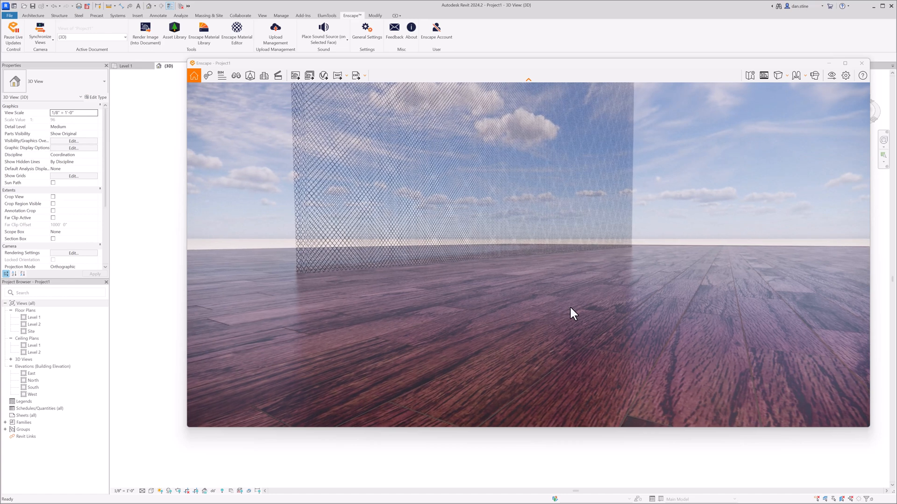
pyautogui.moveTo(639, 291)
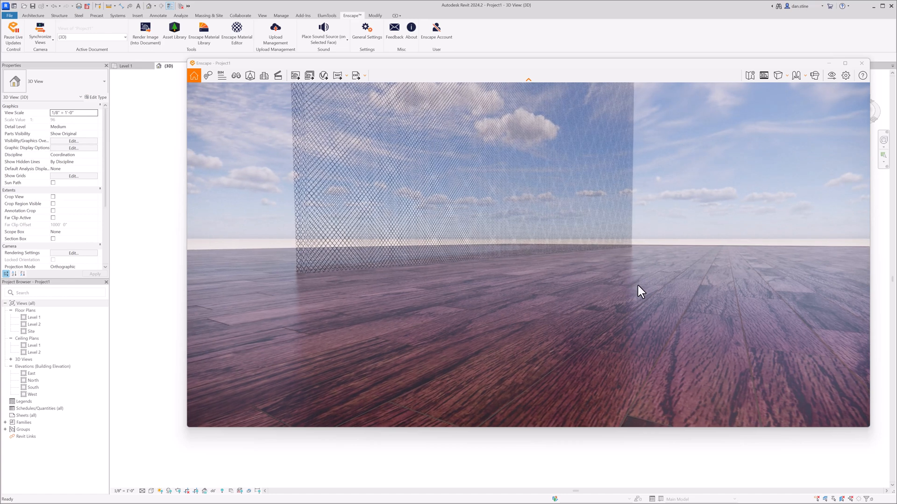